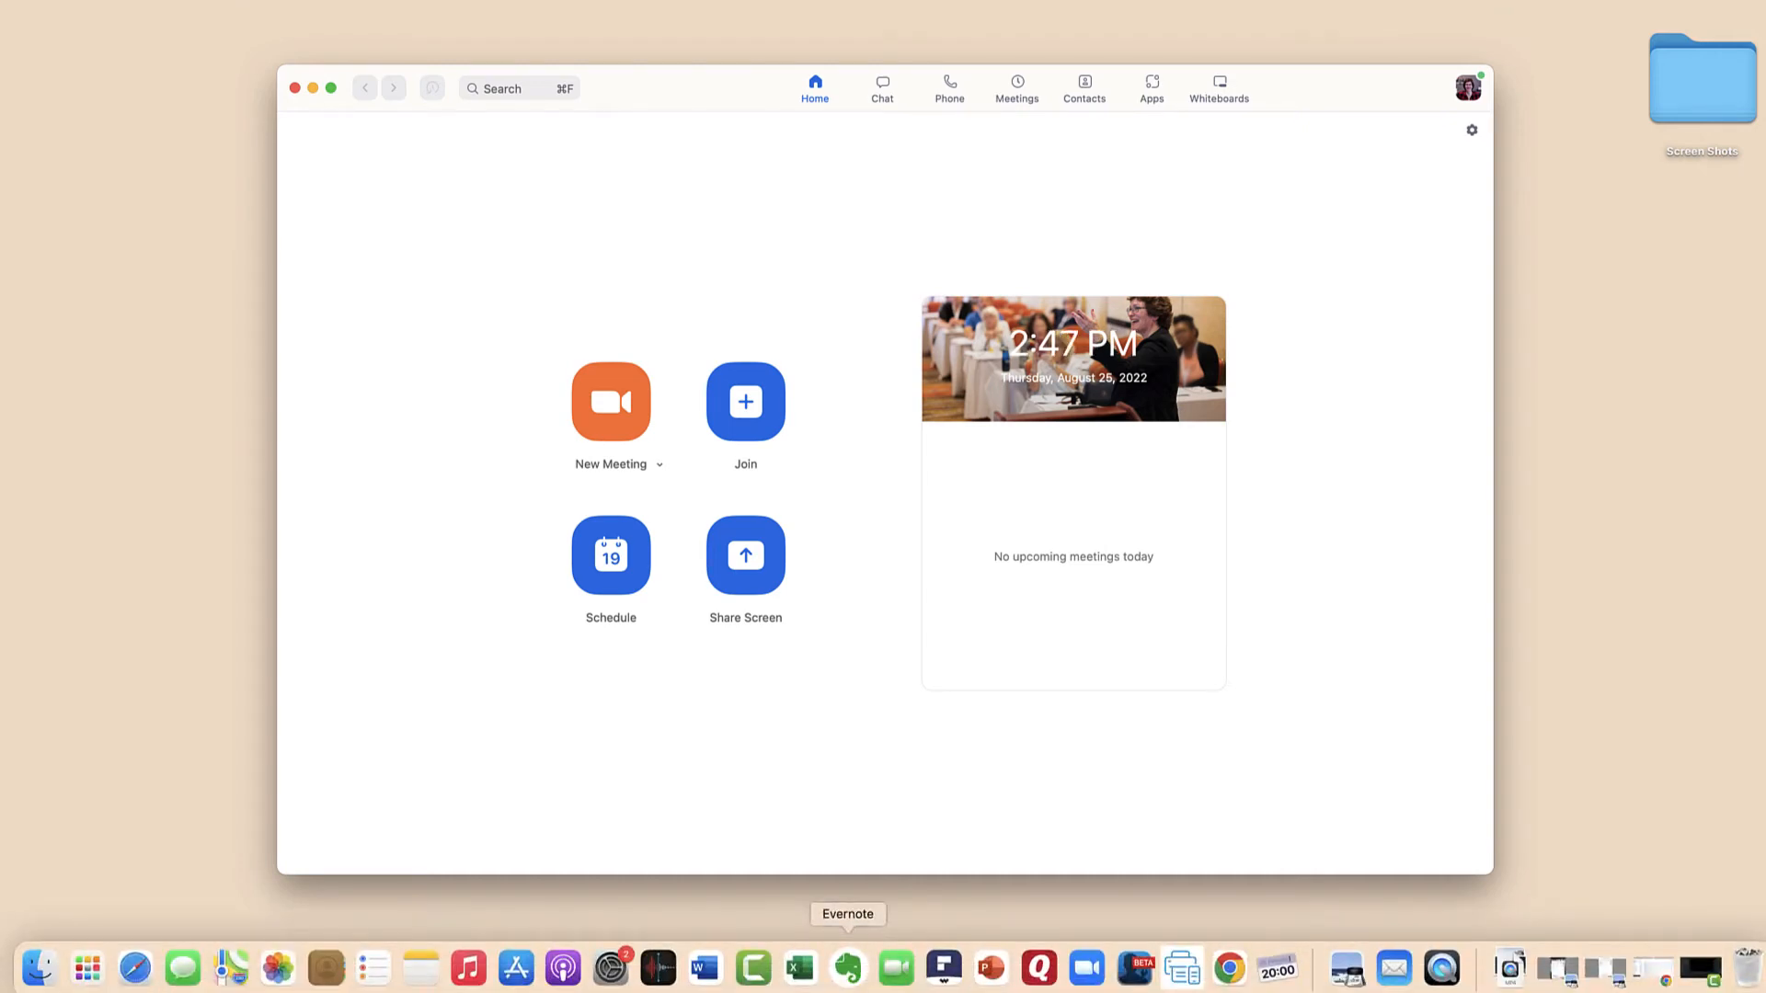
mouse_move(989, 966)
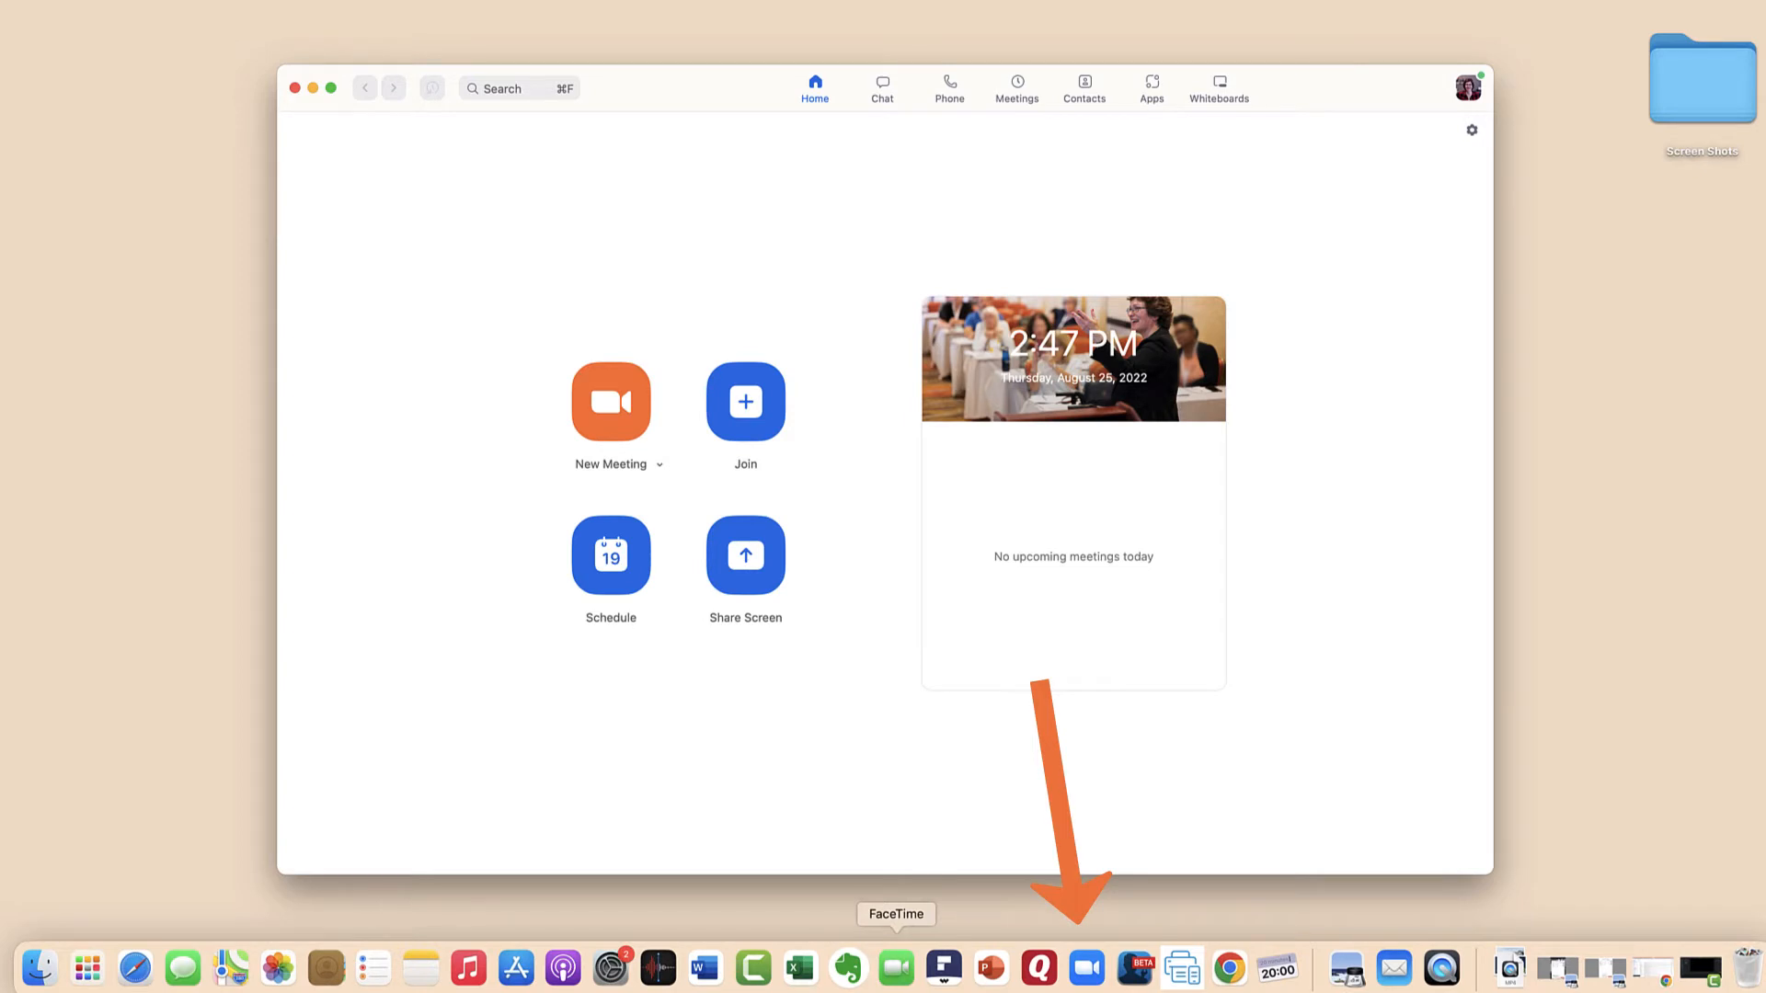
mouse_move(1030, 965)
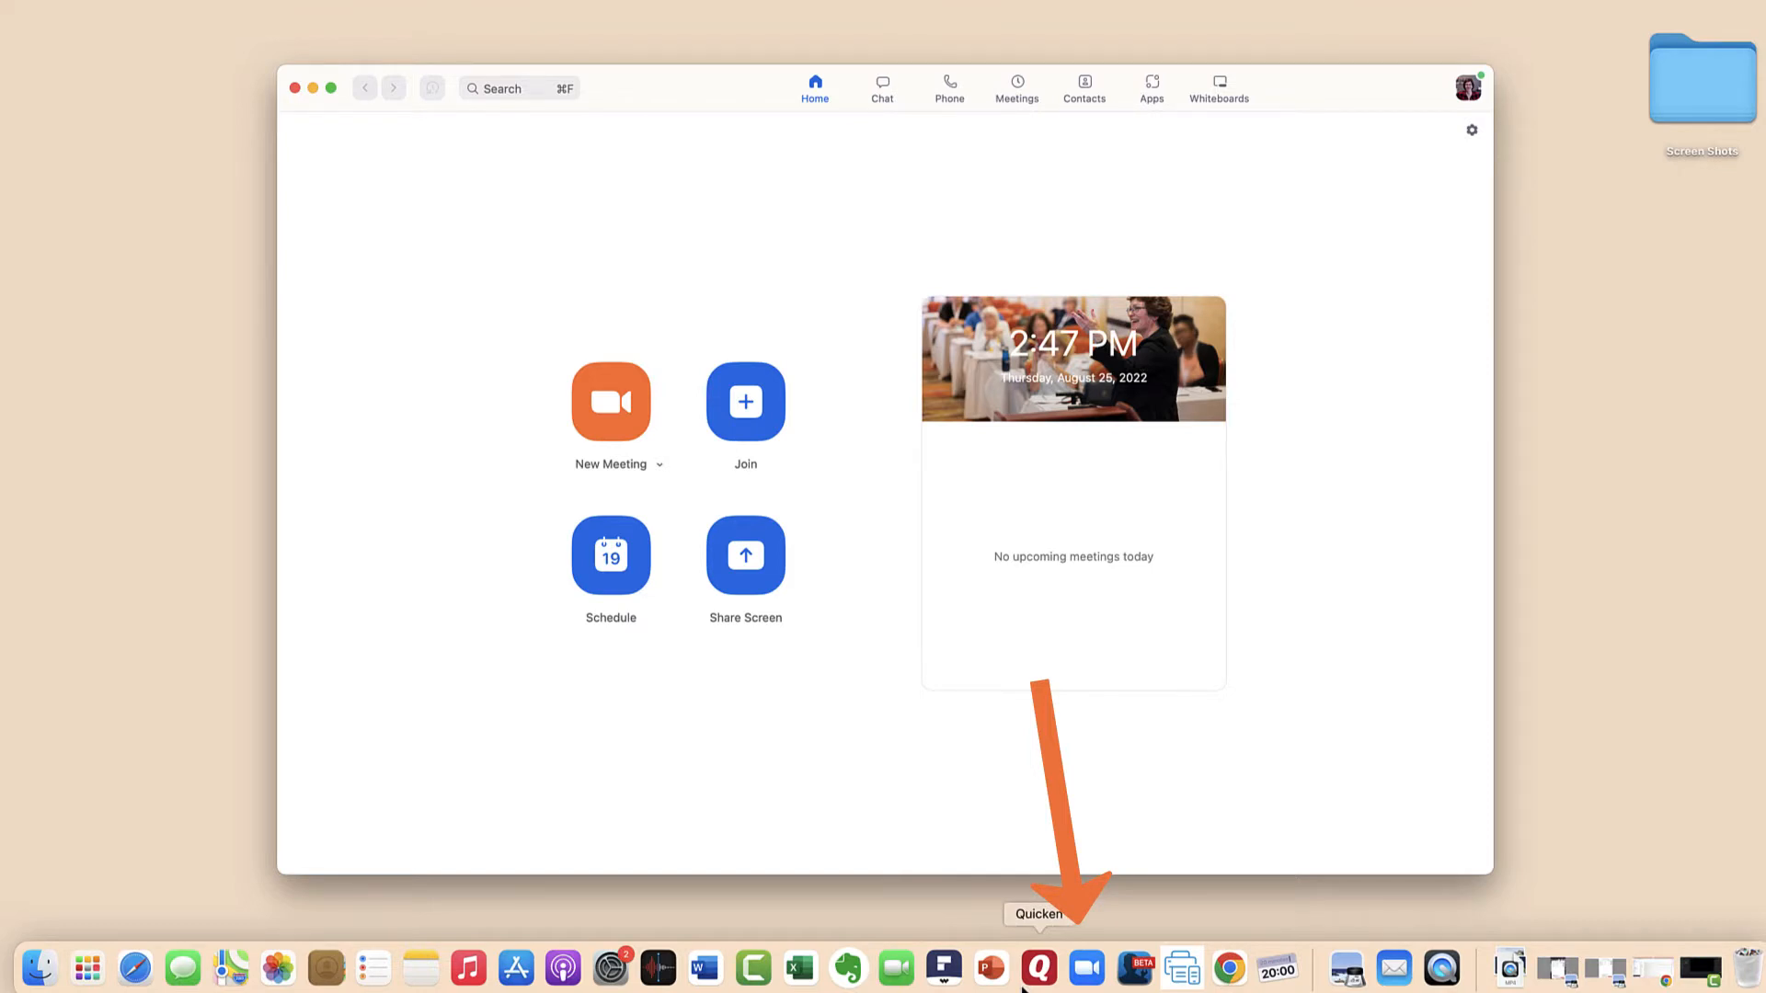
mouse_move(1133, 963)
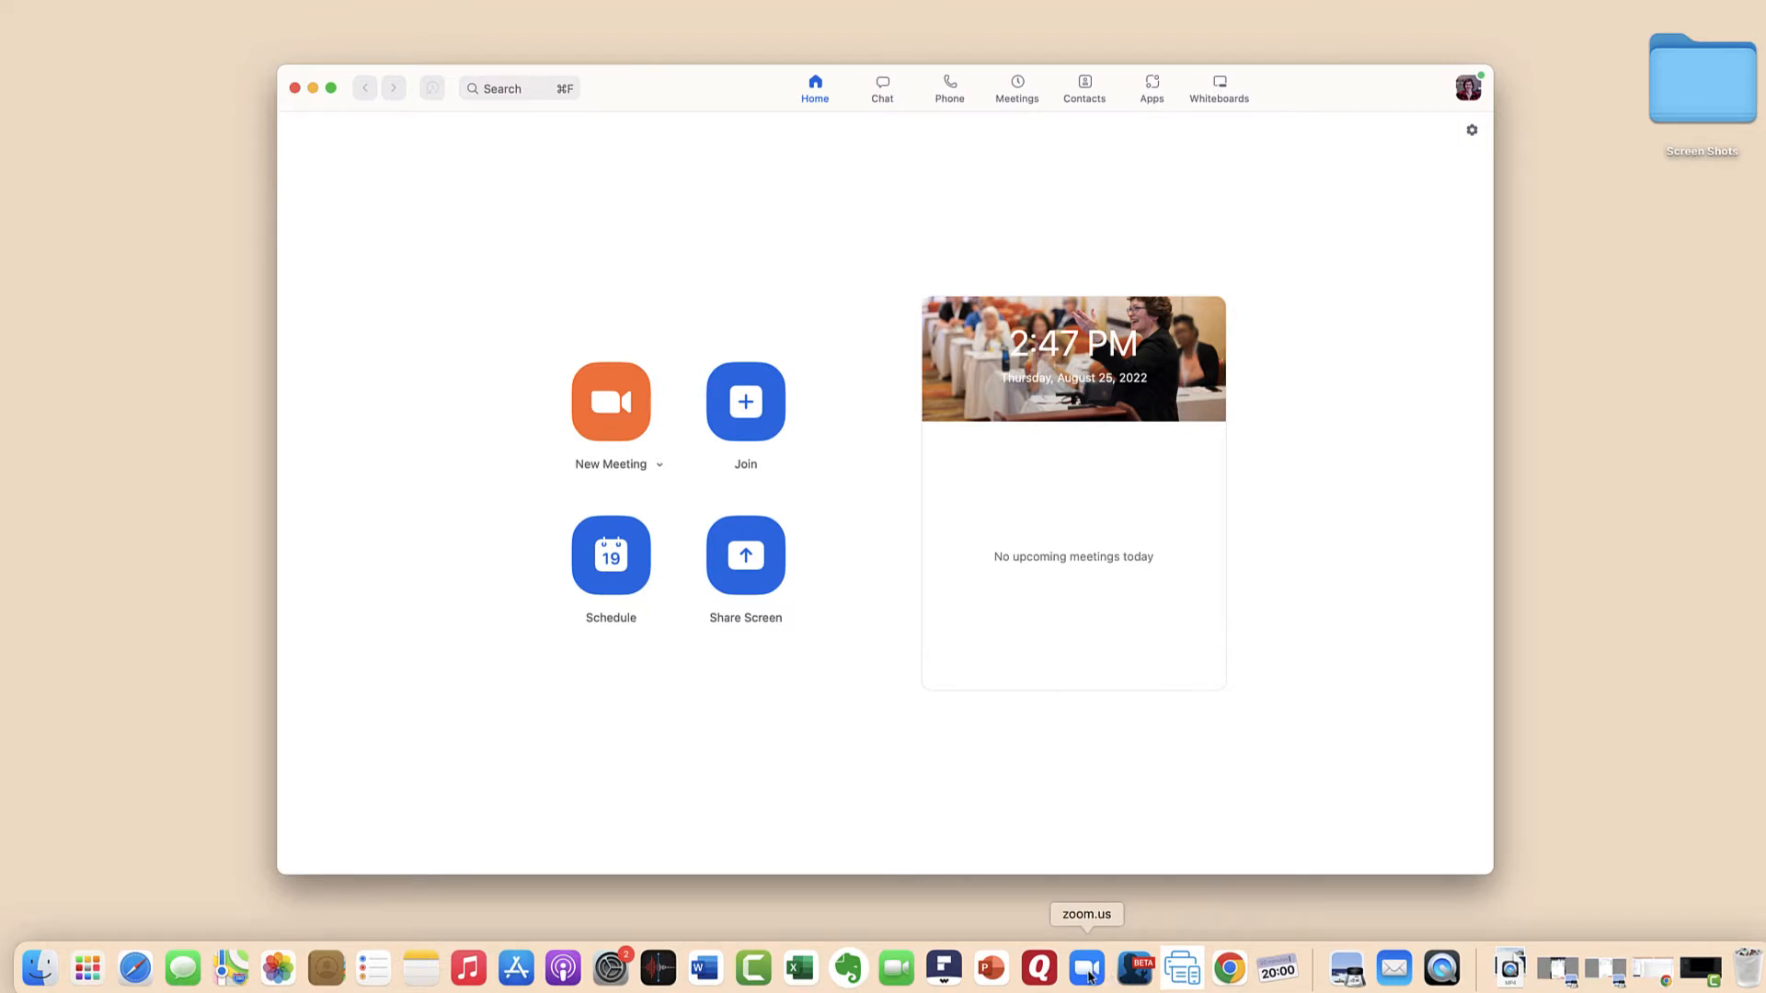
mouse_move(1097, 973)
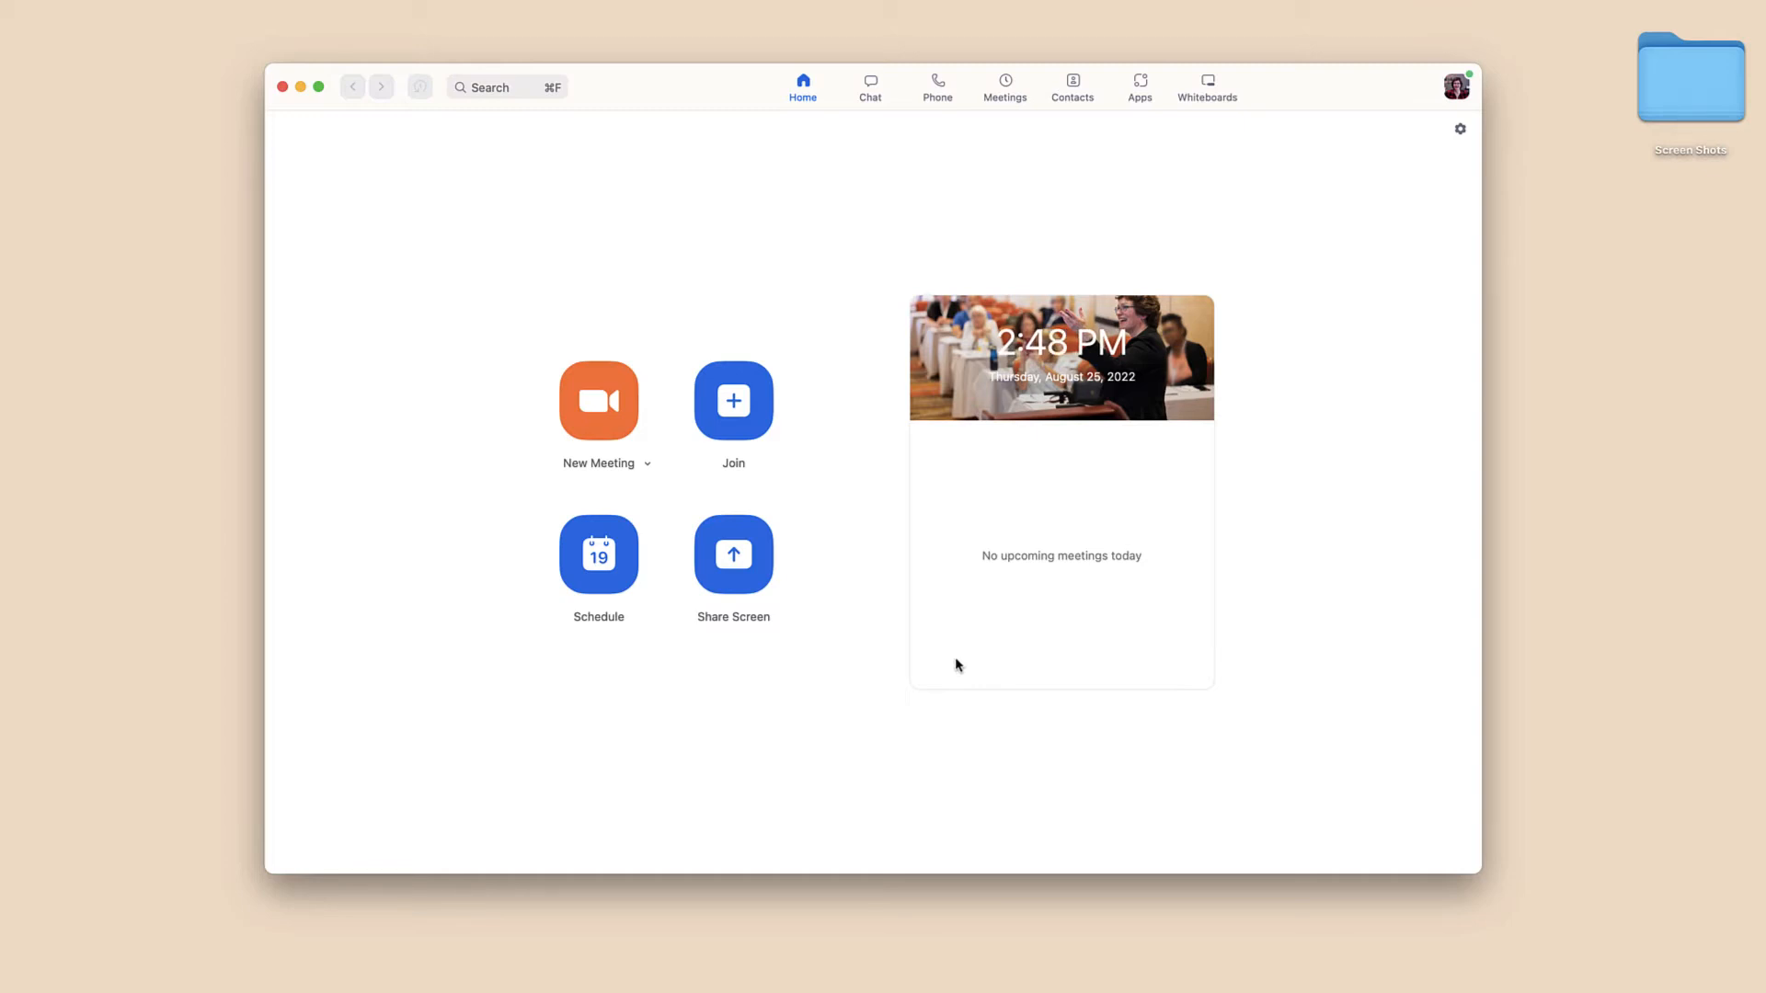
mouse_move(1060, 717)
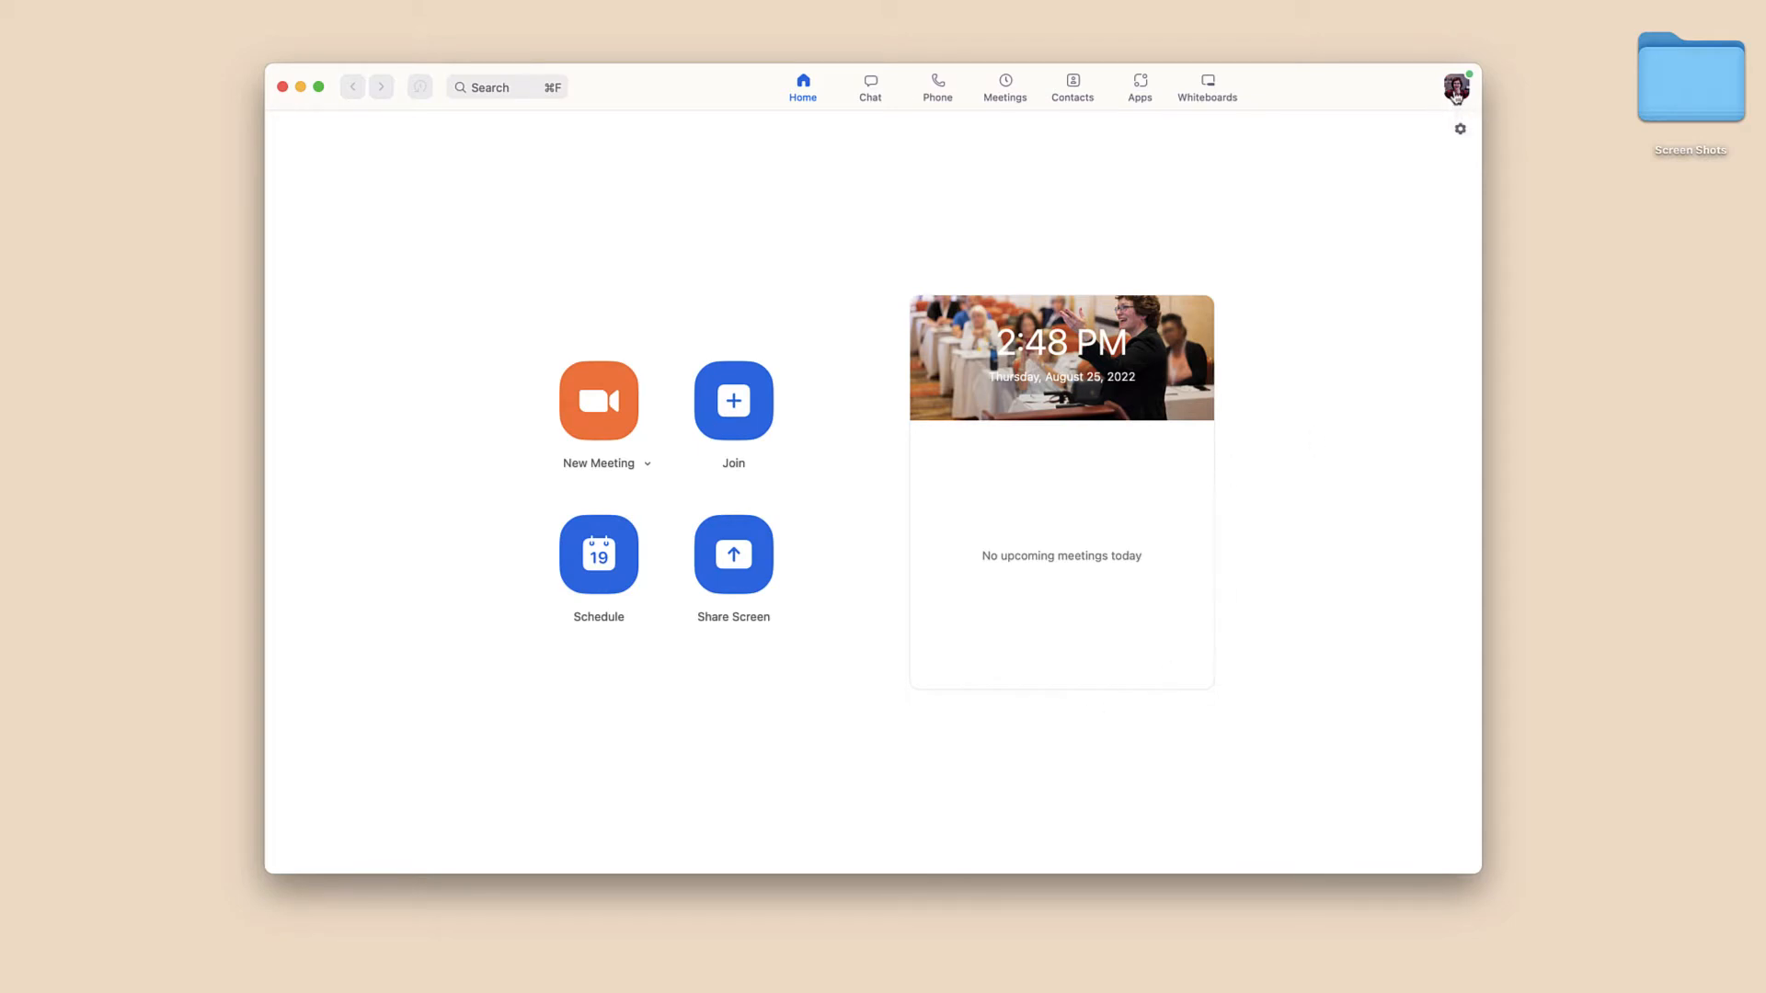
Step: Run Check for Updates from the profile menu, confirming version 5.11.9 (10046) is current
left_click(1458, 82)
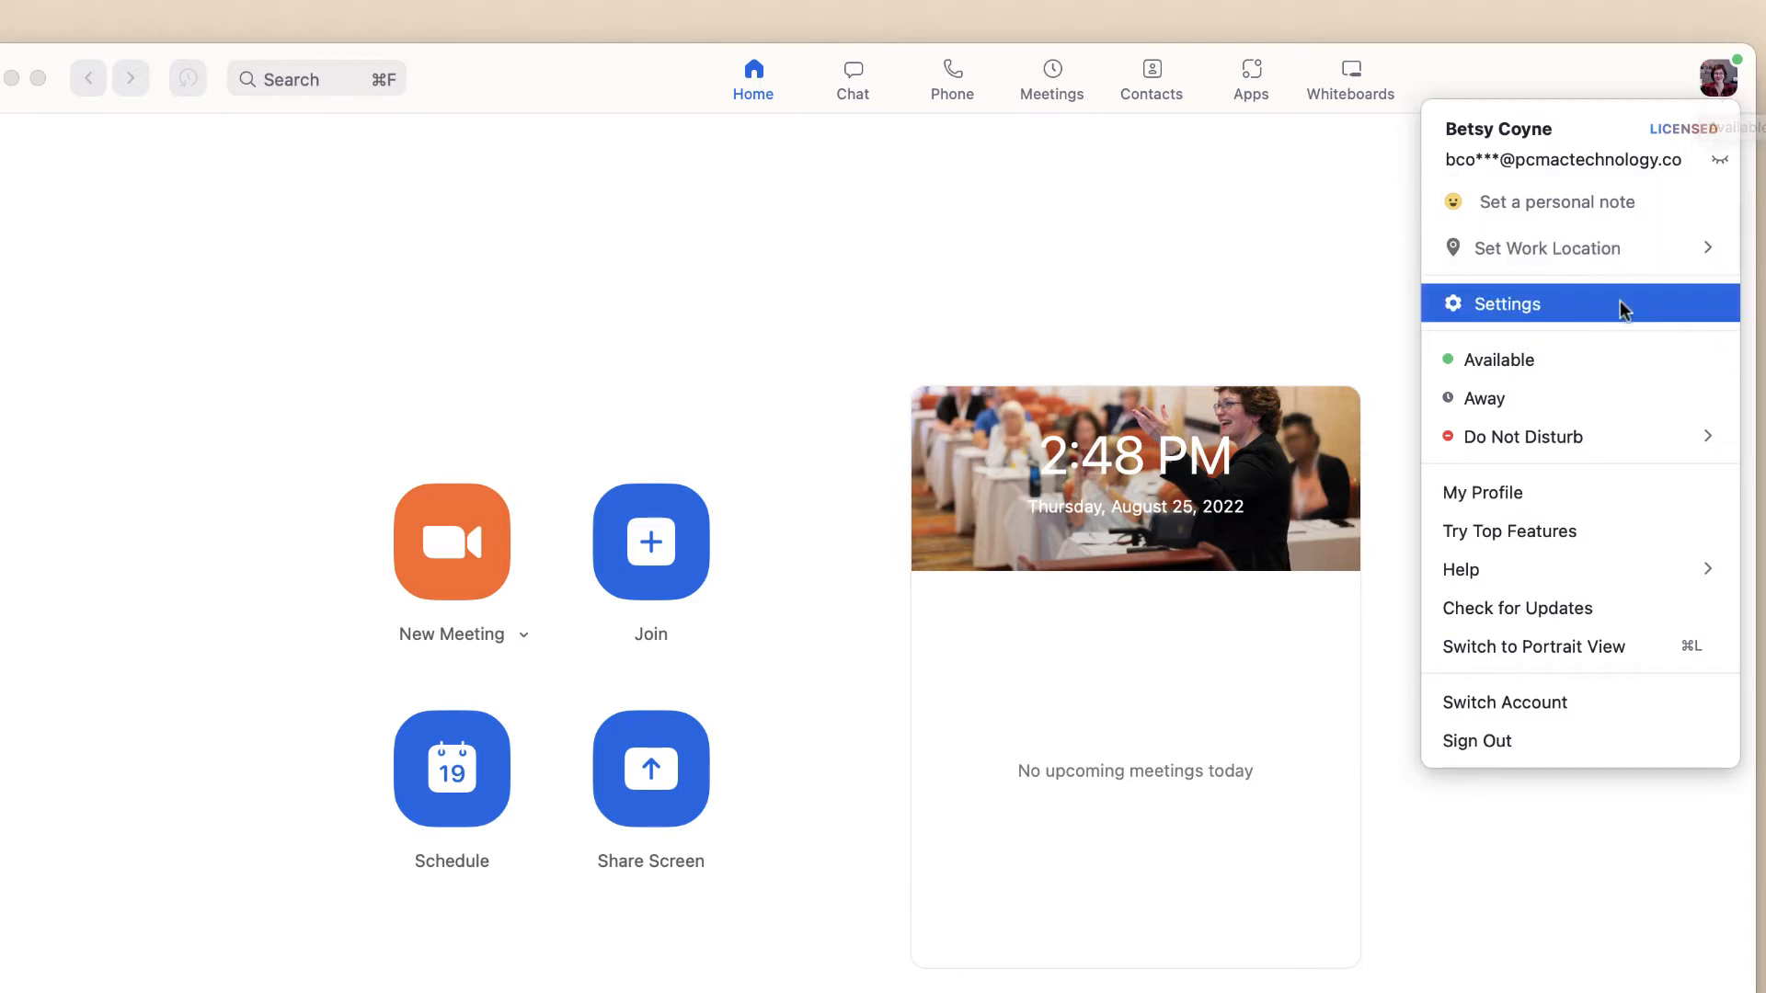
mouse_move(1471, 615)
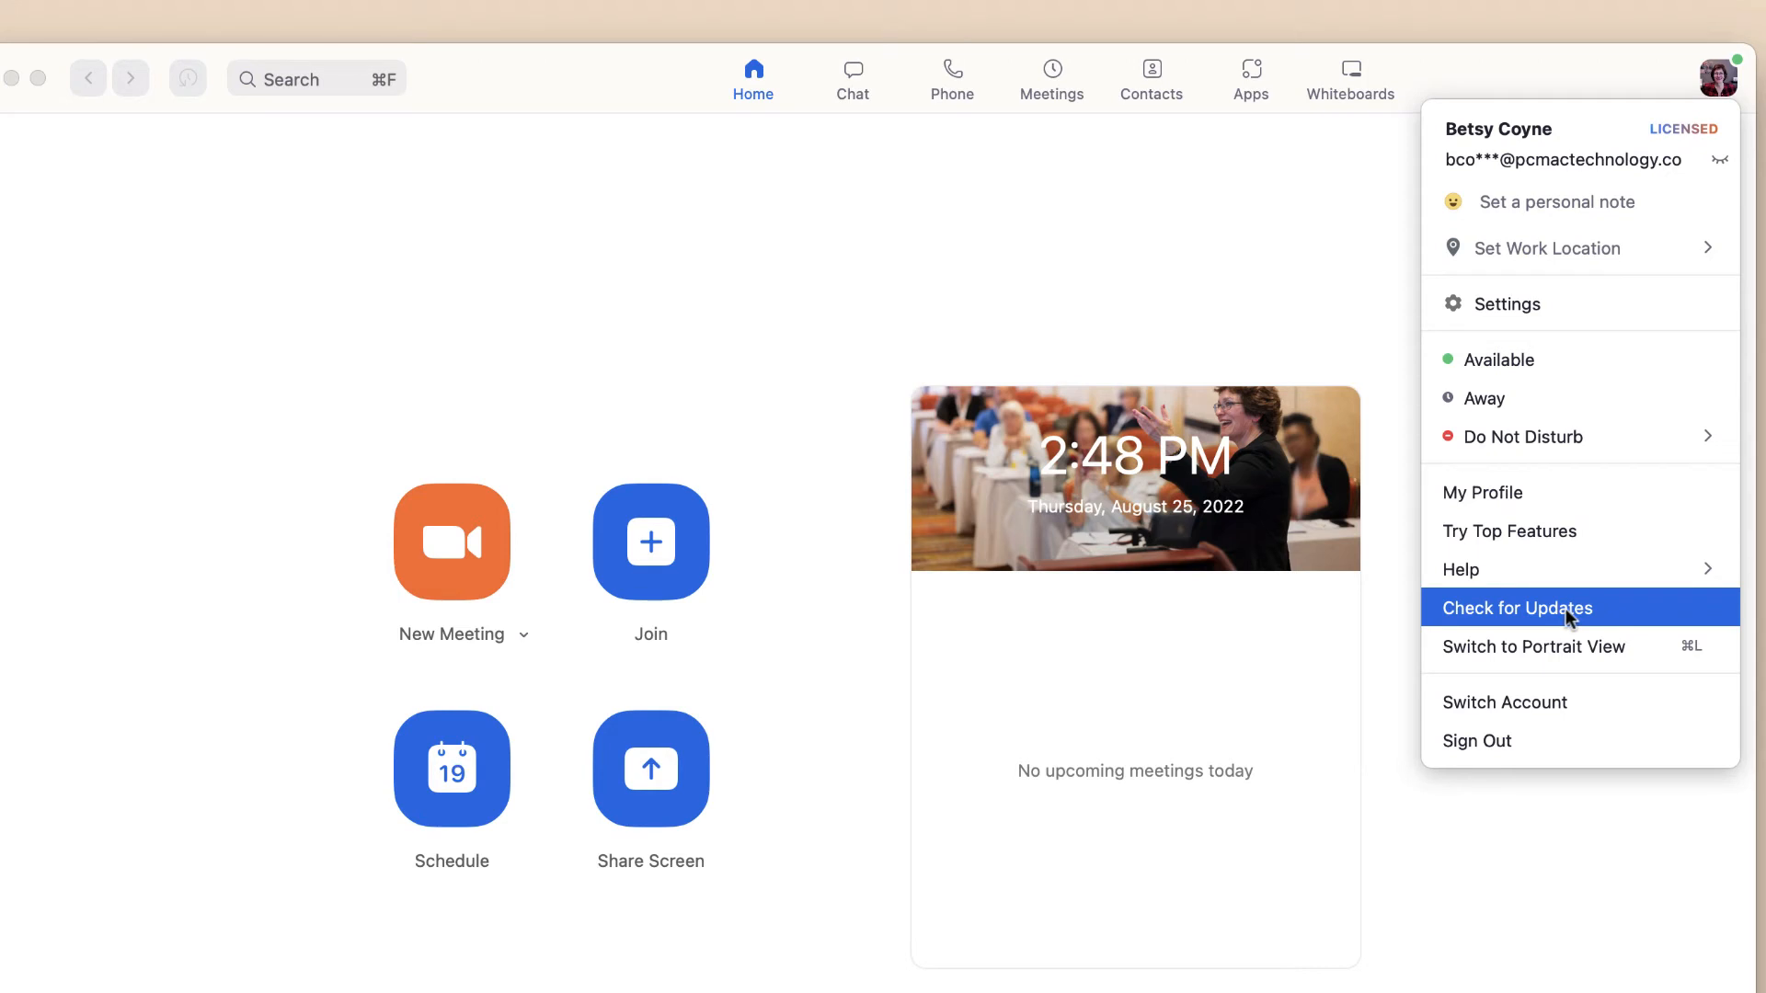
left_click(1517, 608)
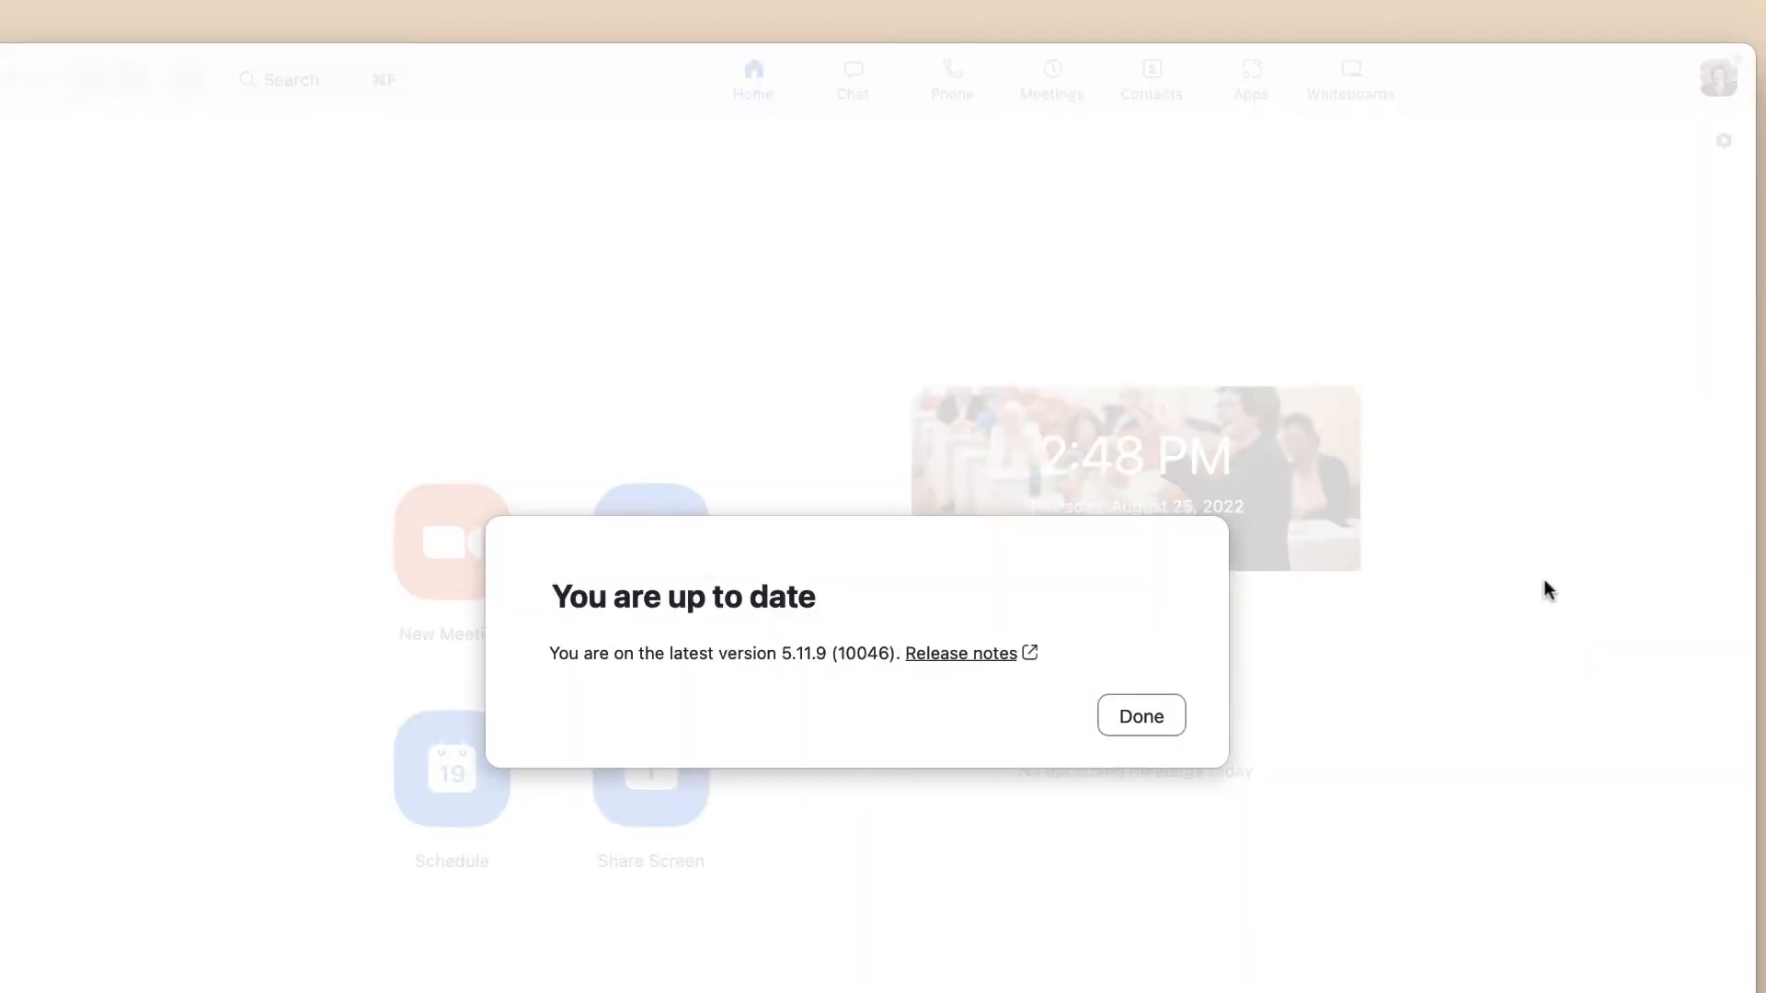
mouse_move(889, 696)
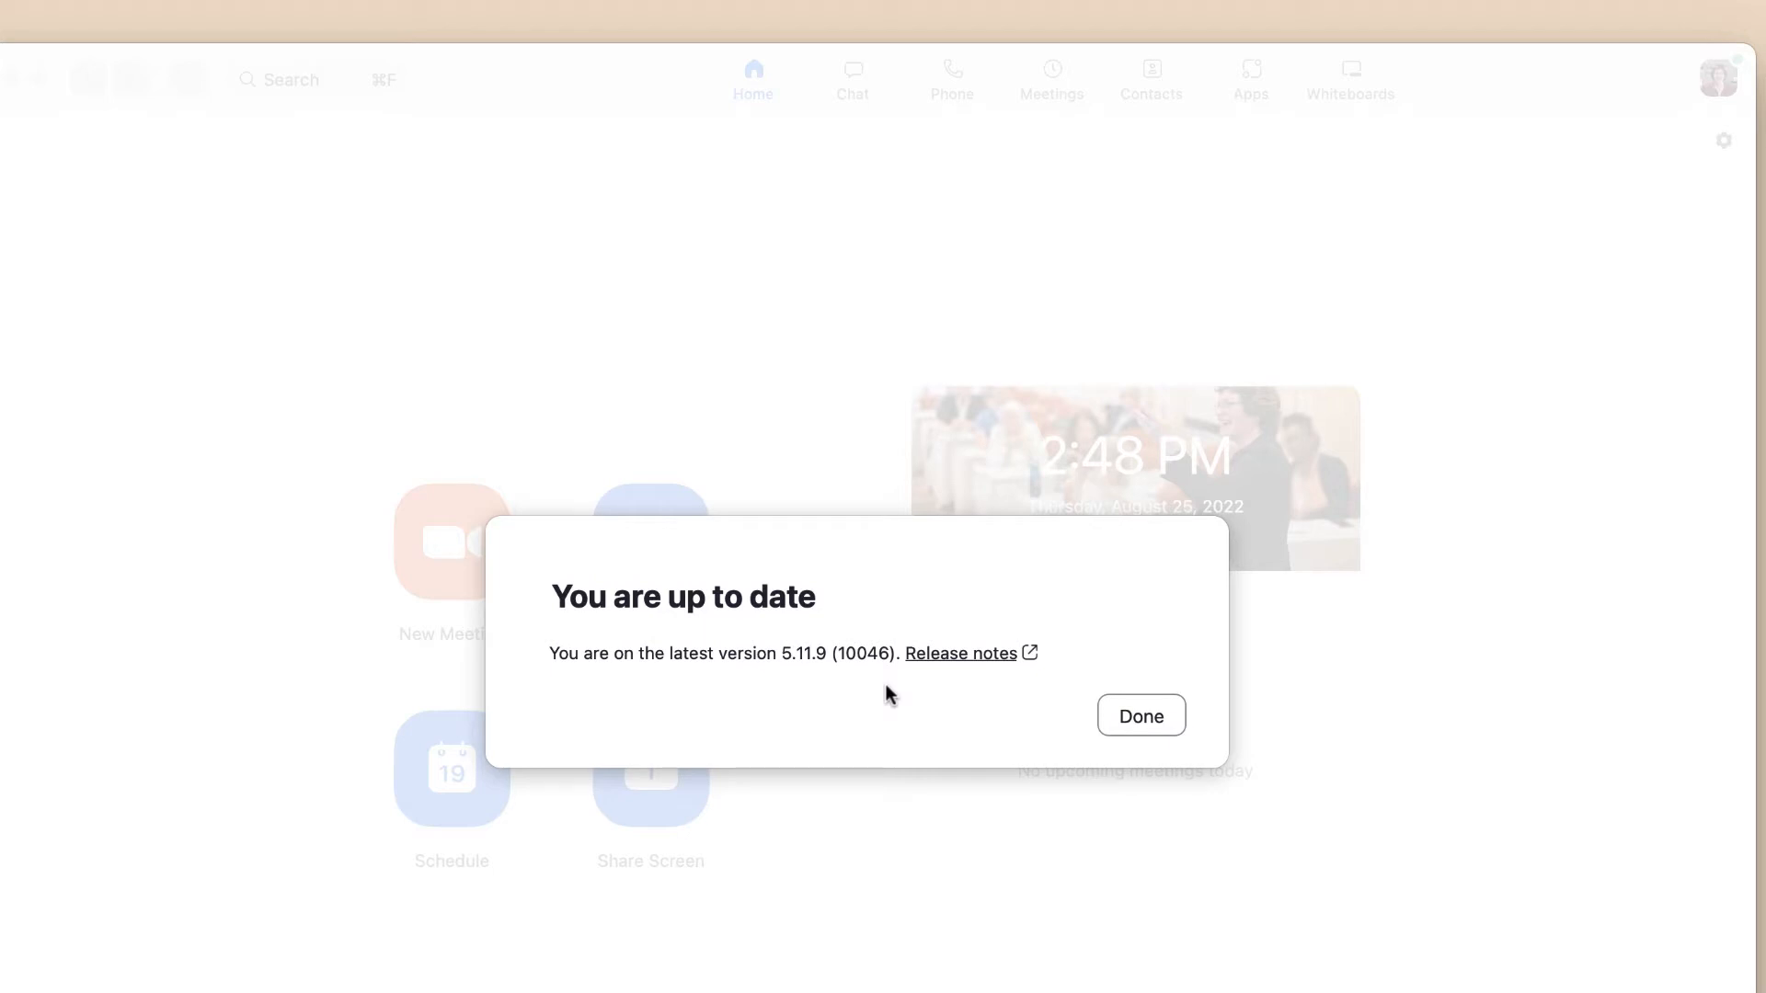
mouse_move(1105, 707)
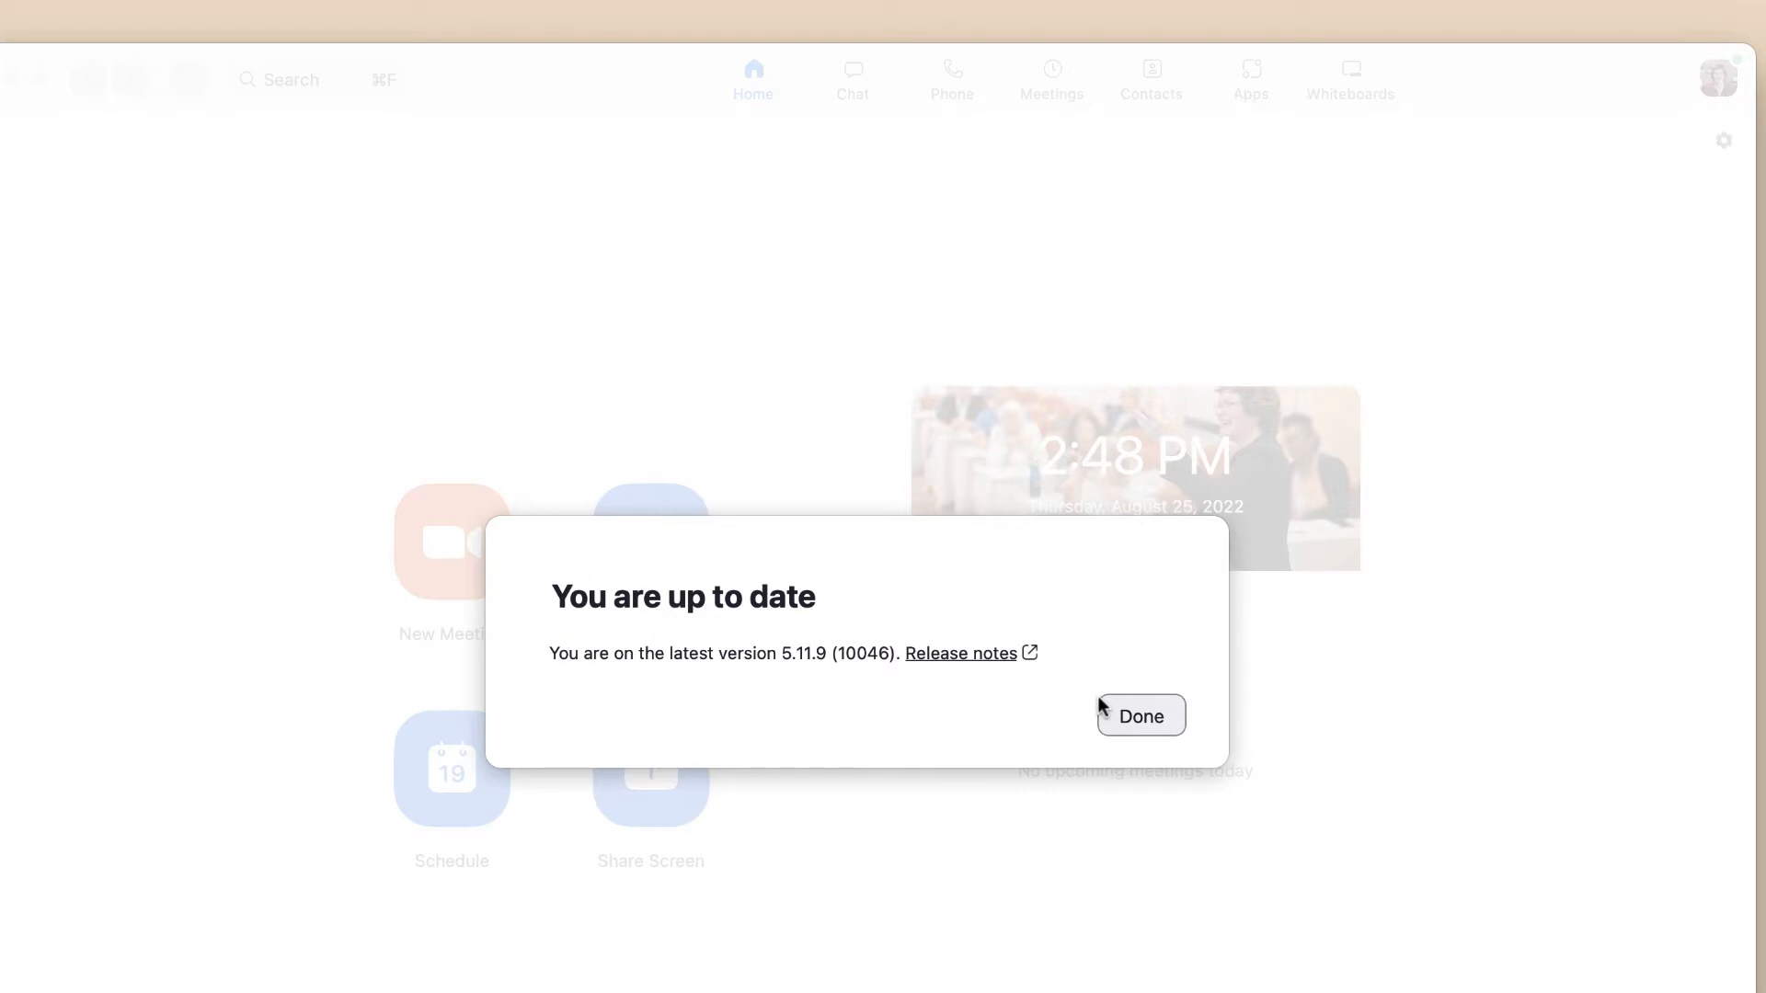
mouse_move(1128, 715)
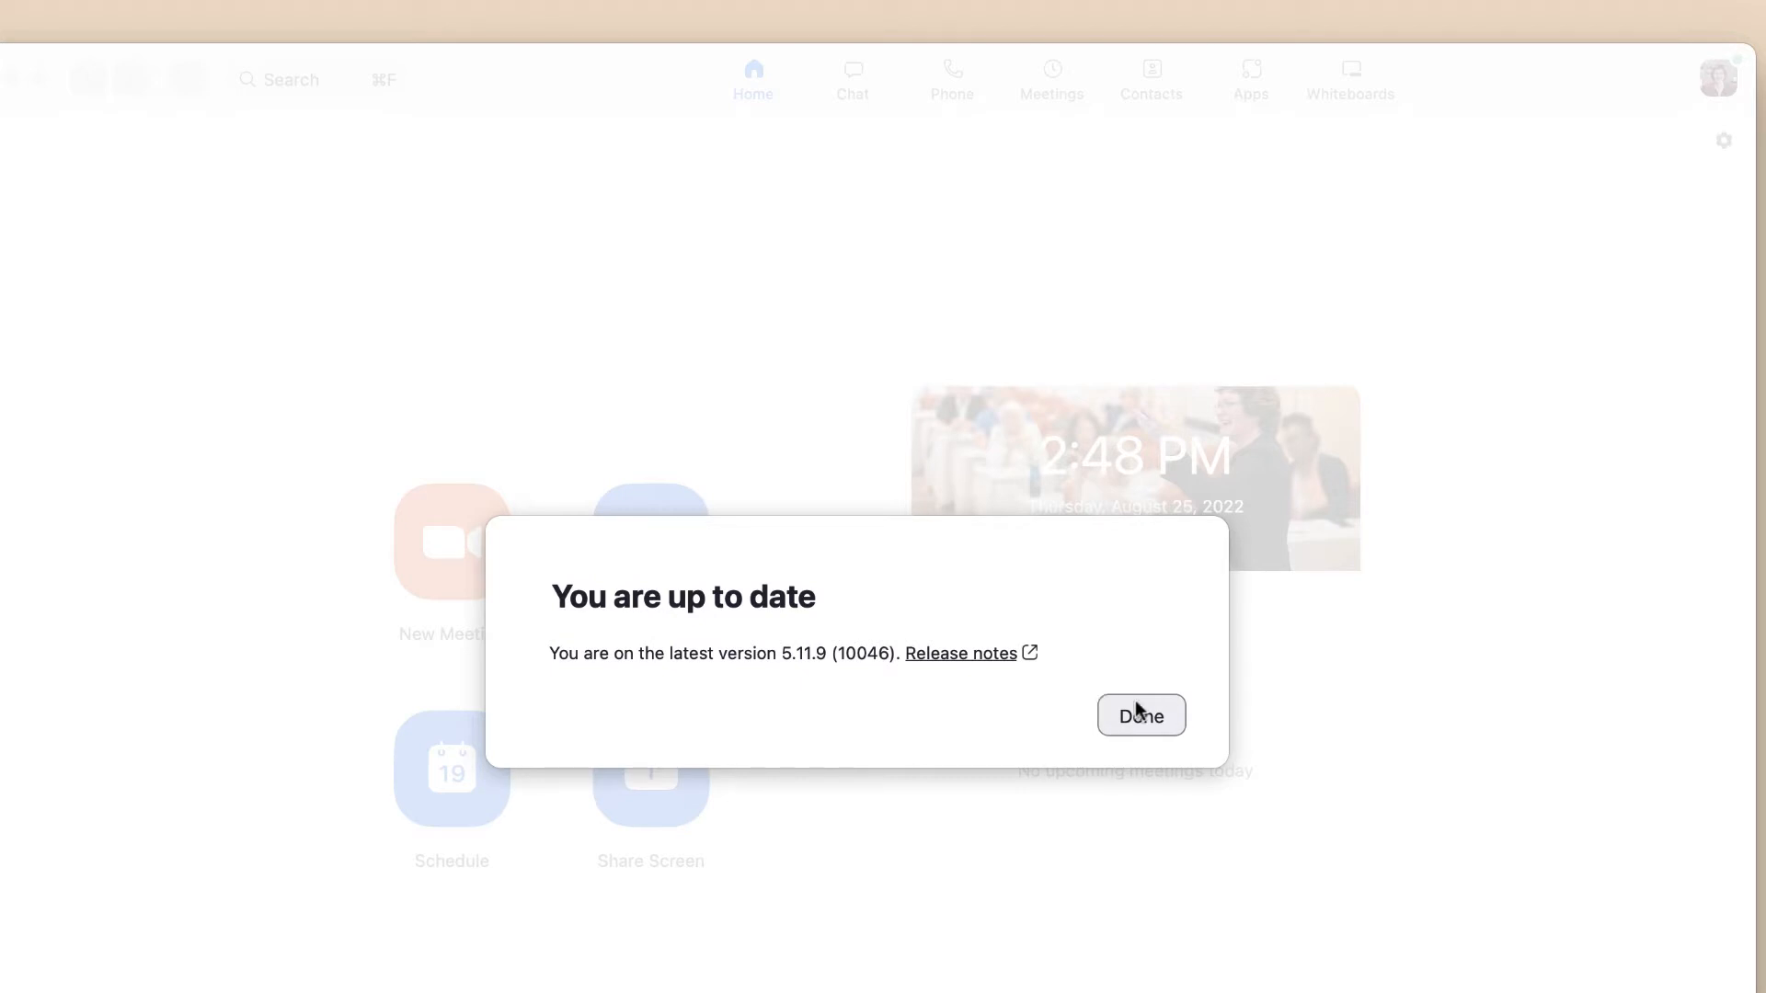
Step: Dismiss the up-to-date notice and load zoom.us in Chrome
left_click(1141, 714)
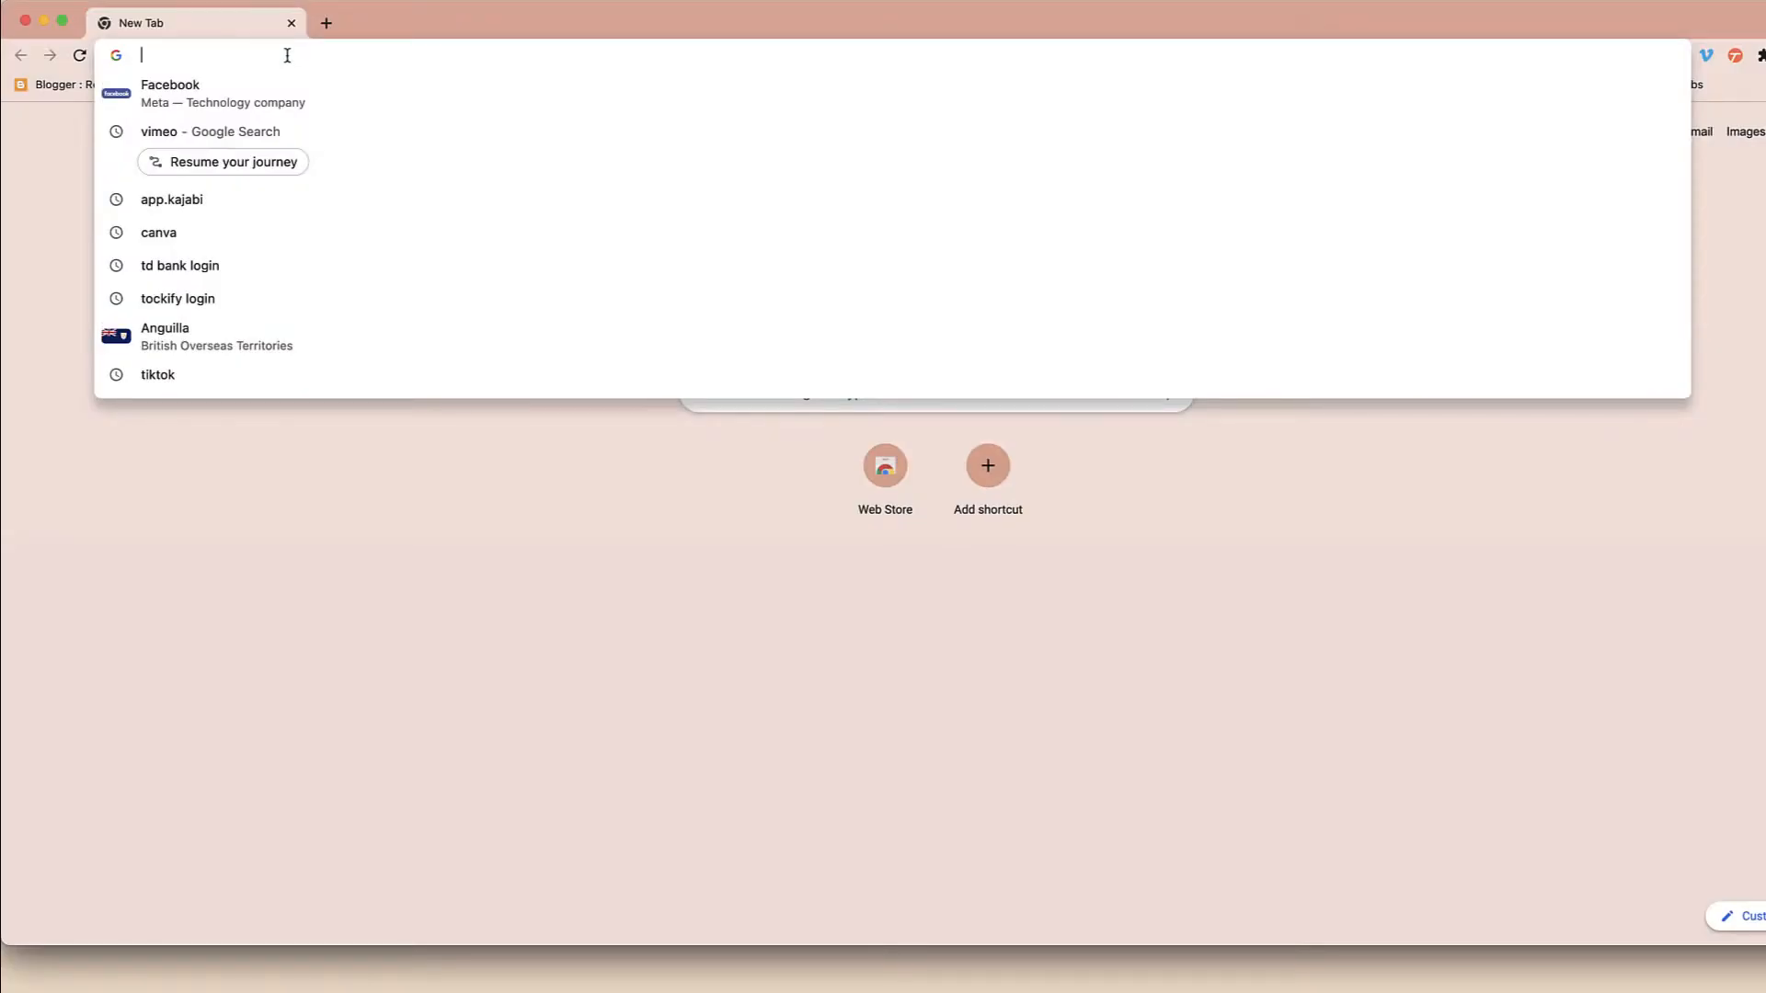
type("zoom.us")
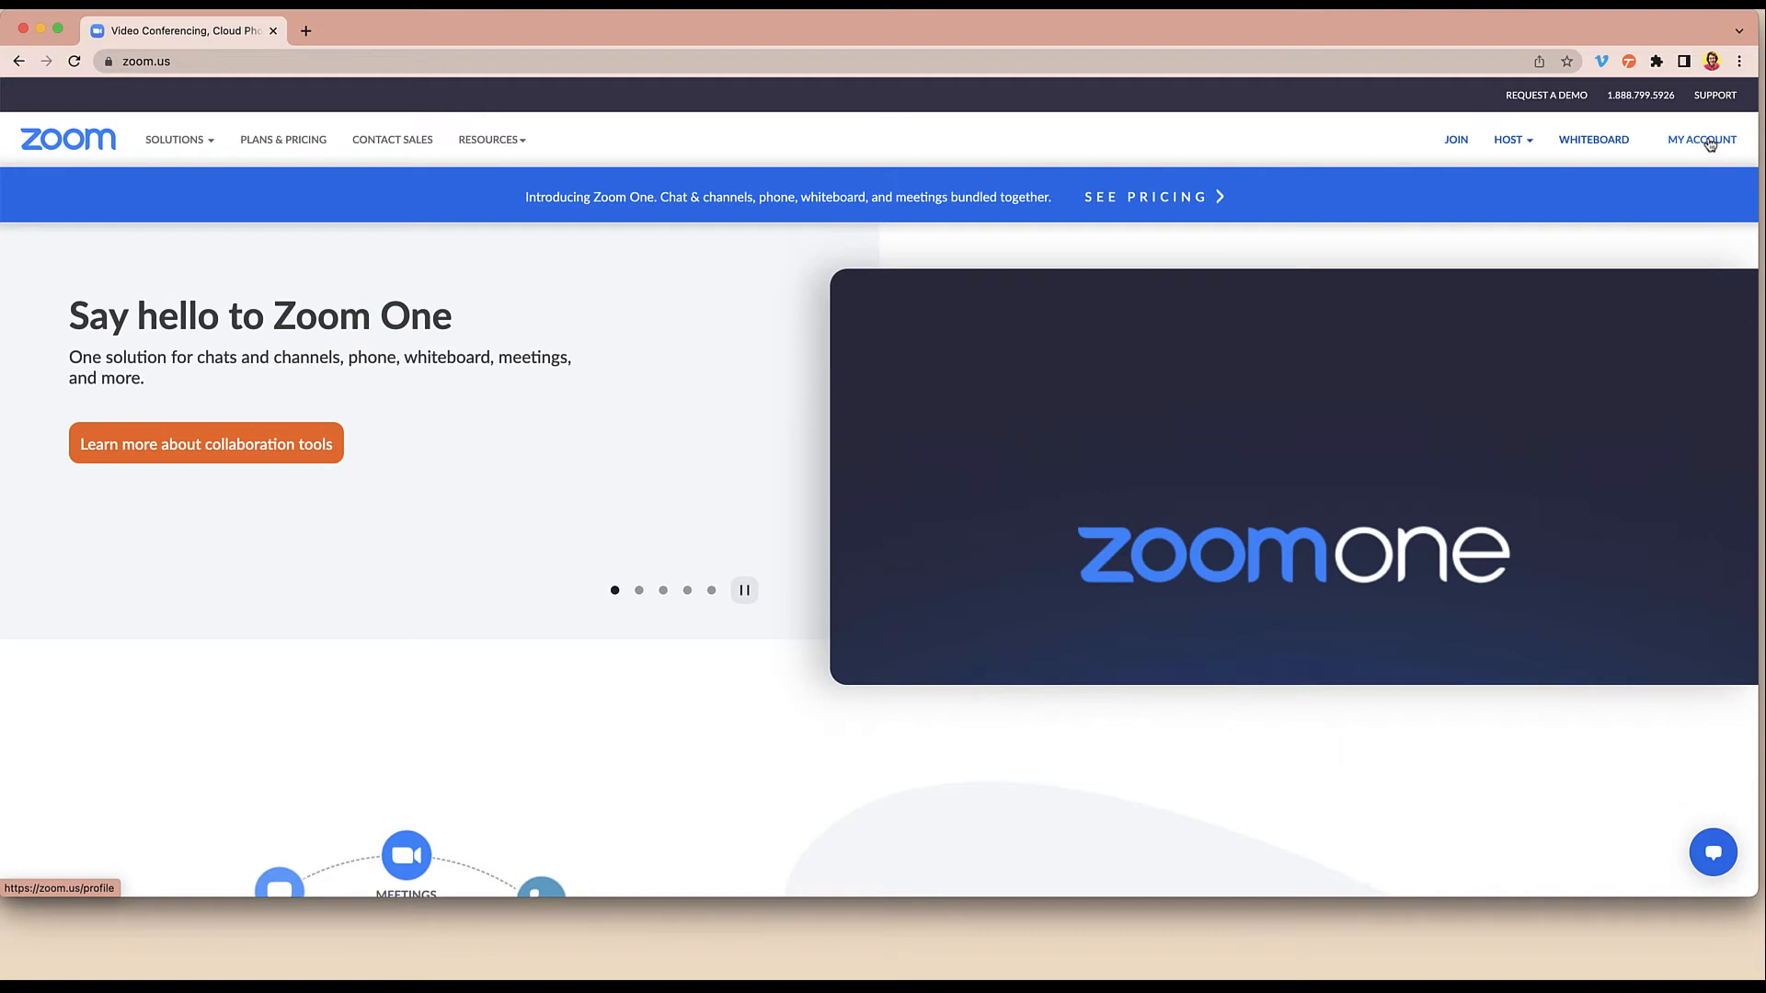
Step: Open My Account on zoom.us and show the signed-in account's profile menu
left_click(1702, 140)
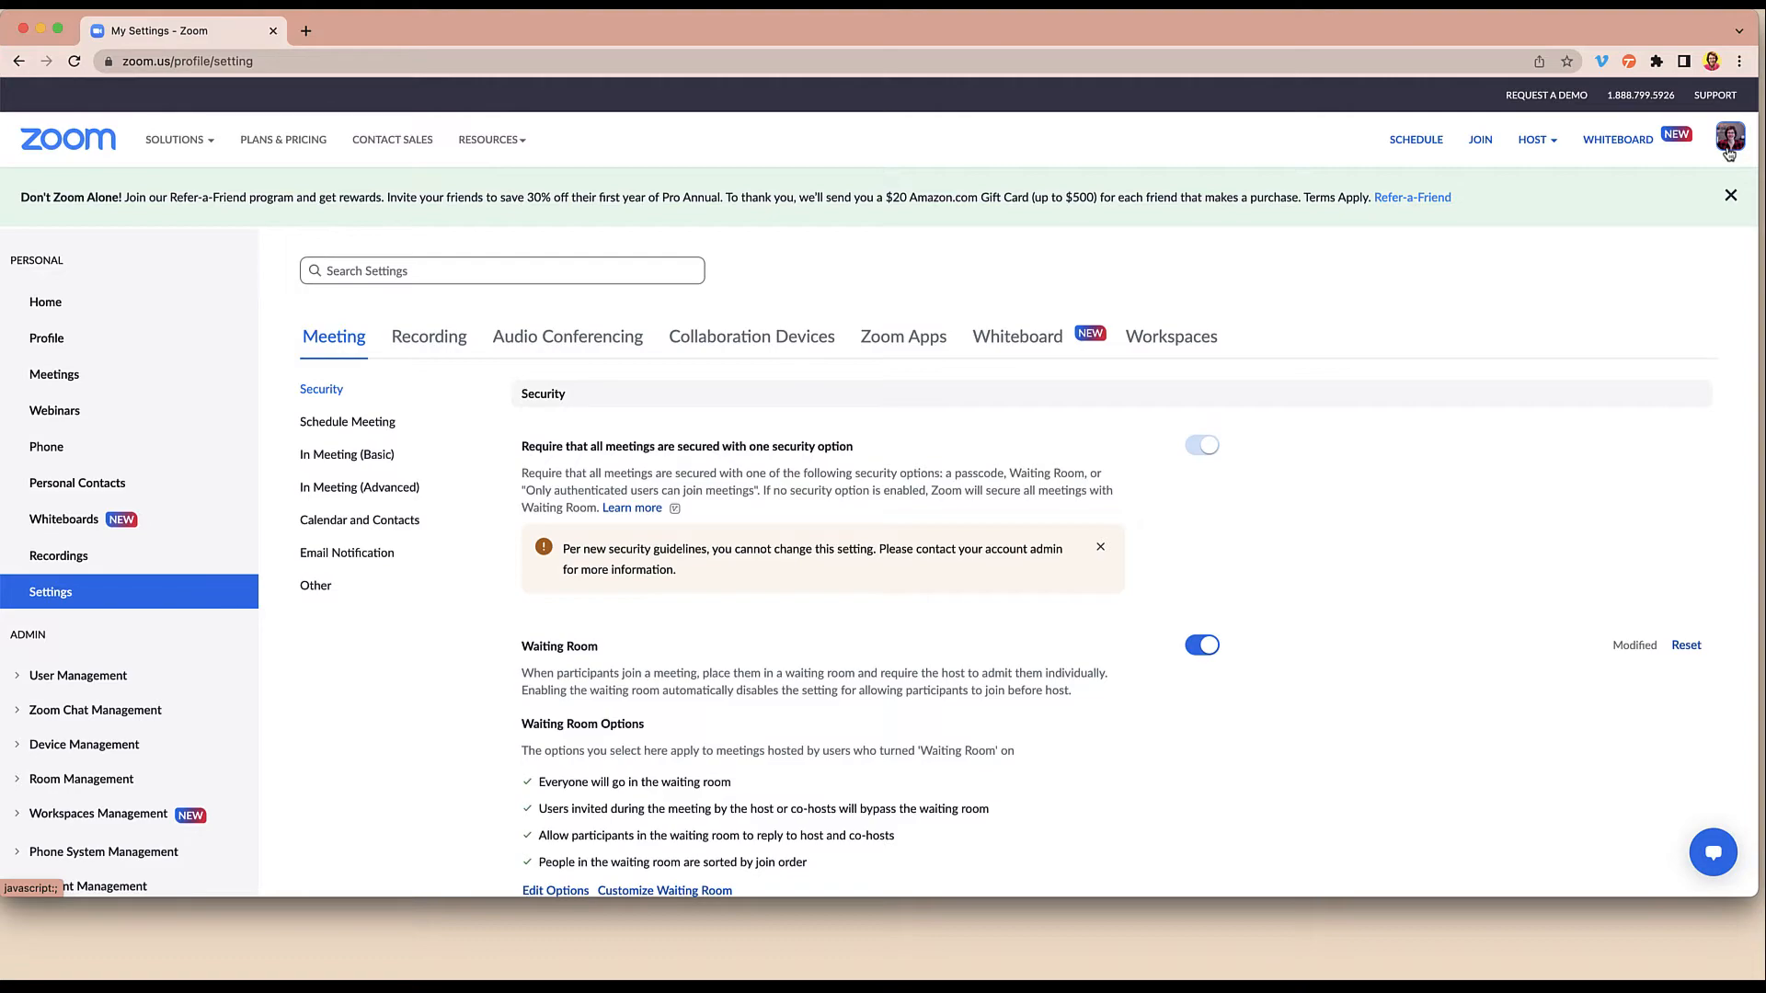
left_click(1728, 138)
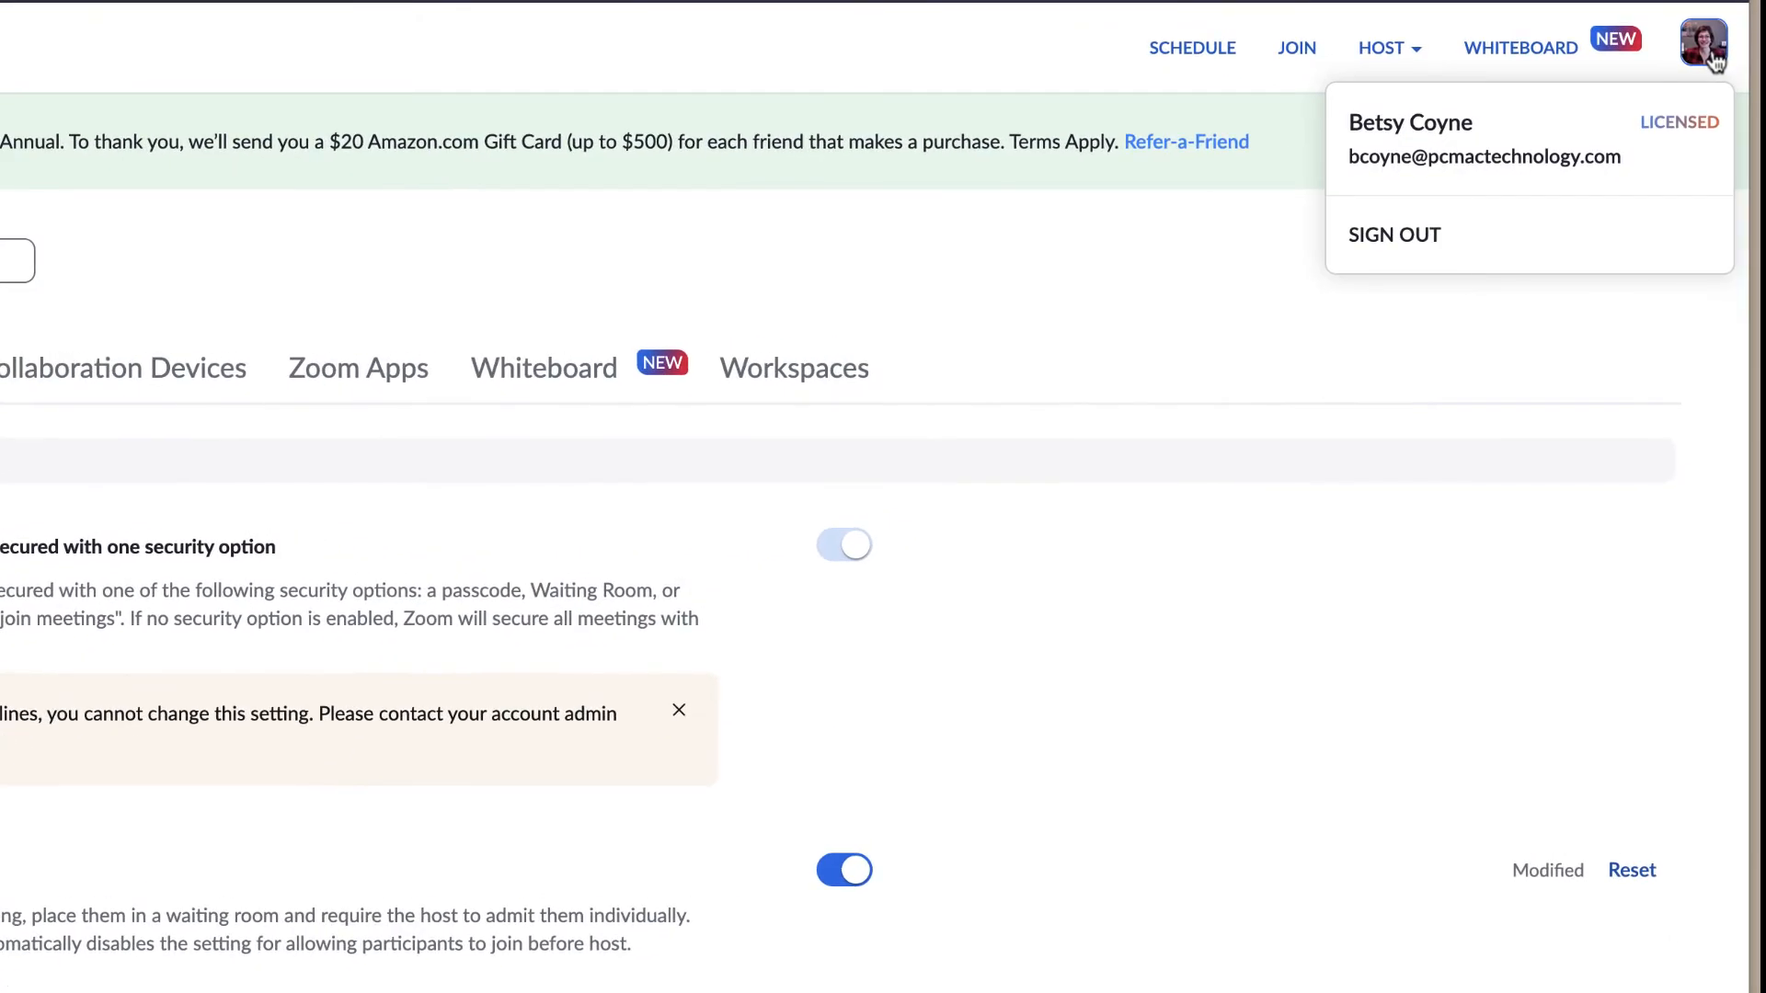
mouse_move(1522, 224)
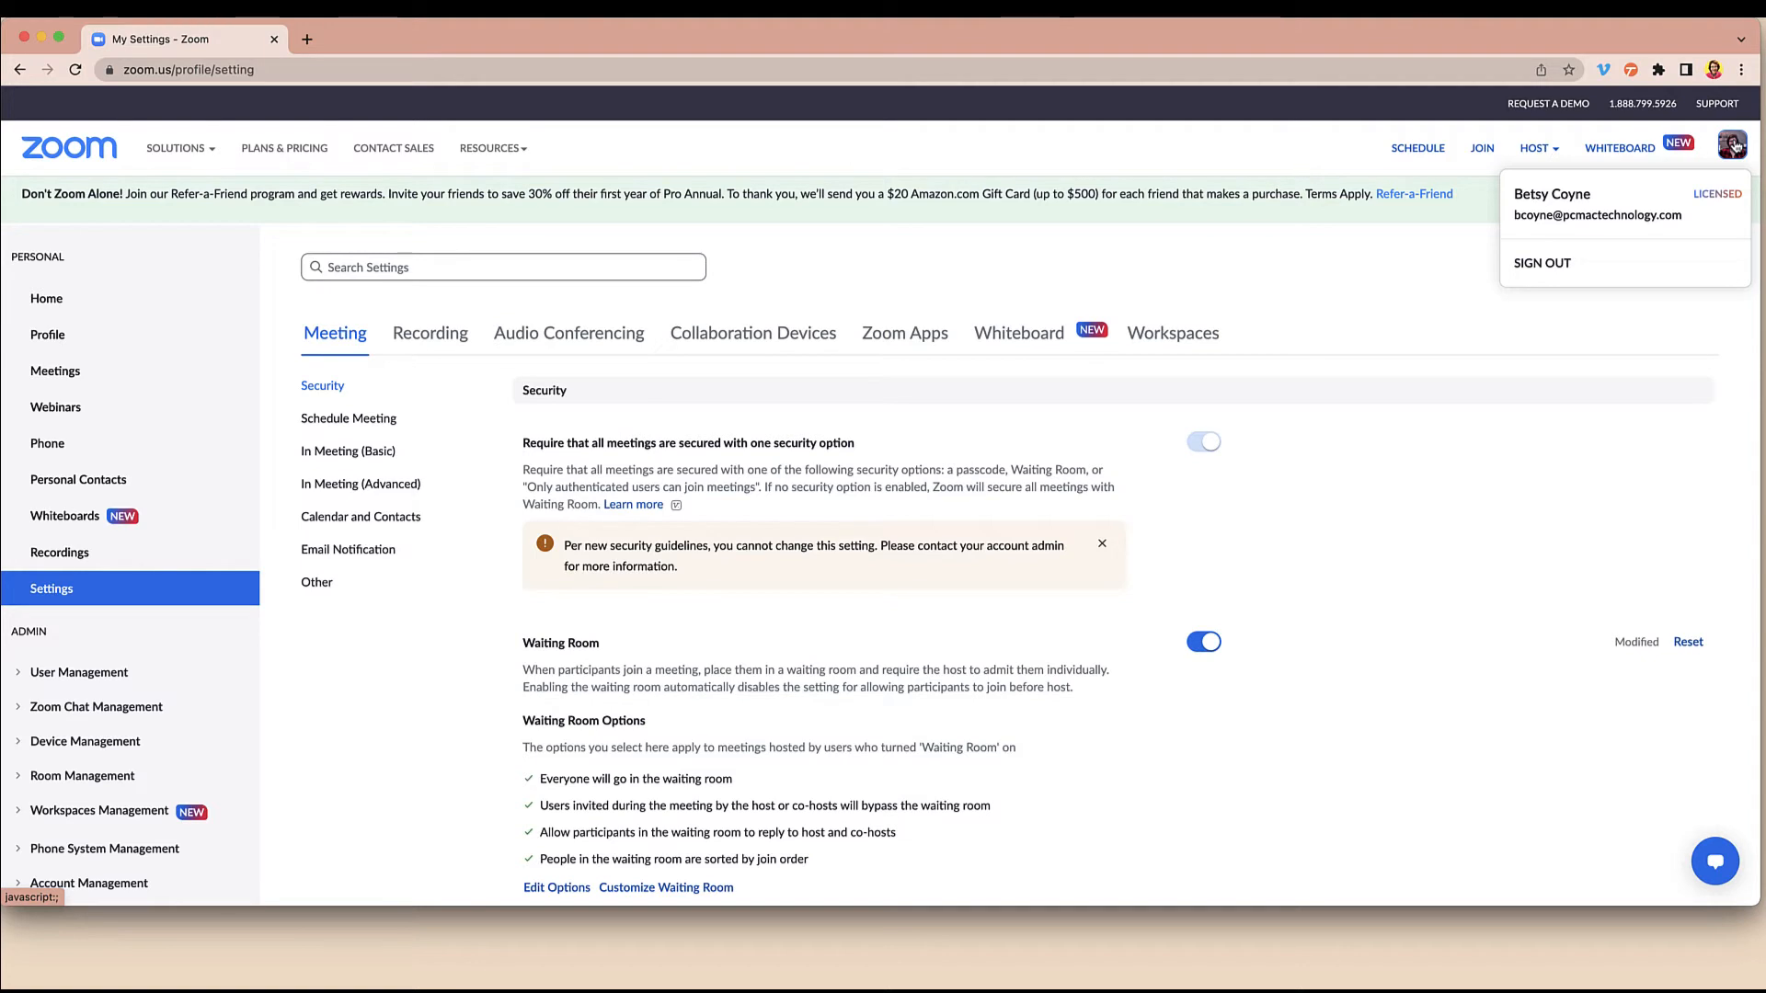
left_click(490, 148)
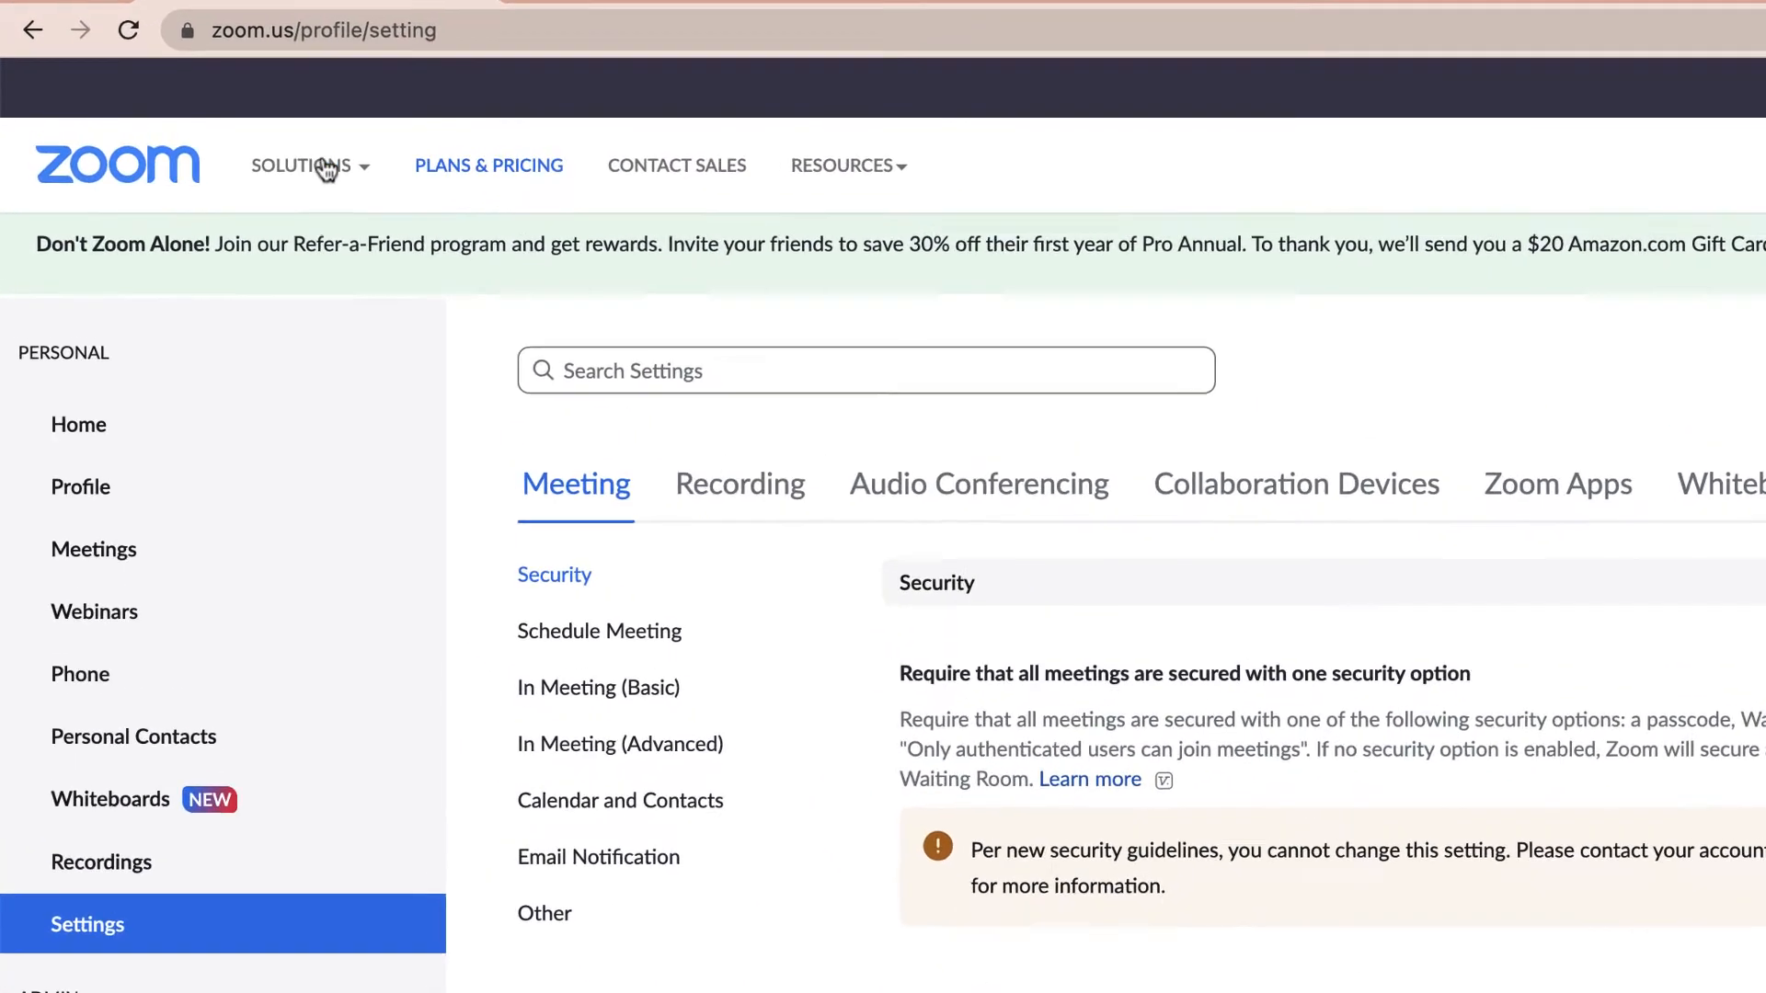
left_click(841, 165)
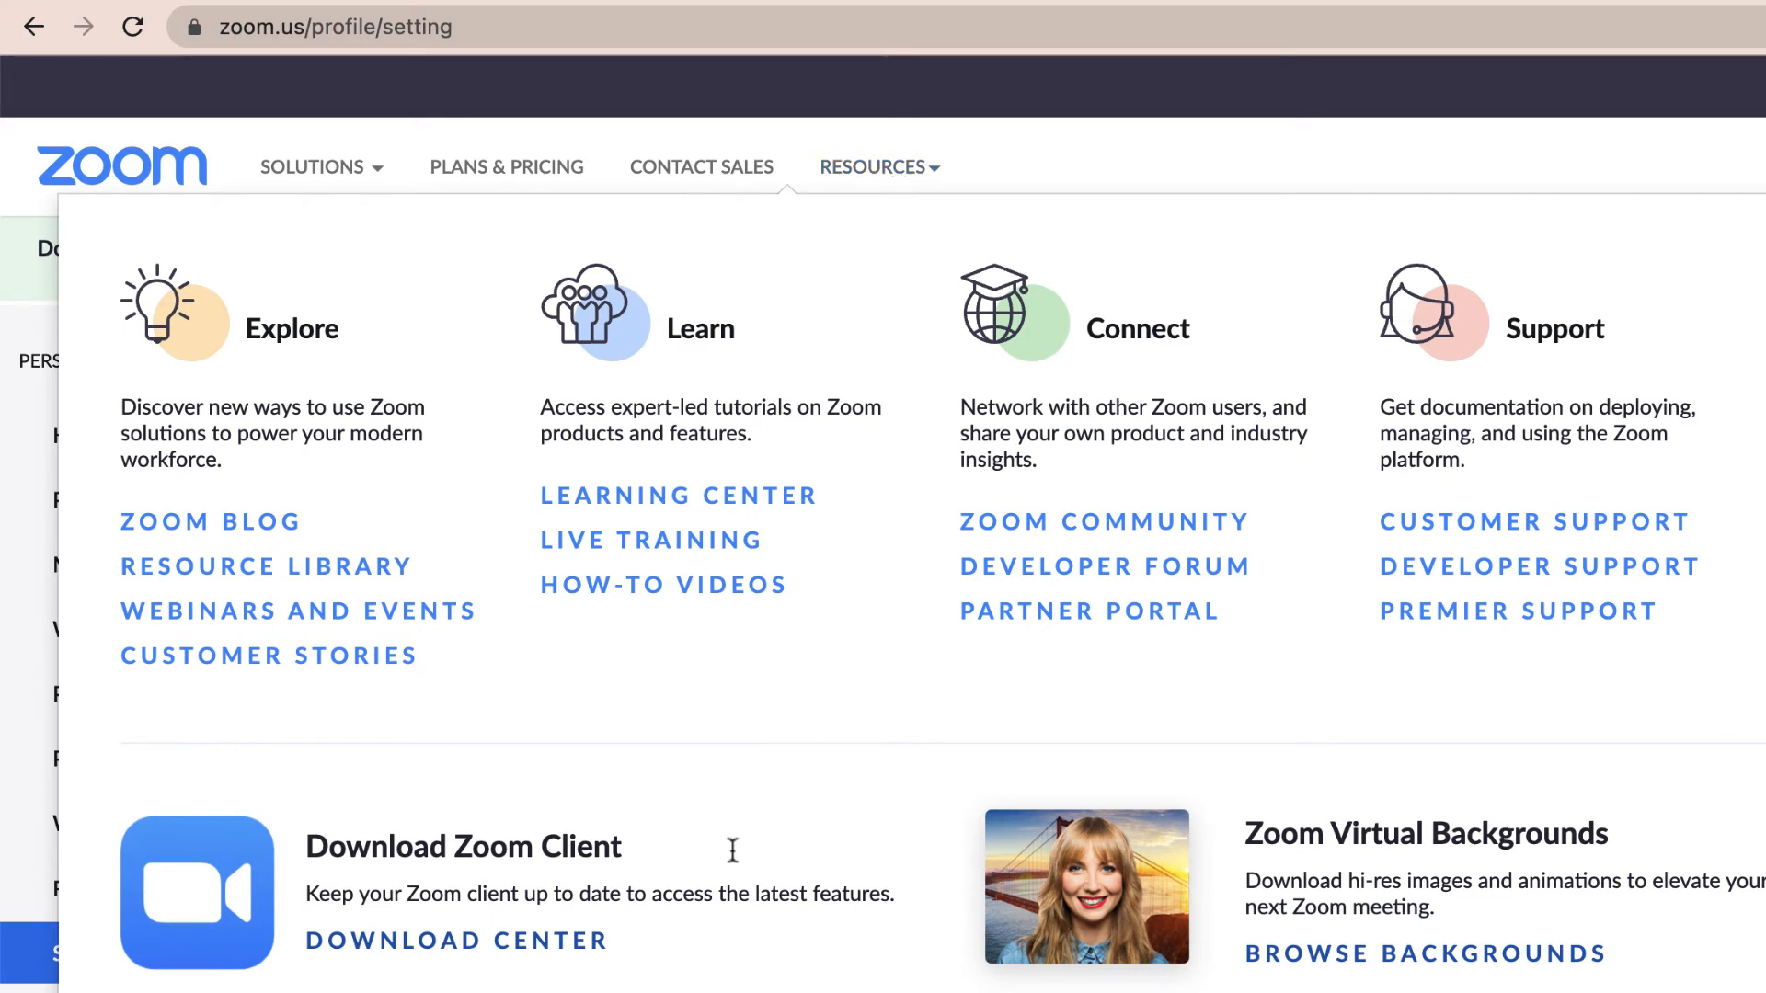
mouse_move(399, 959)
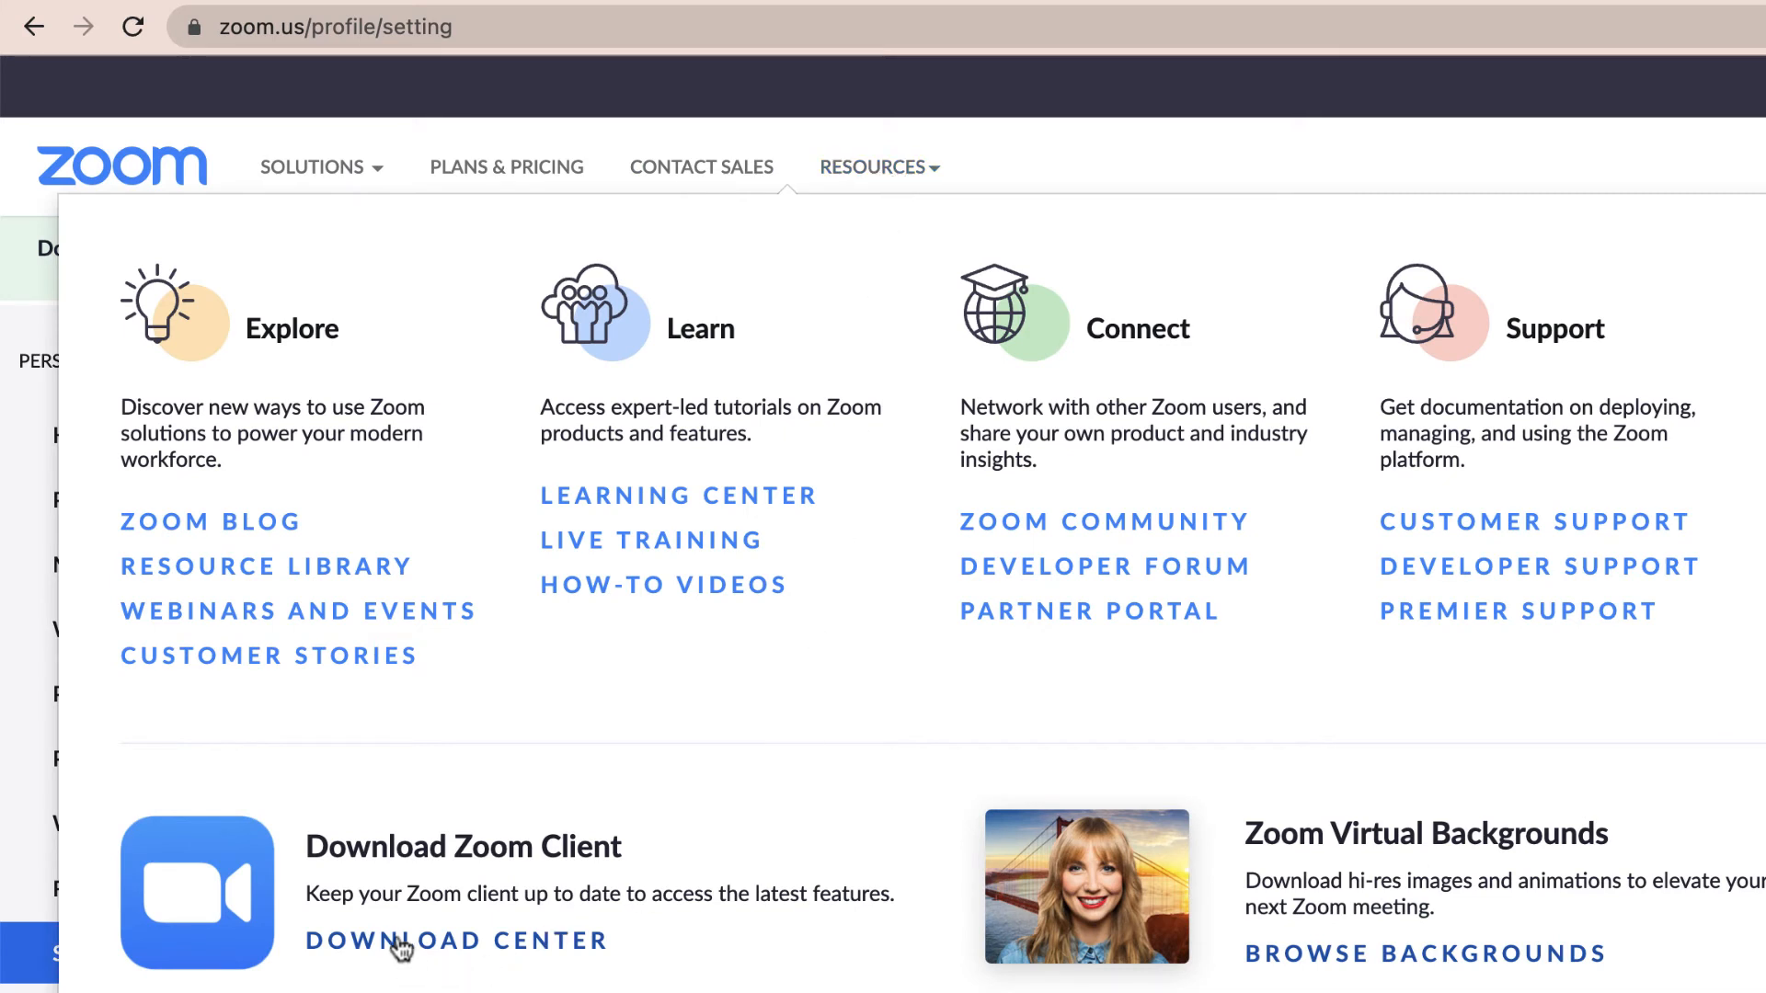
left_click(458, 965)
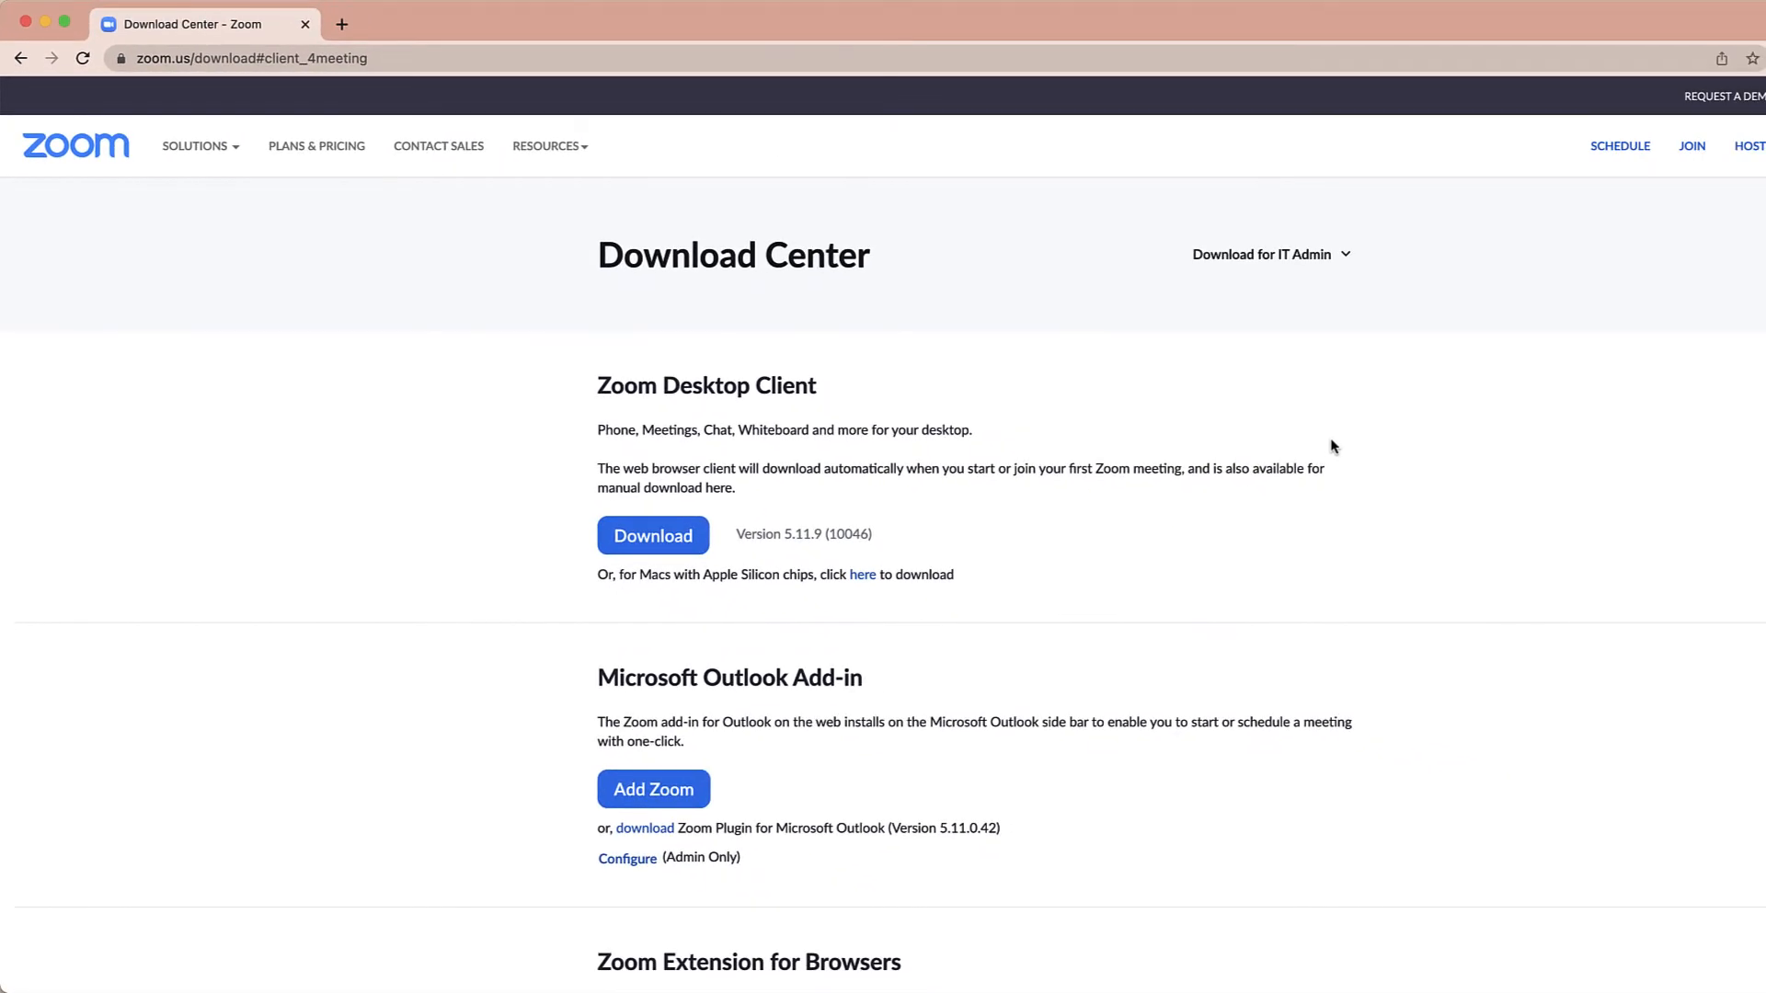
mouse_move(615, 428)
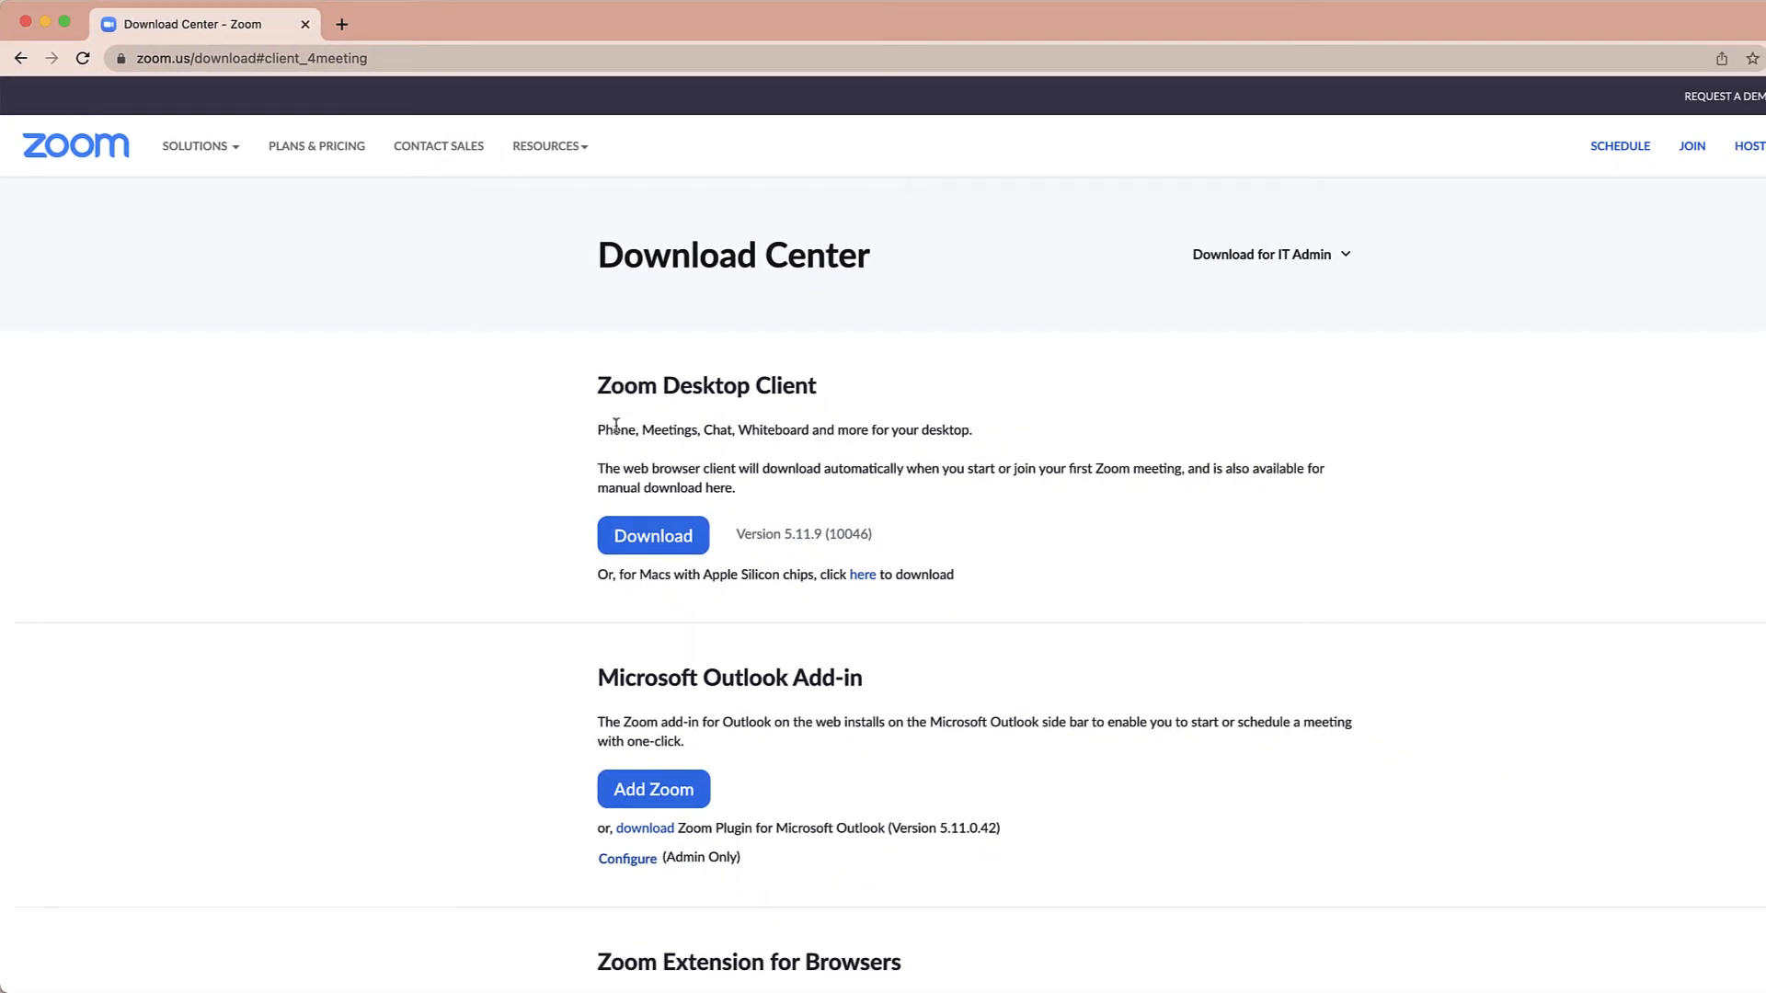
mouse_move(783, 417)
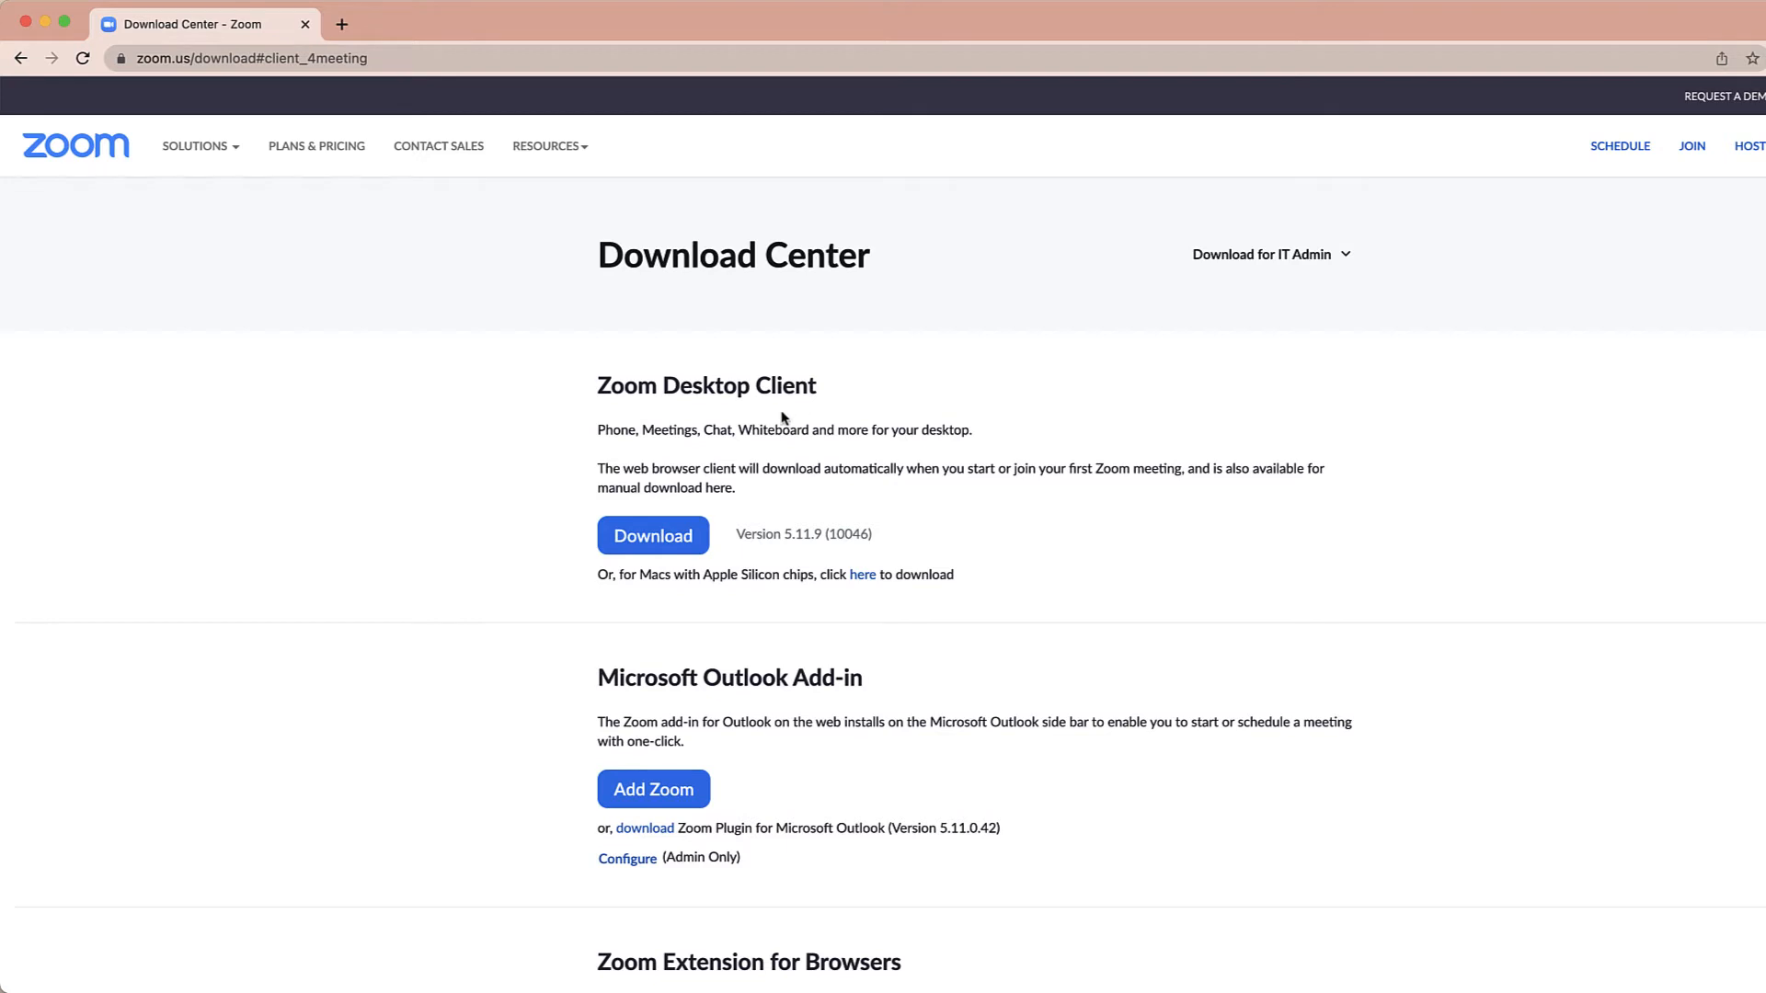
scroll("down", 3)
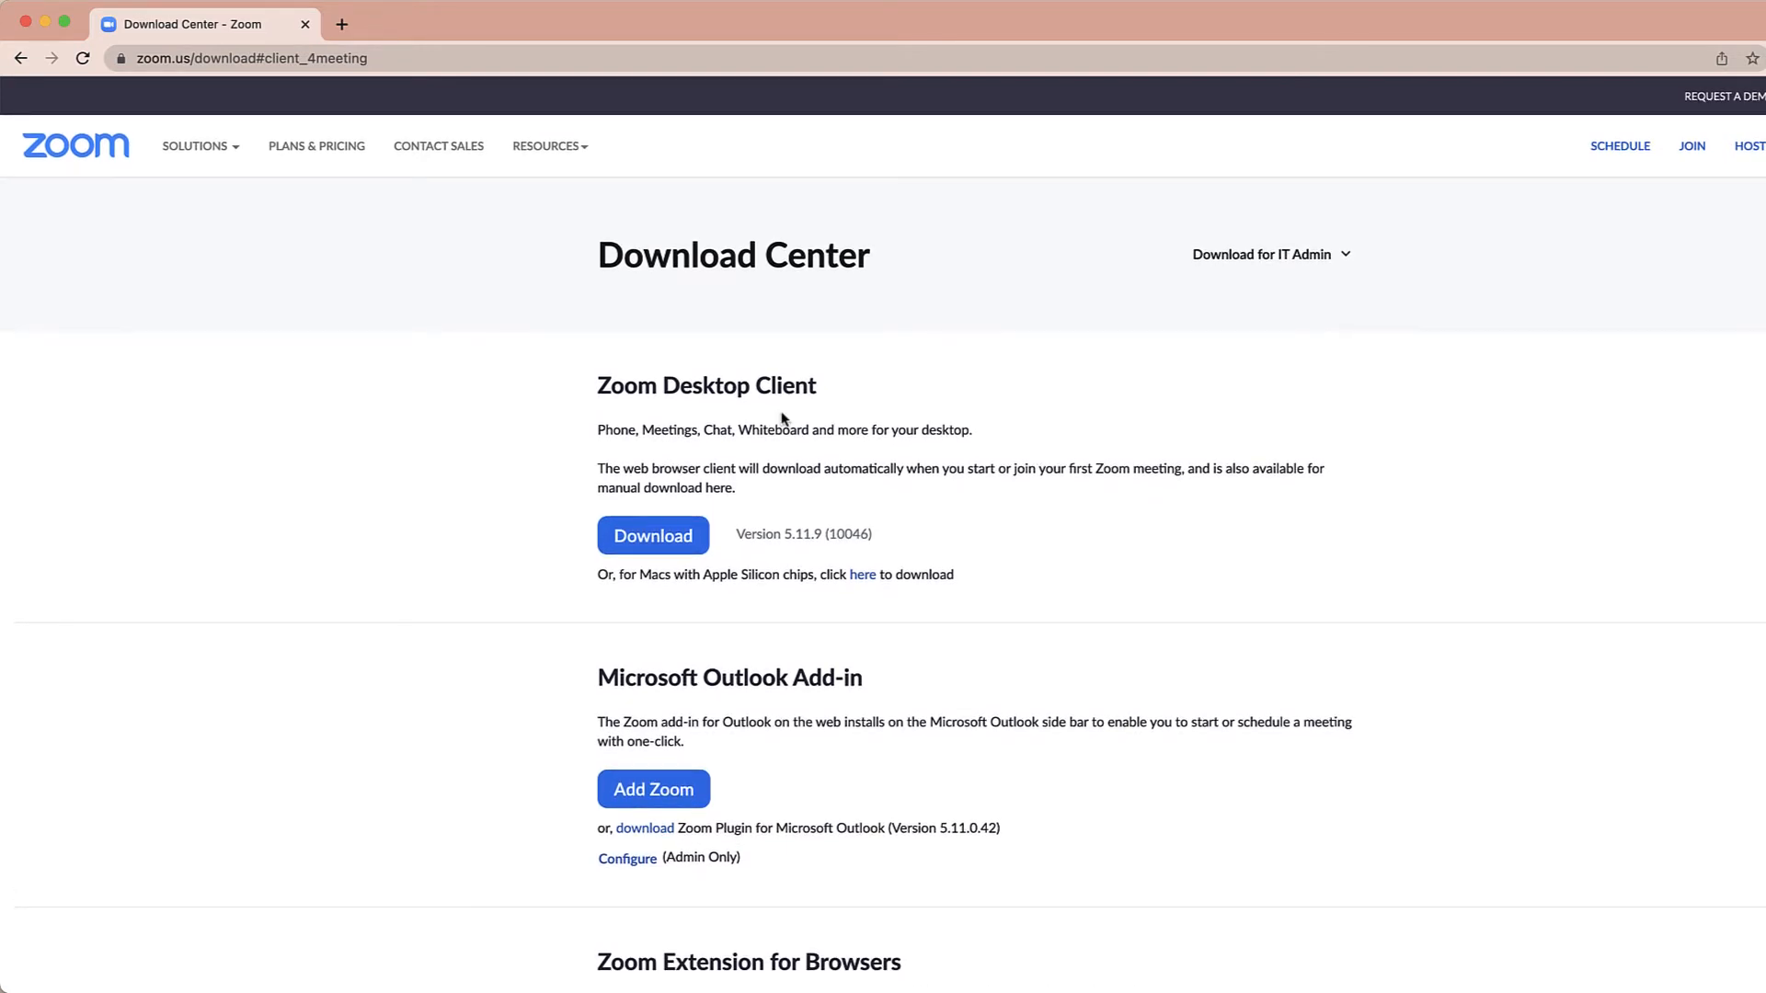
mouse_move(737, 487)
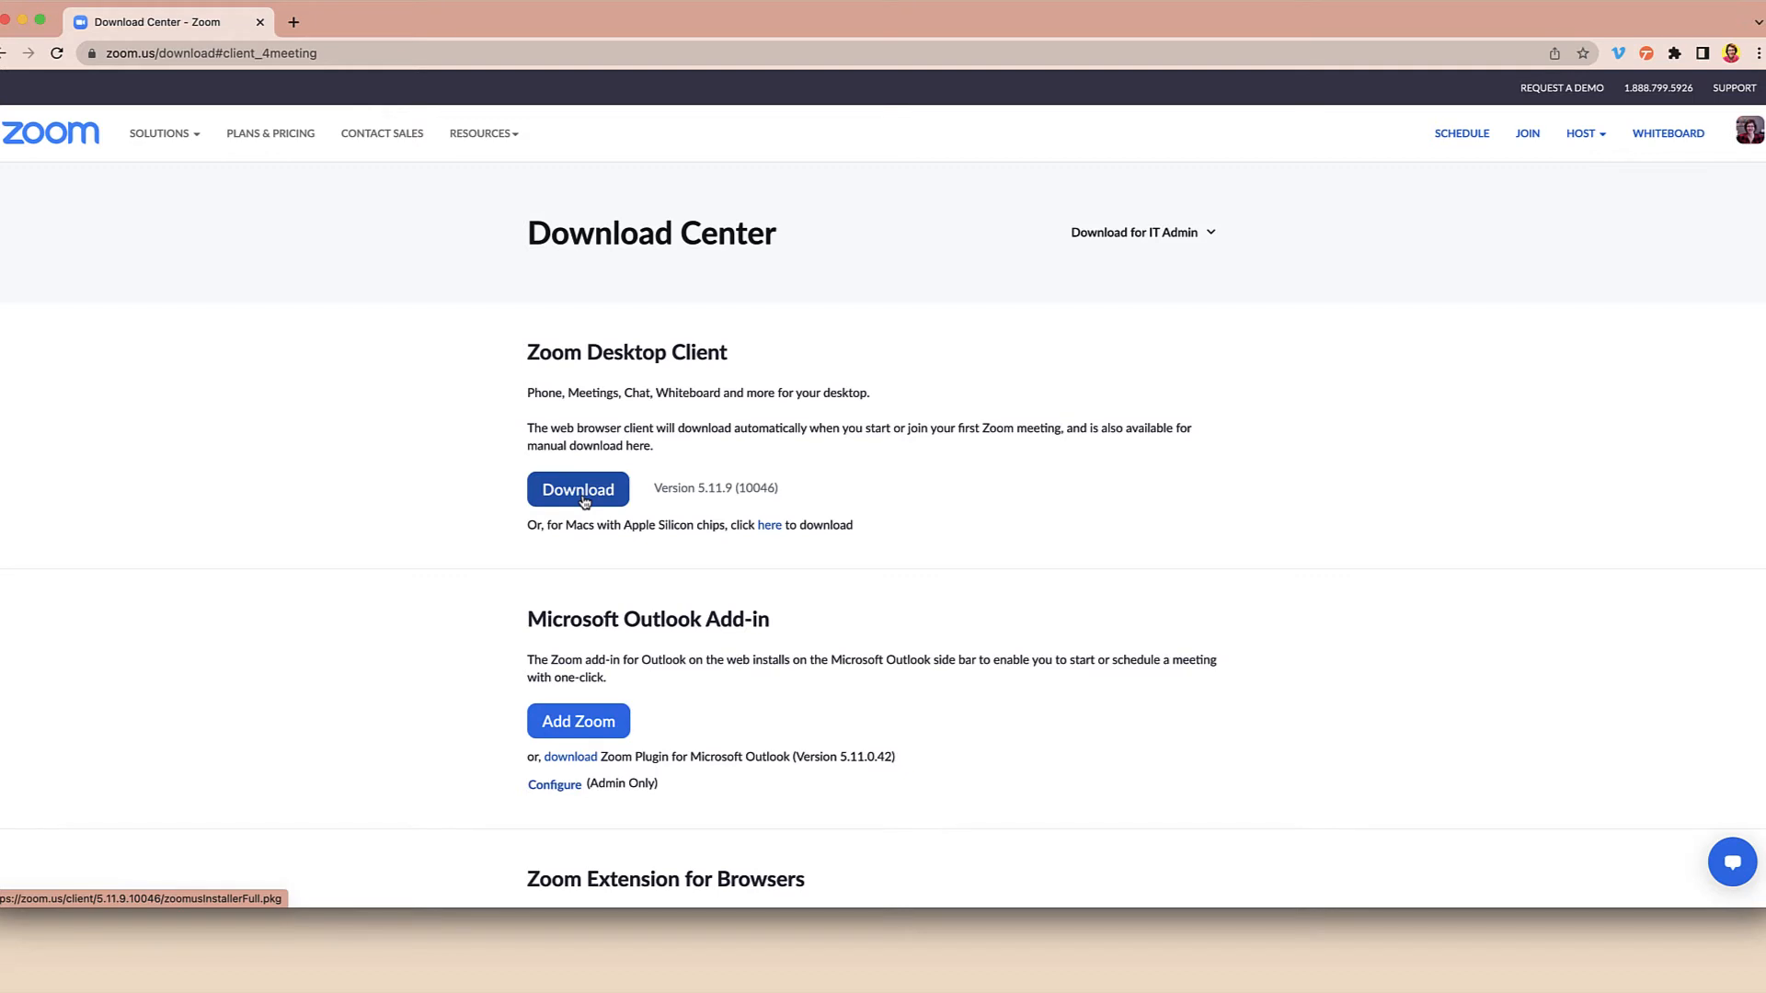
Step: Download zoomusInstallerFull.pkg for Zoom Desktop Client 5.11.9 from the Download Center
left_click(576, 489)
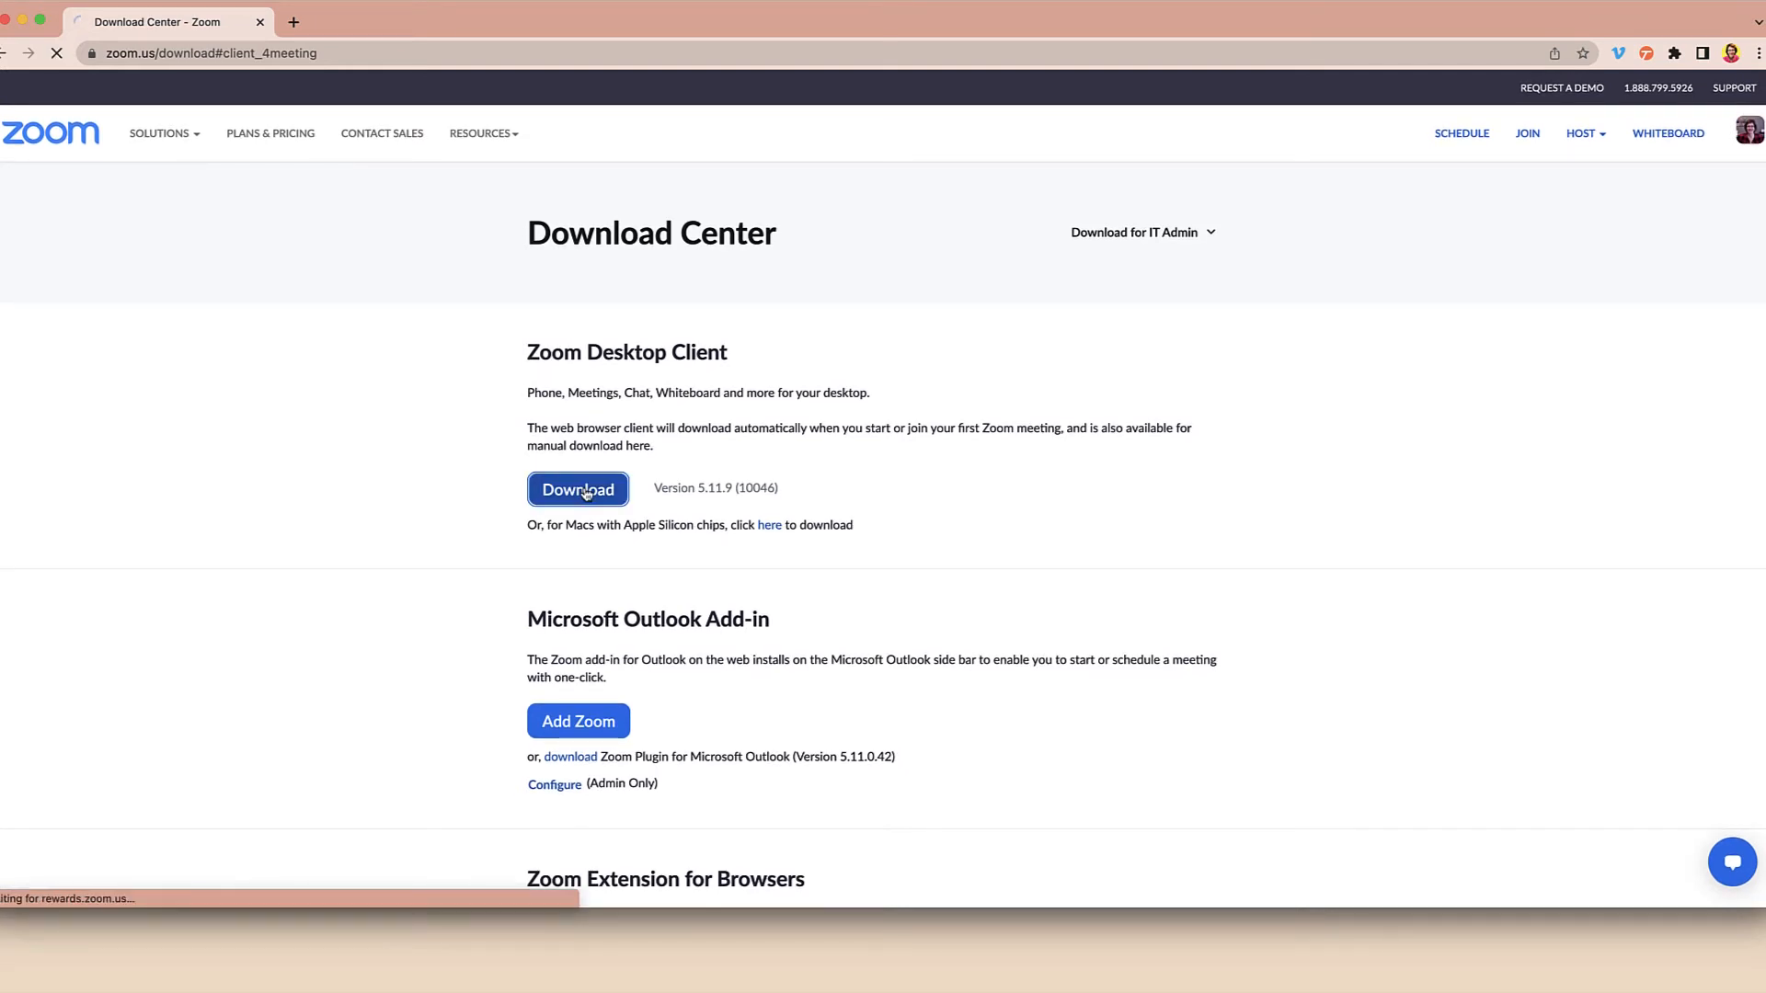
left_click(577, 490)
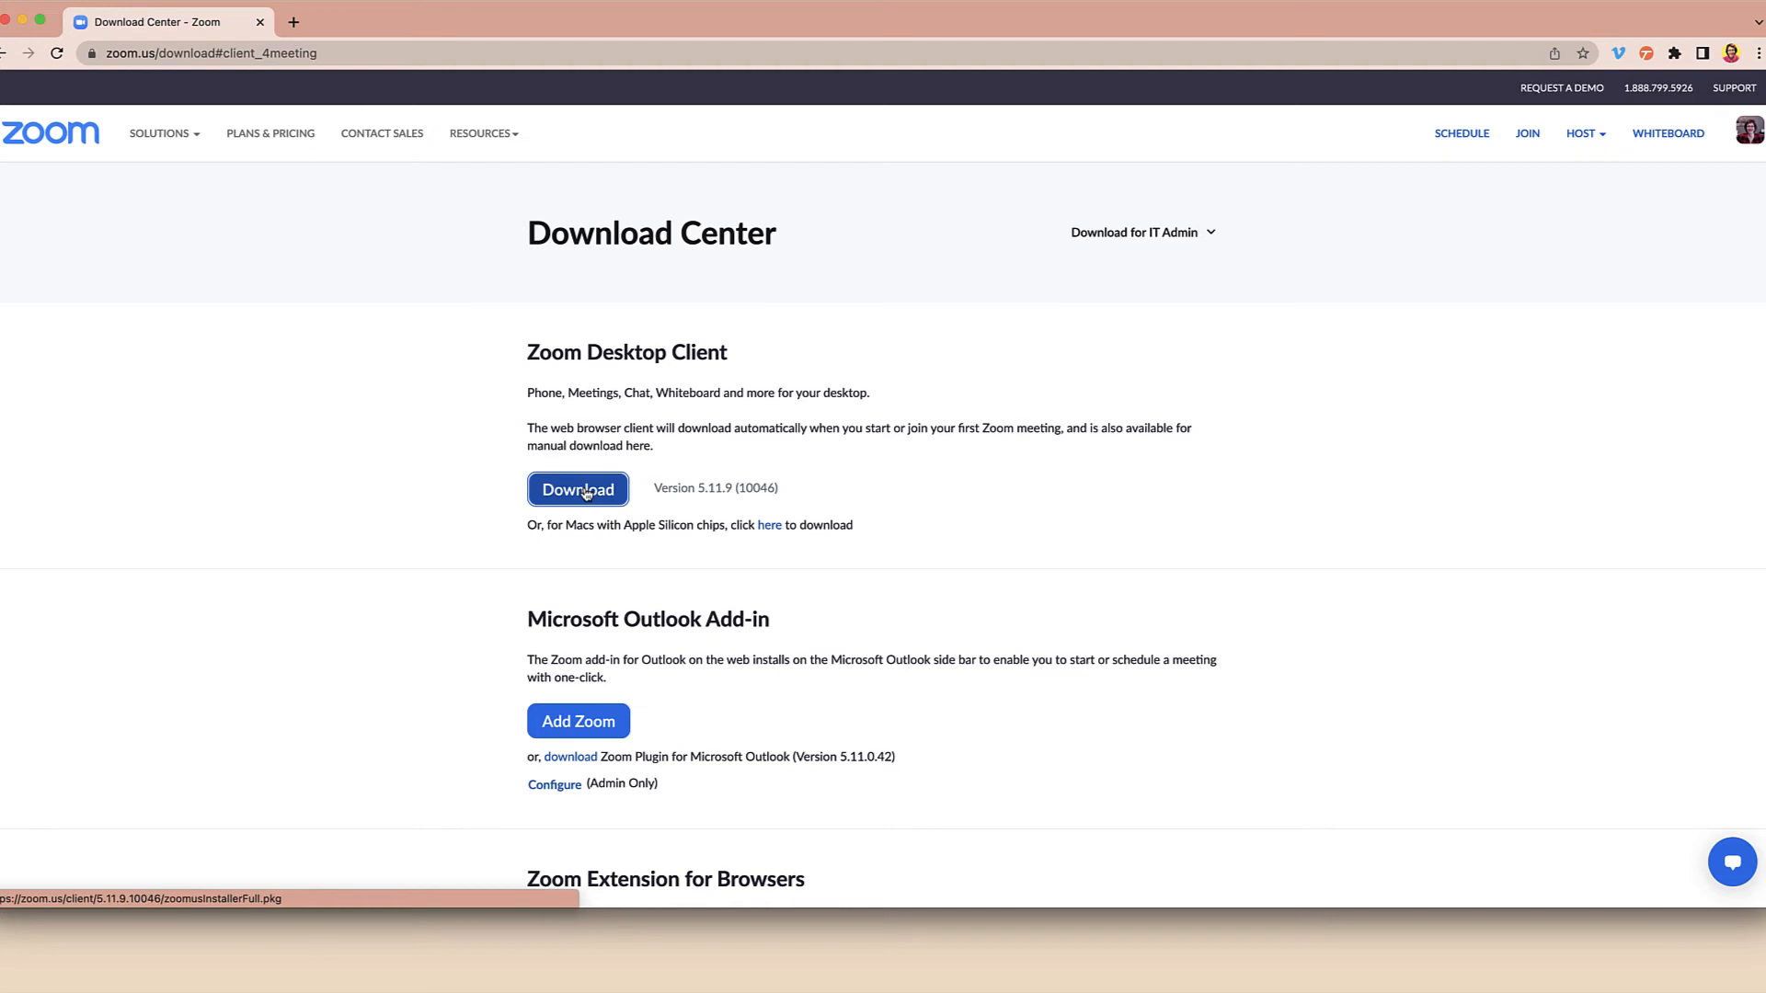
left_click(577, 489)
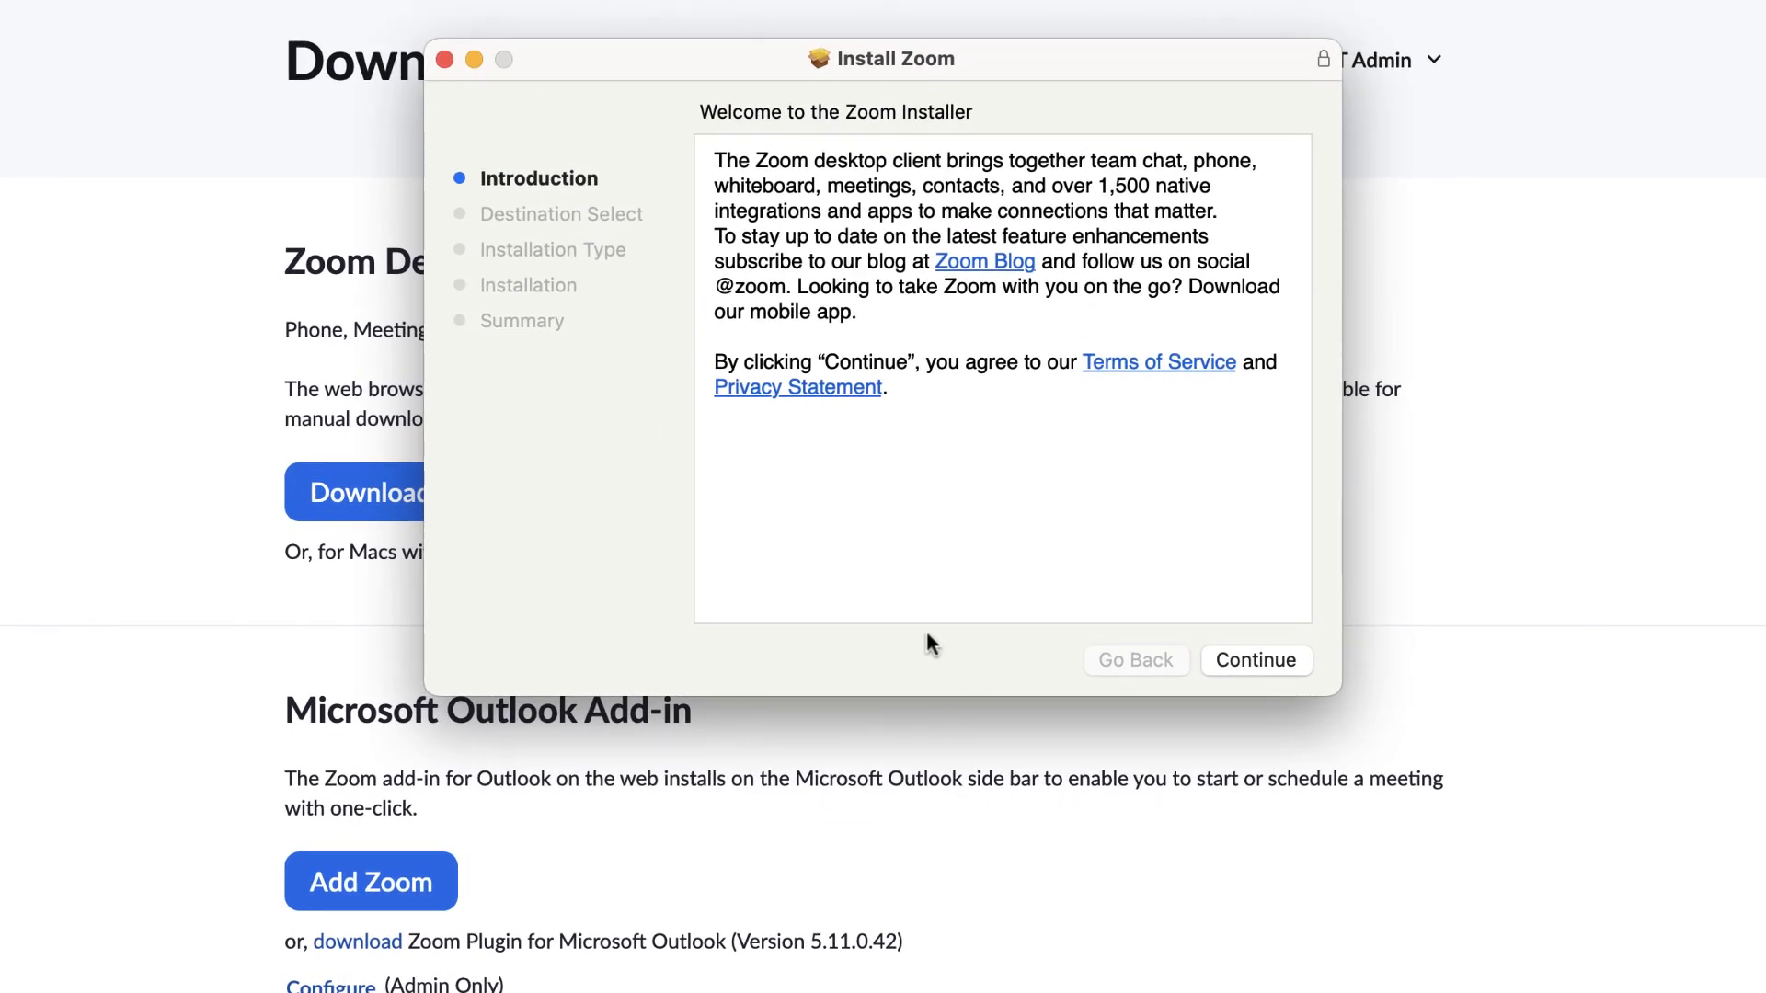
mouse_move(910, 389)
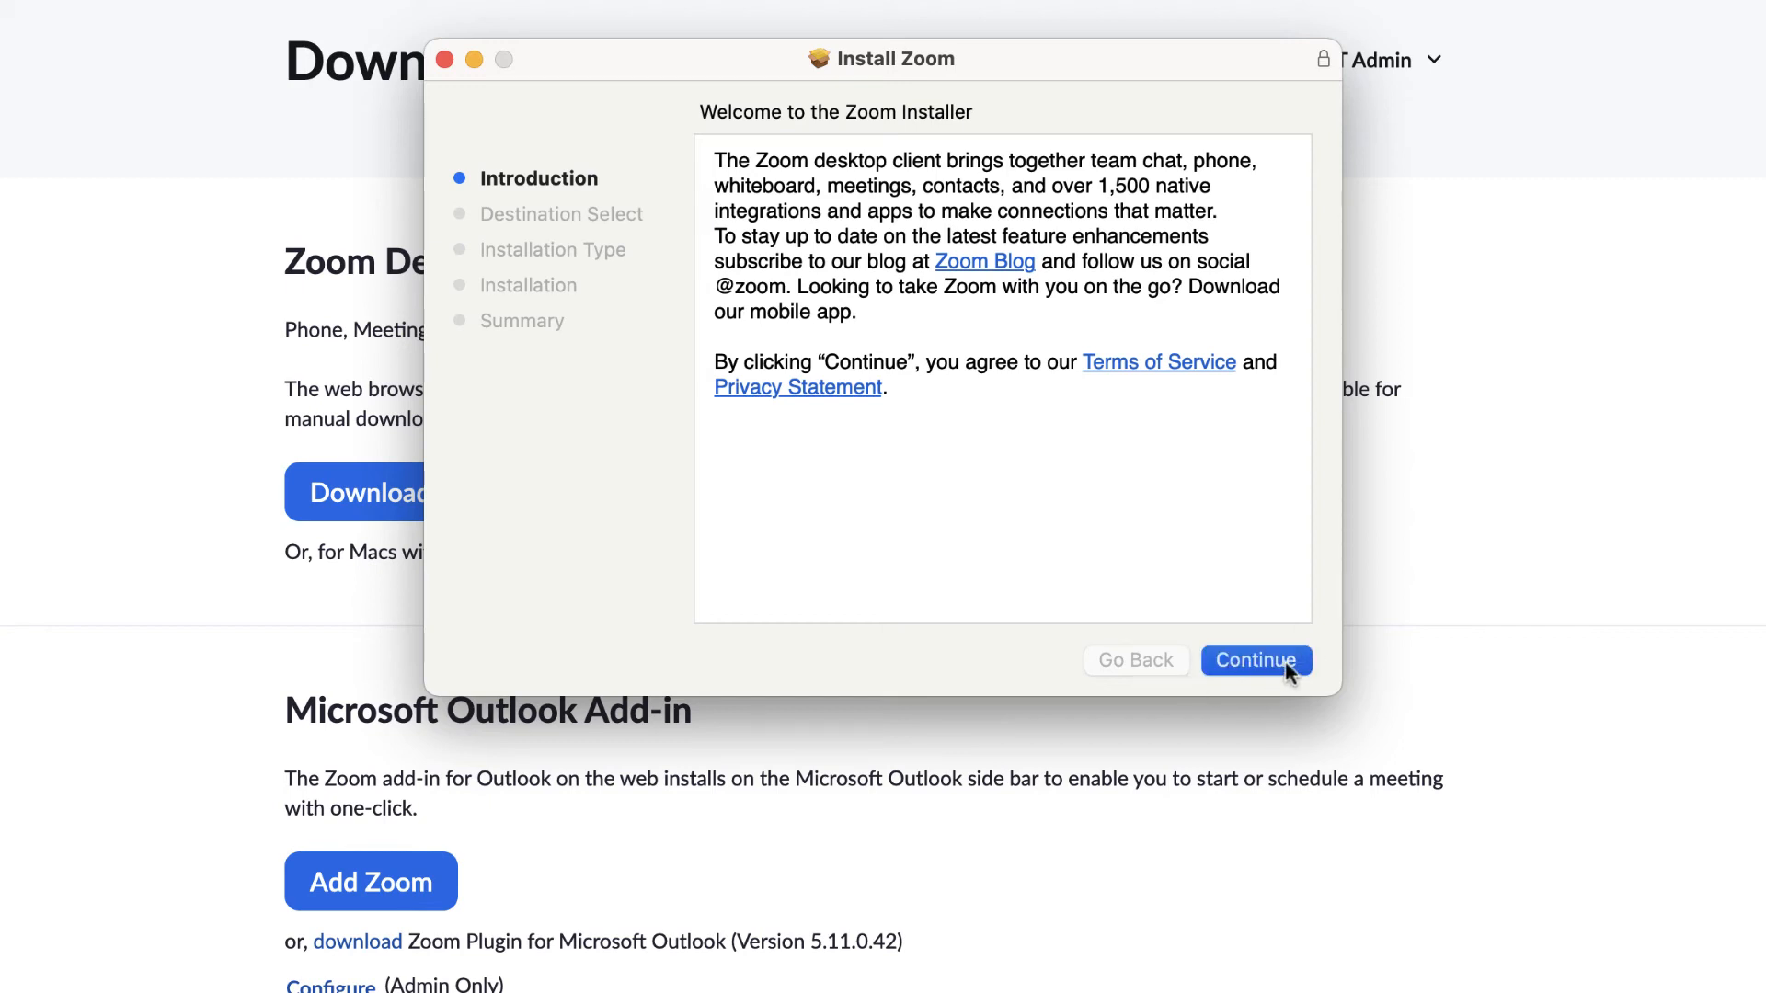
Step: Continue past the installer introduction to the Standard Install screen for Macintosh HD
left_click(1256, 660)
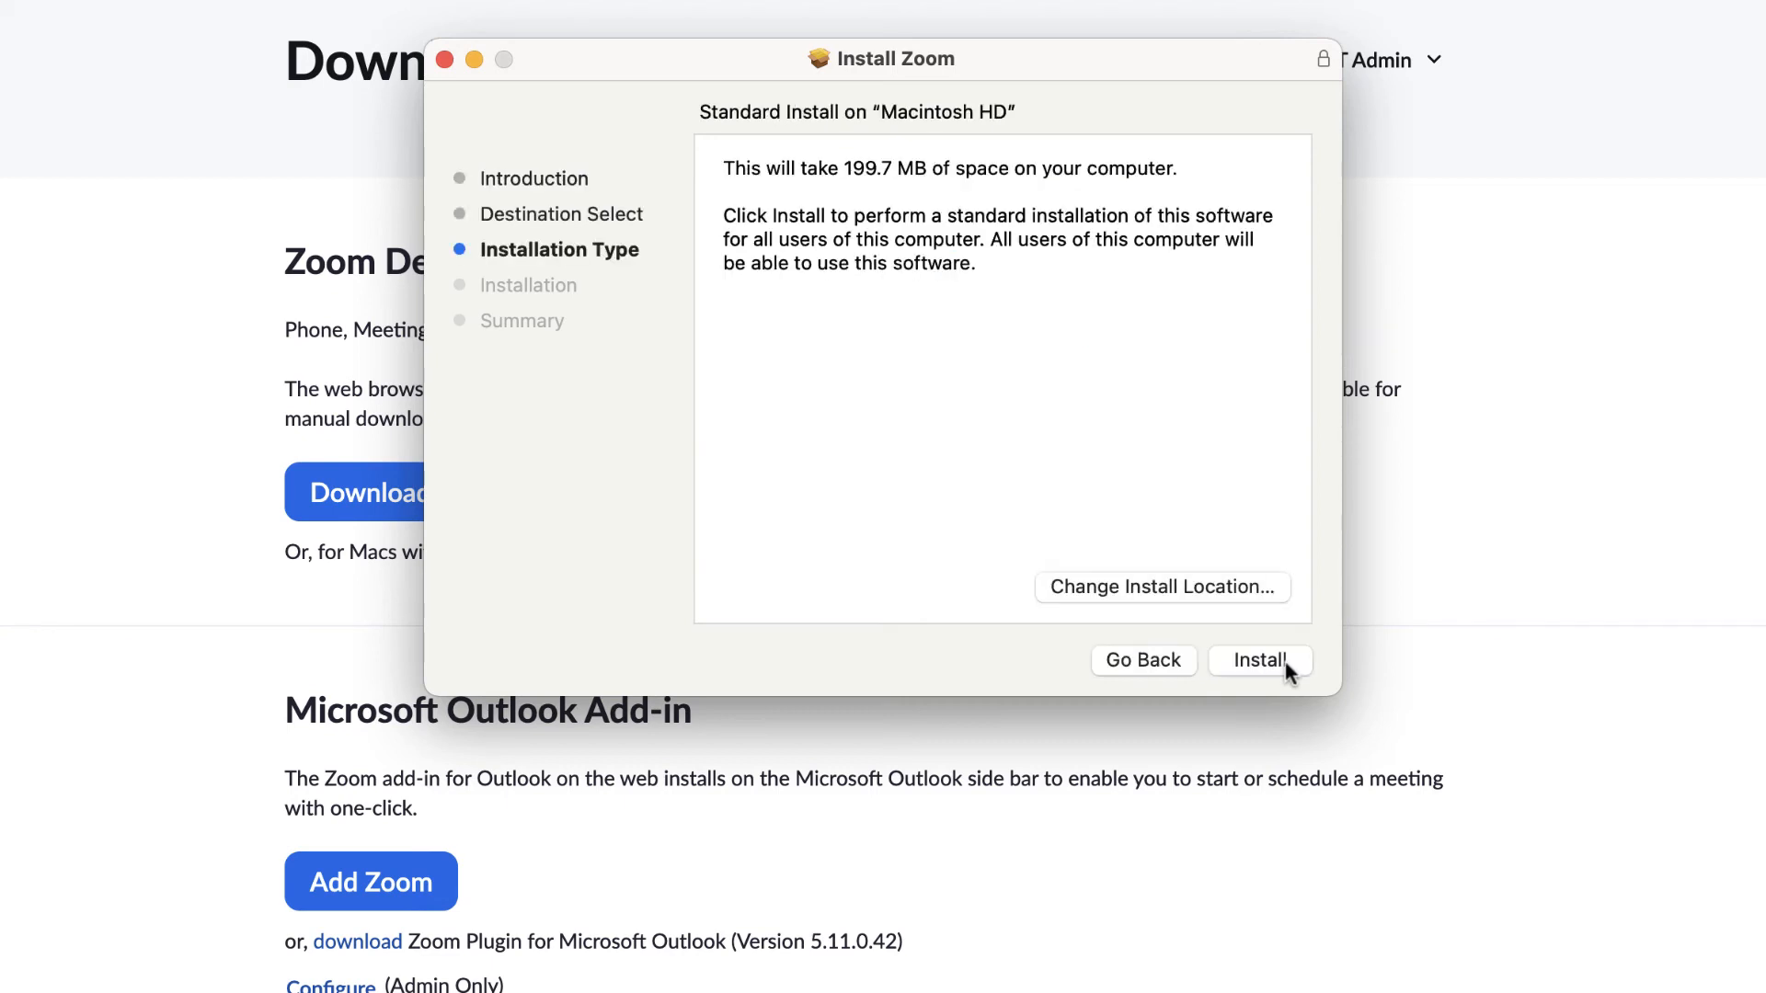
mouse_move(1255, 667)
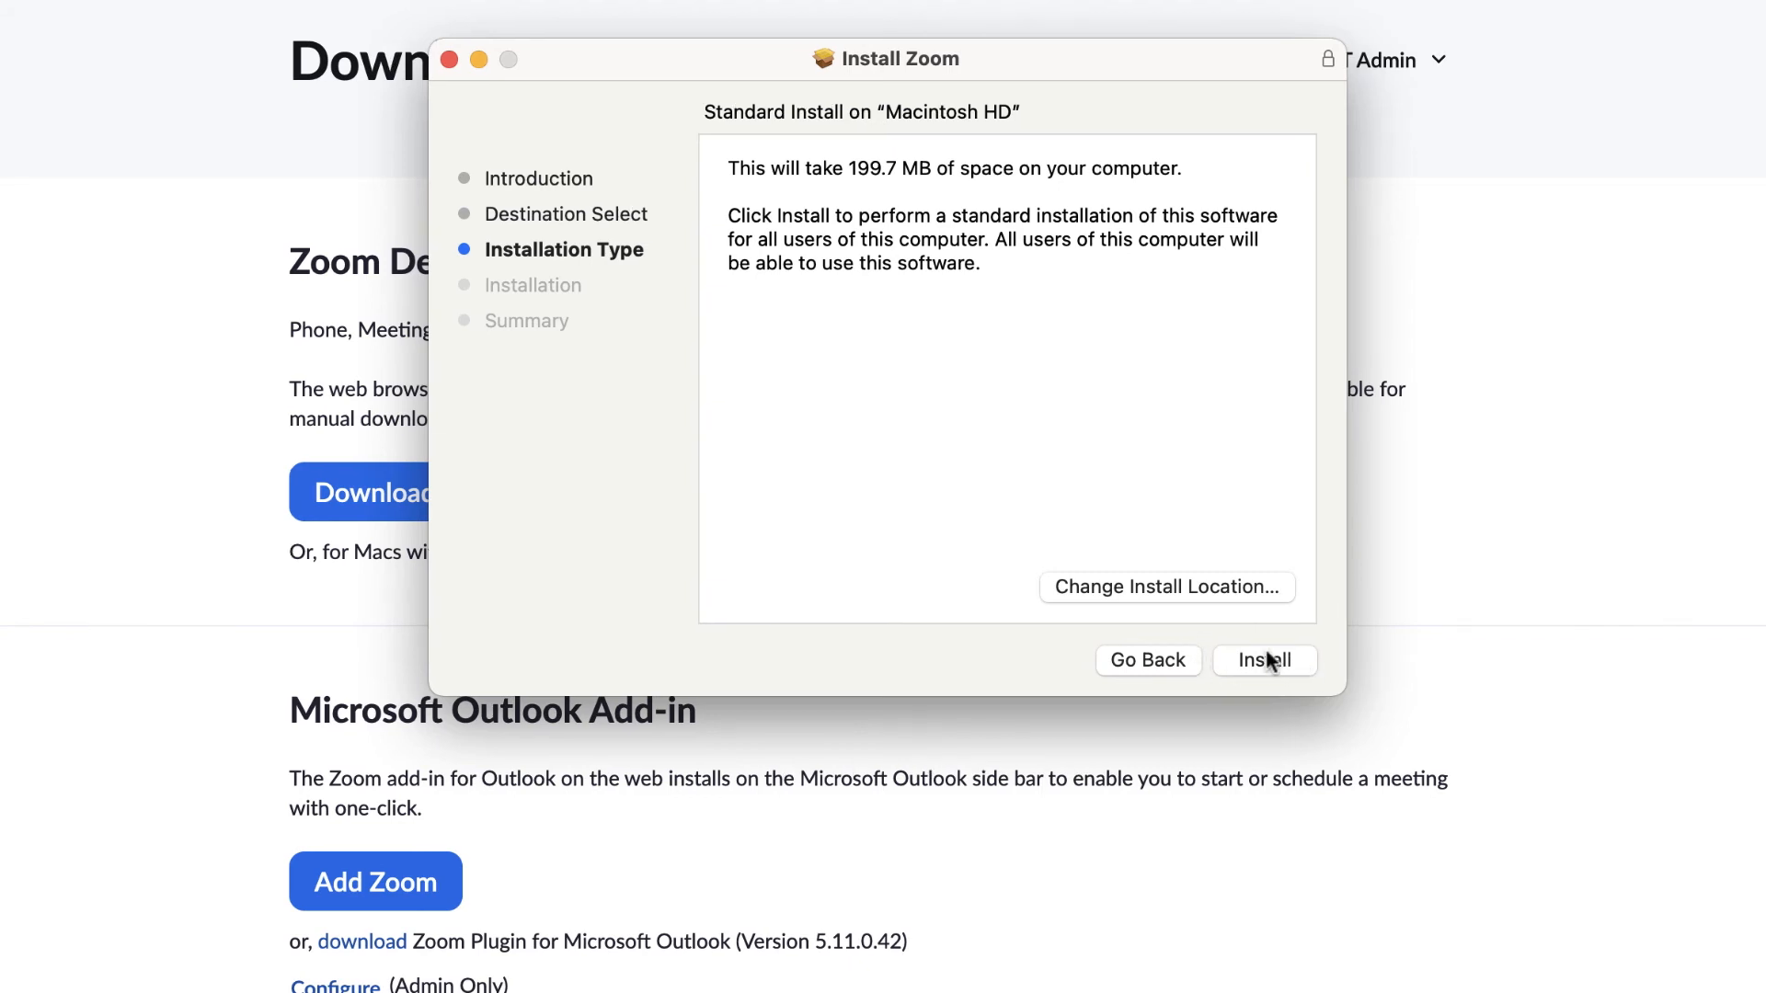
Step: Start the standard install and authorize it with the Mac password until it succeeds
left_click(1264, 660)
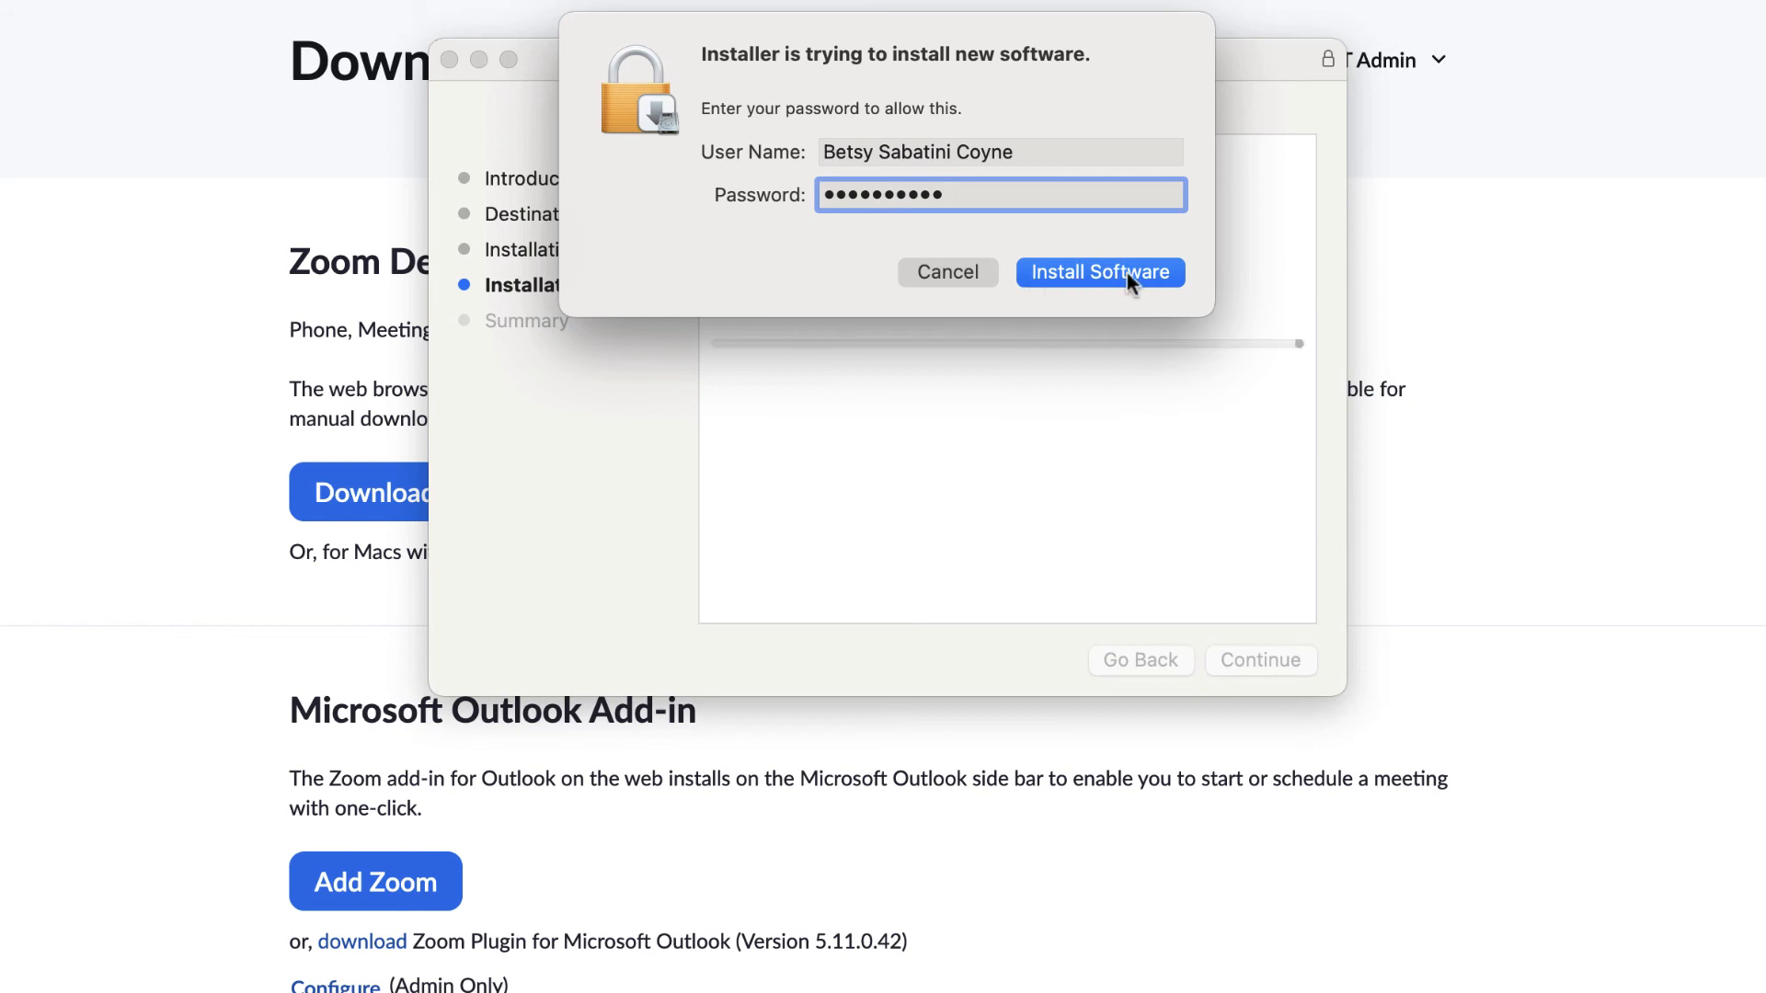
left_click(1101, 272)
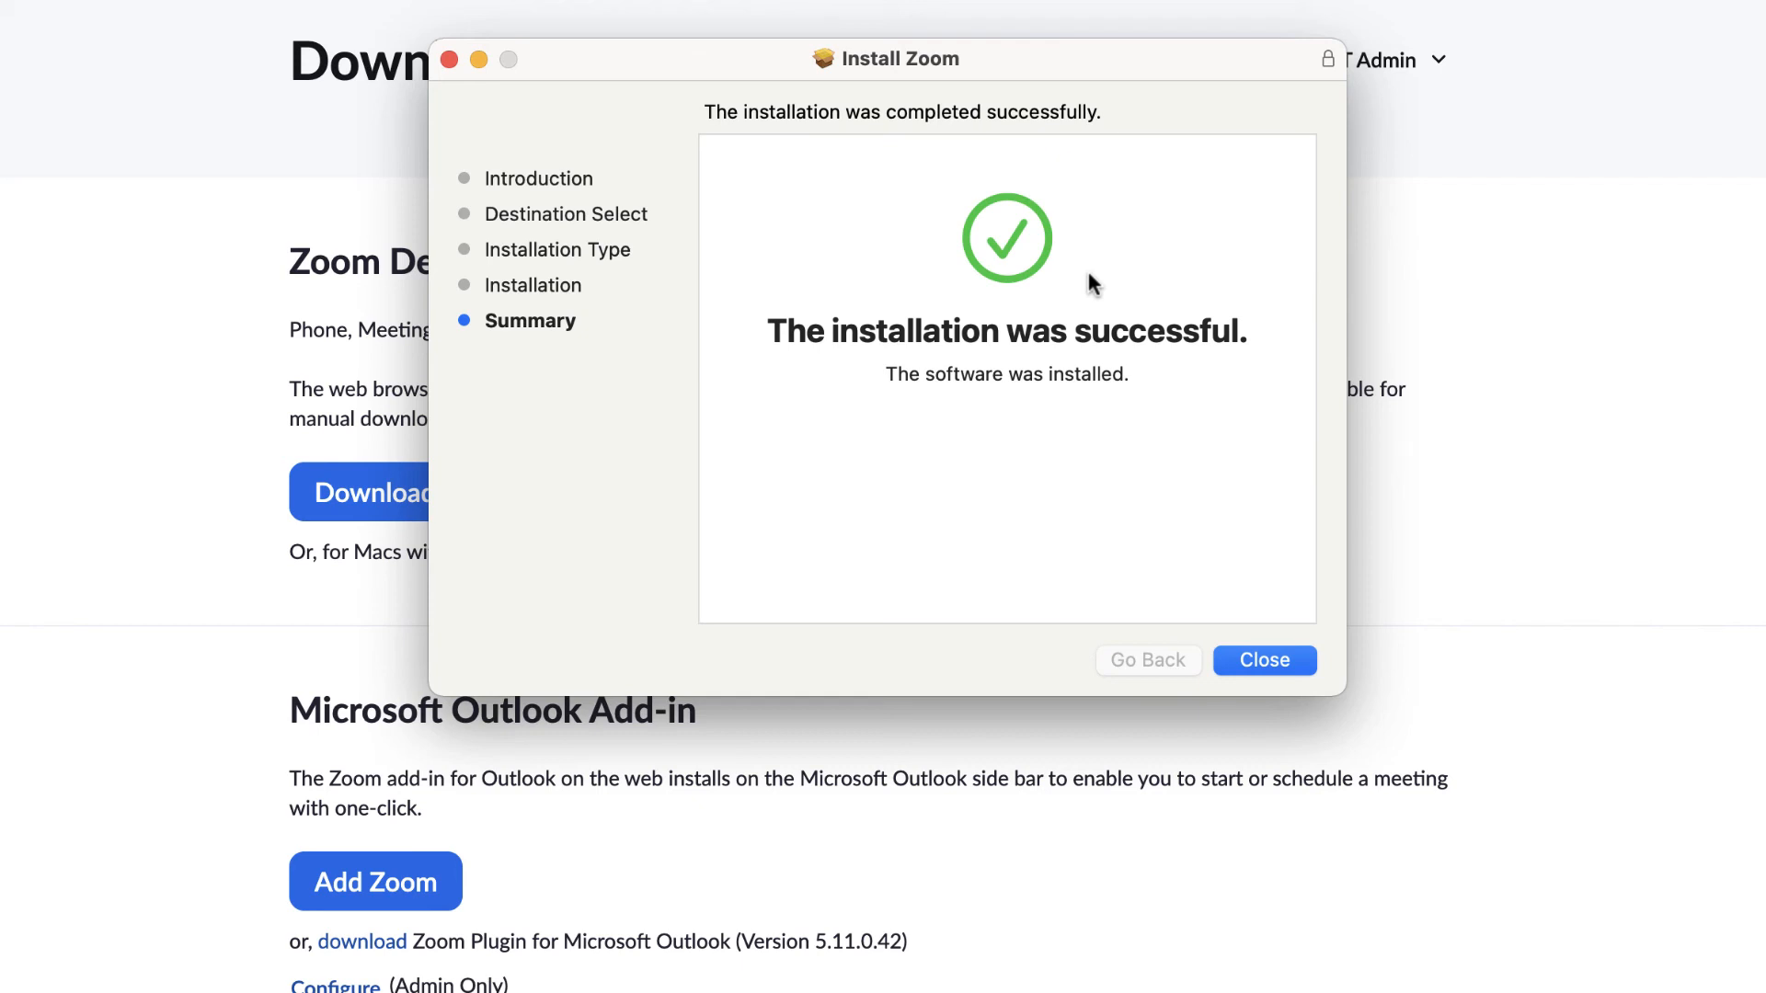
mouse_move(1163, 517)
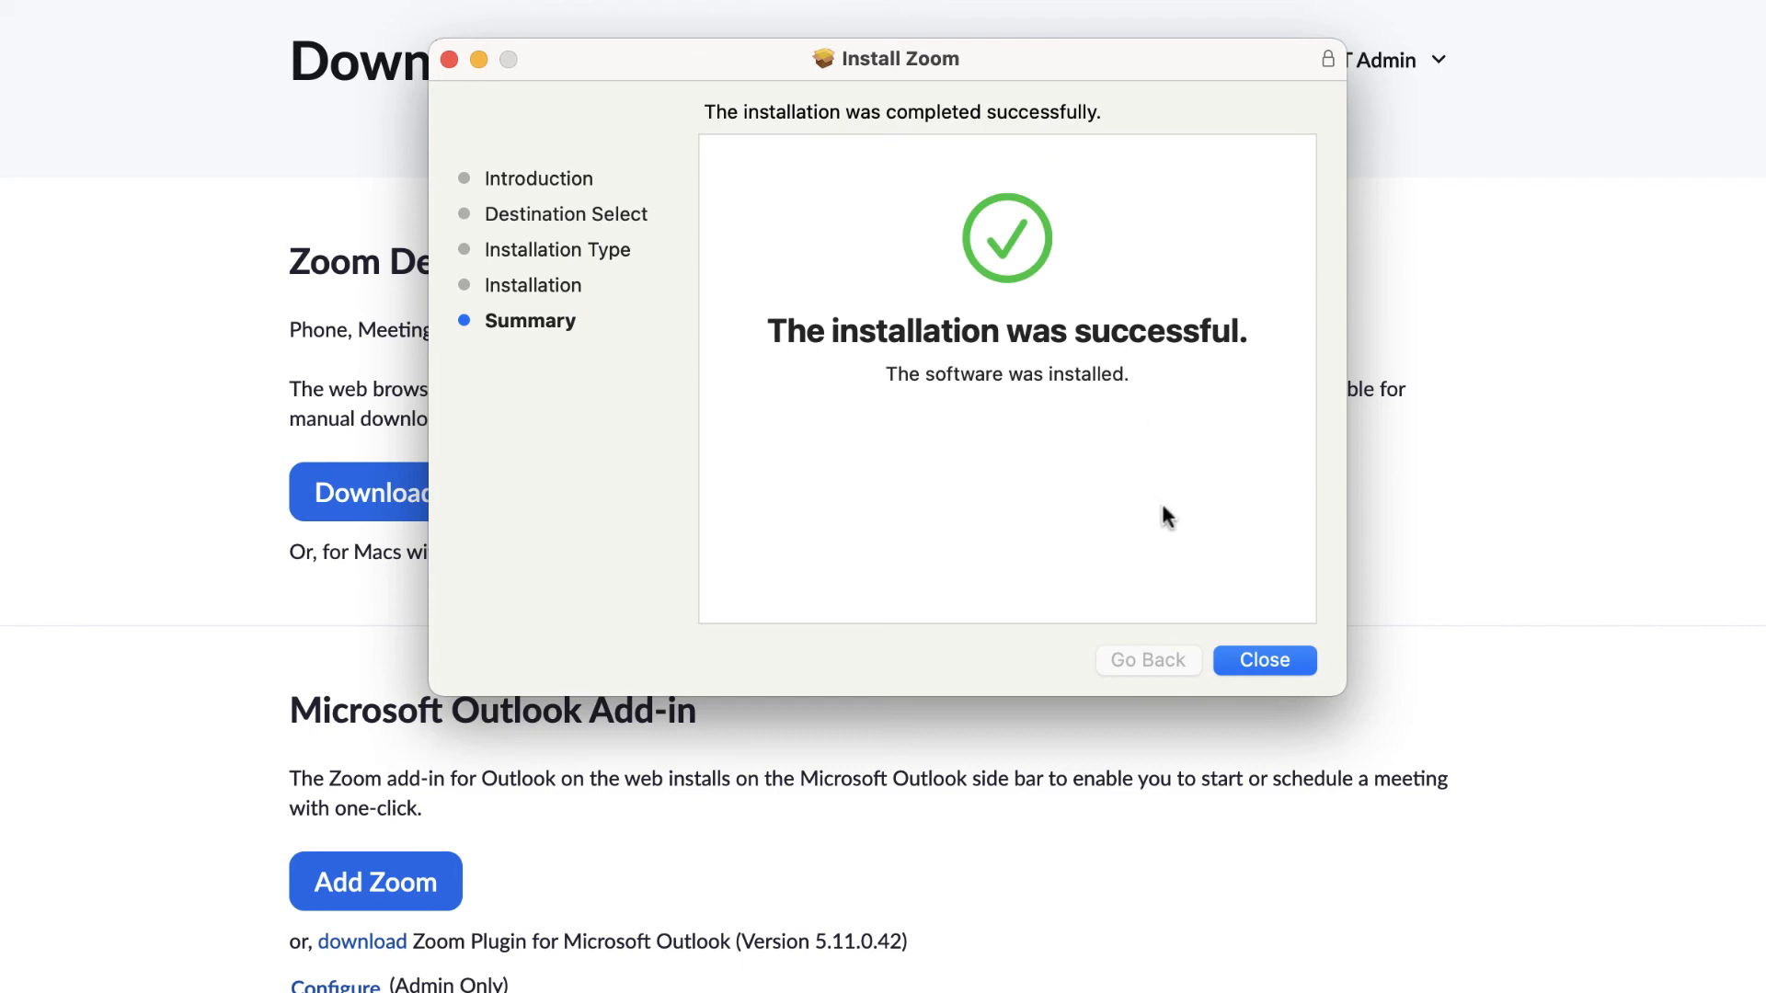
Step: Close the completed installer, bringing up the move-to-Trash prompt for the package
left_click(1264, 660)
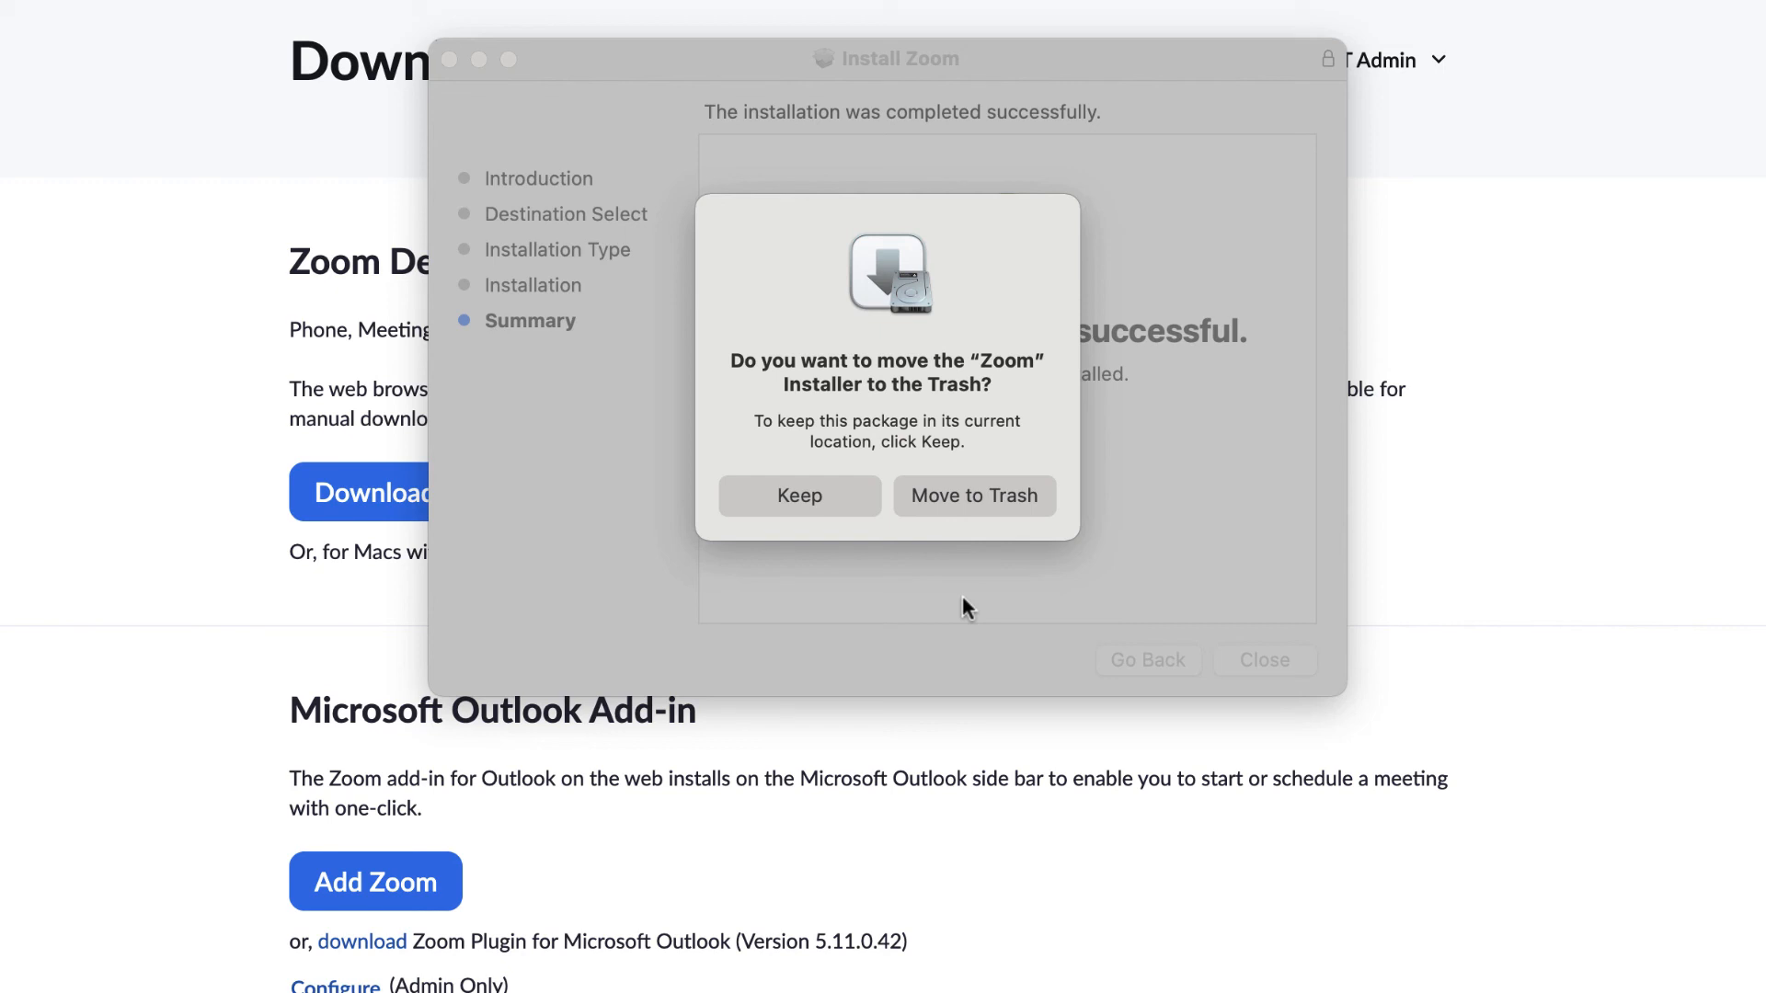
mouse_move(972, 507)
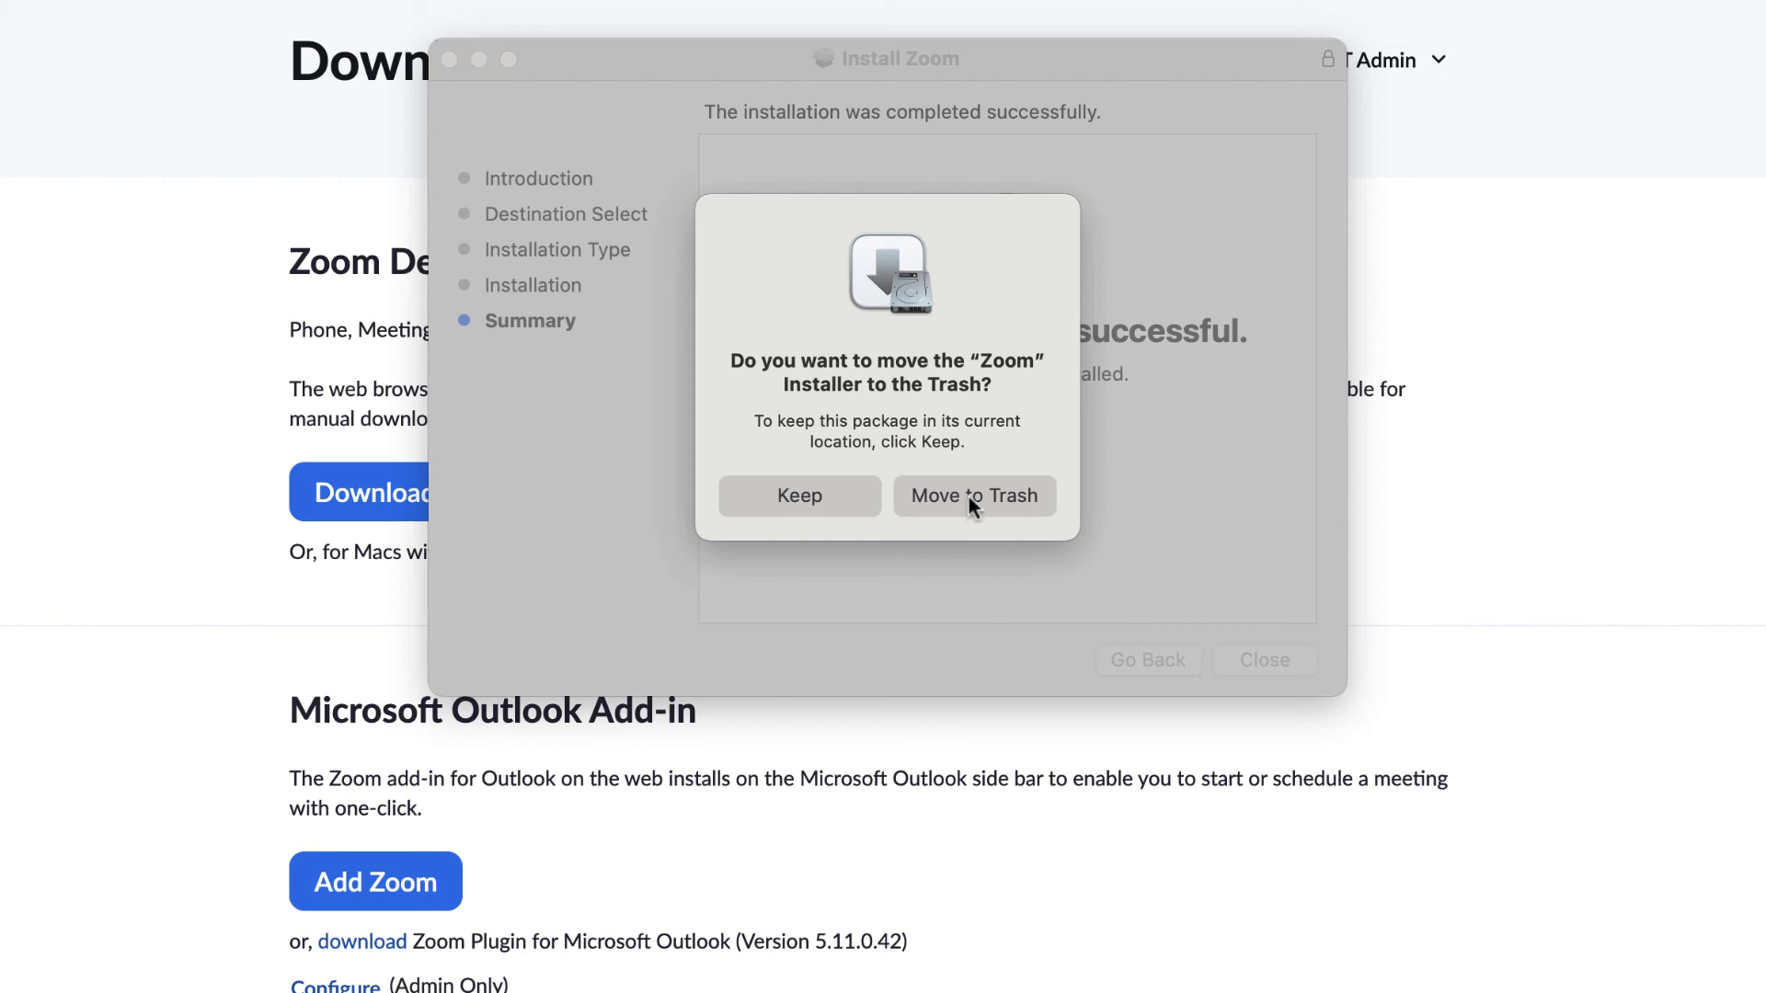
mouse_move(999, 493)
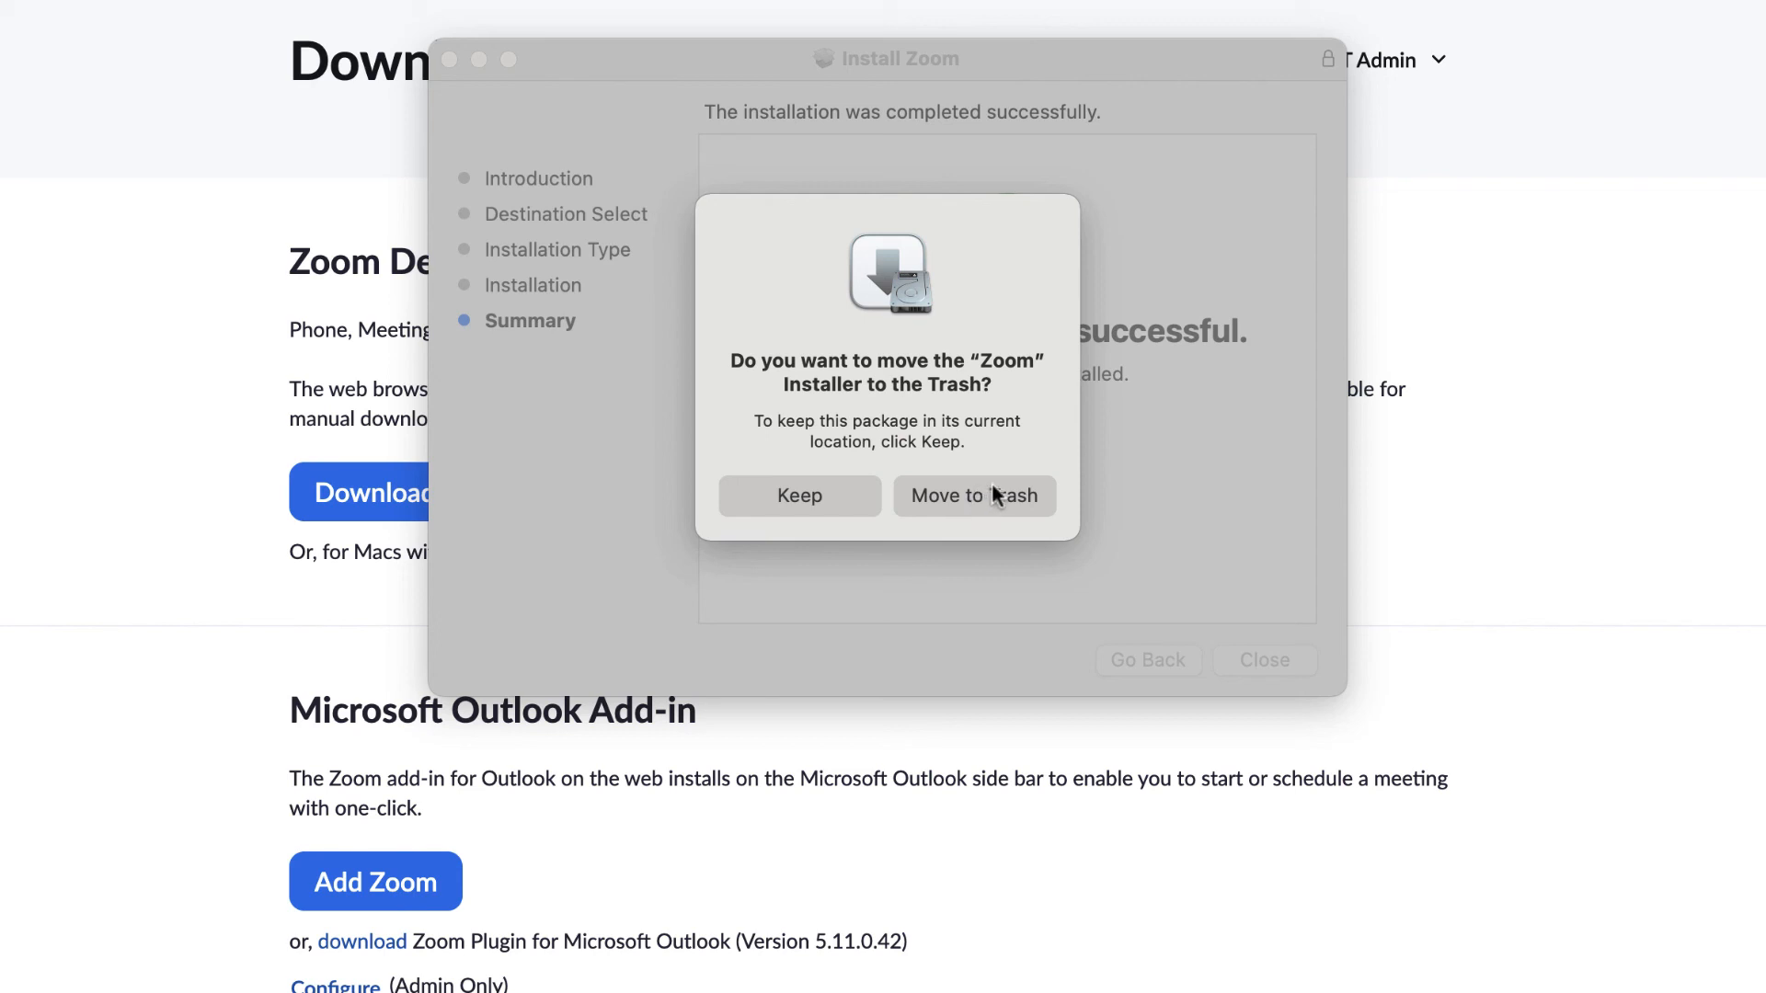
mouse_move(939, 449)
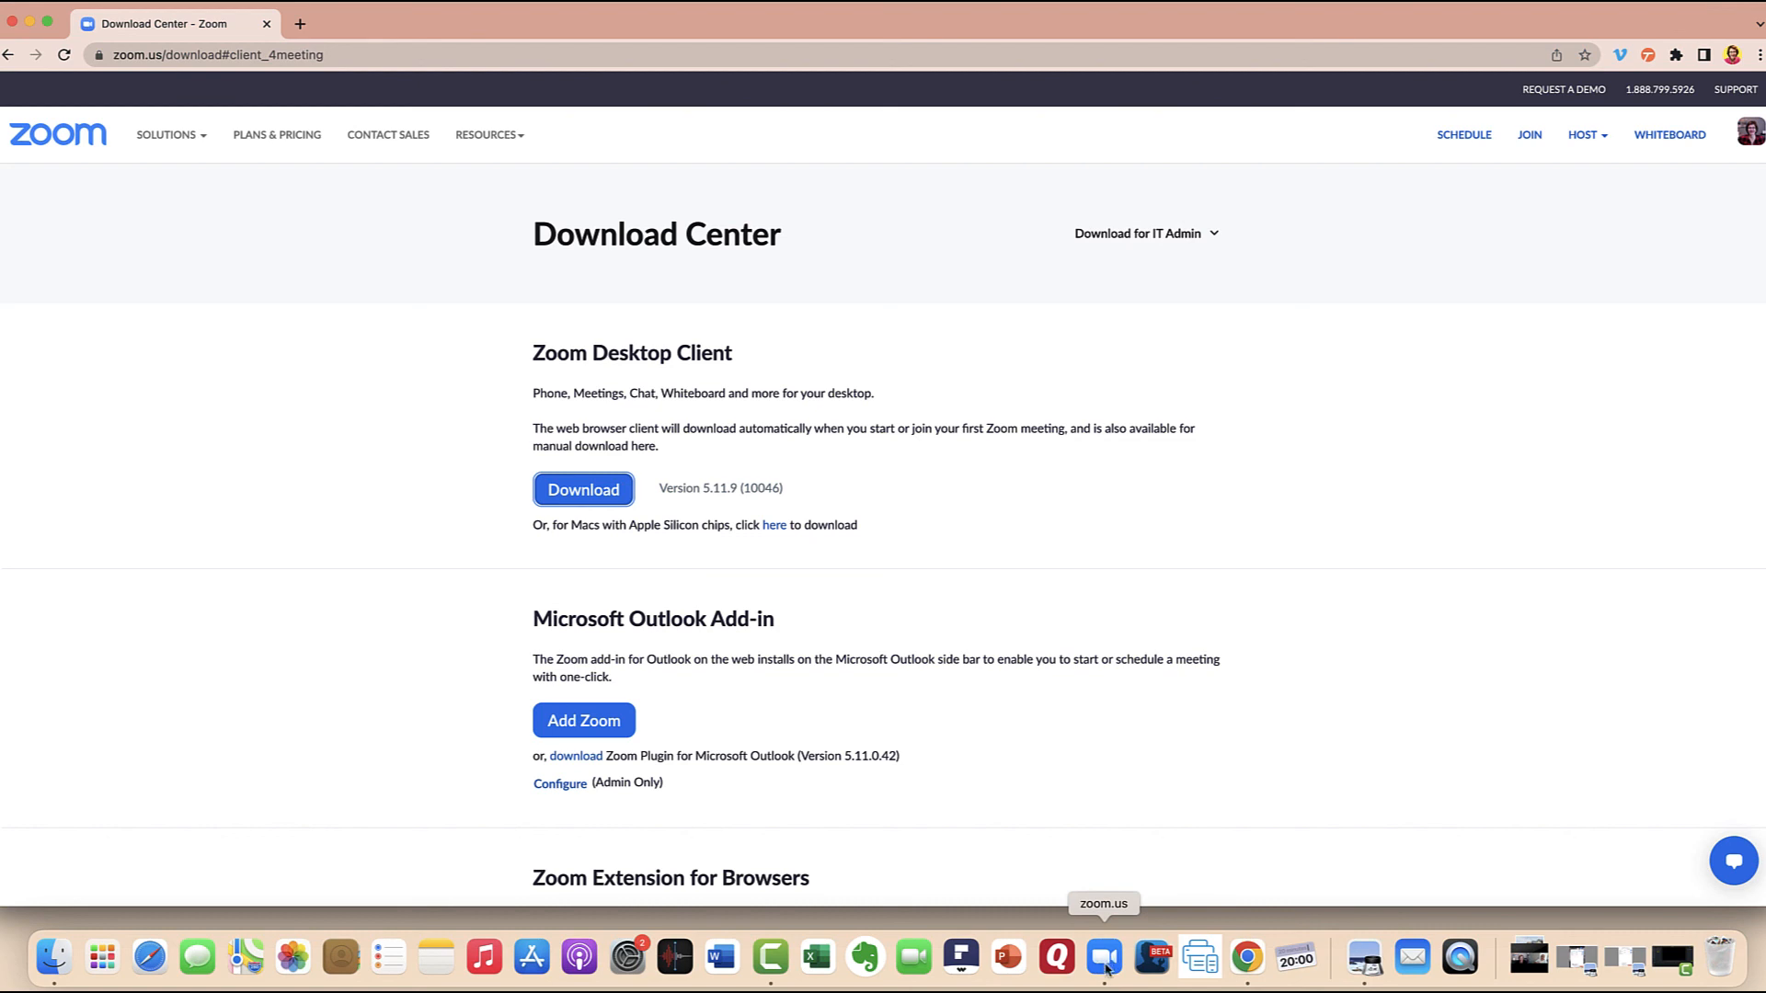
Step: Launch Zoom from the Dock to show the start window with version 5.11.9
left_click(1102, 956)
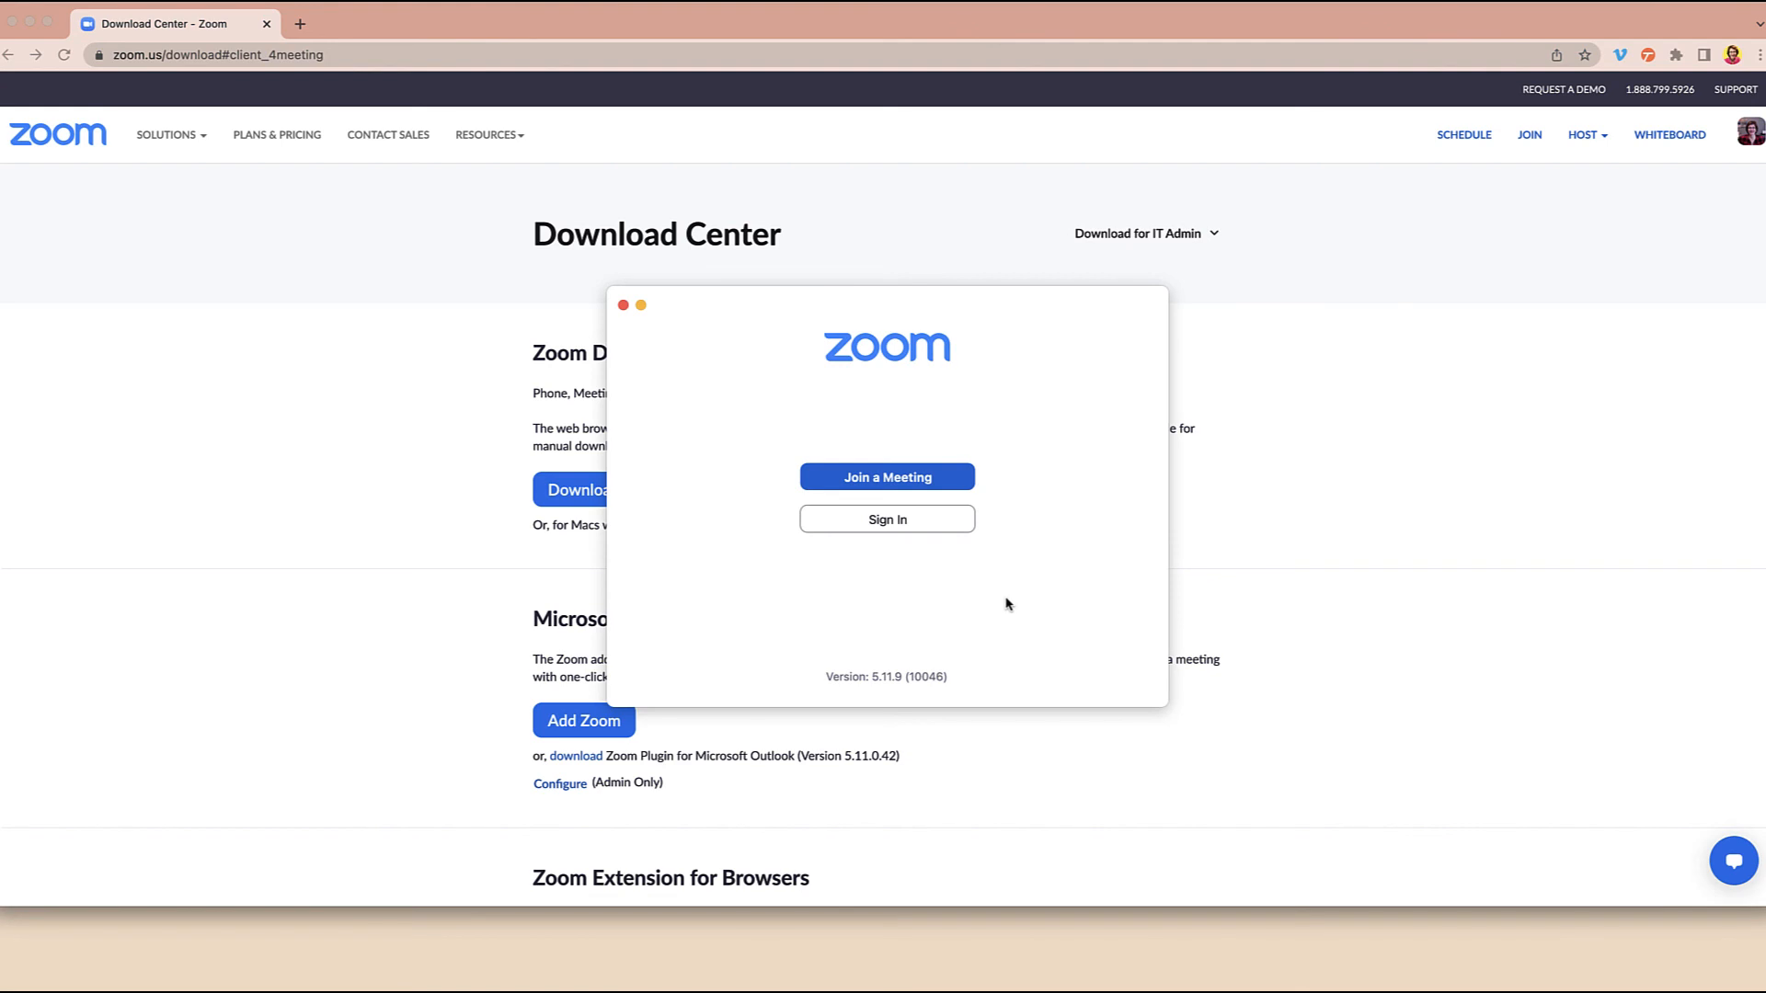
mouse_move(1030, 618)
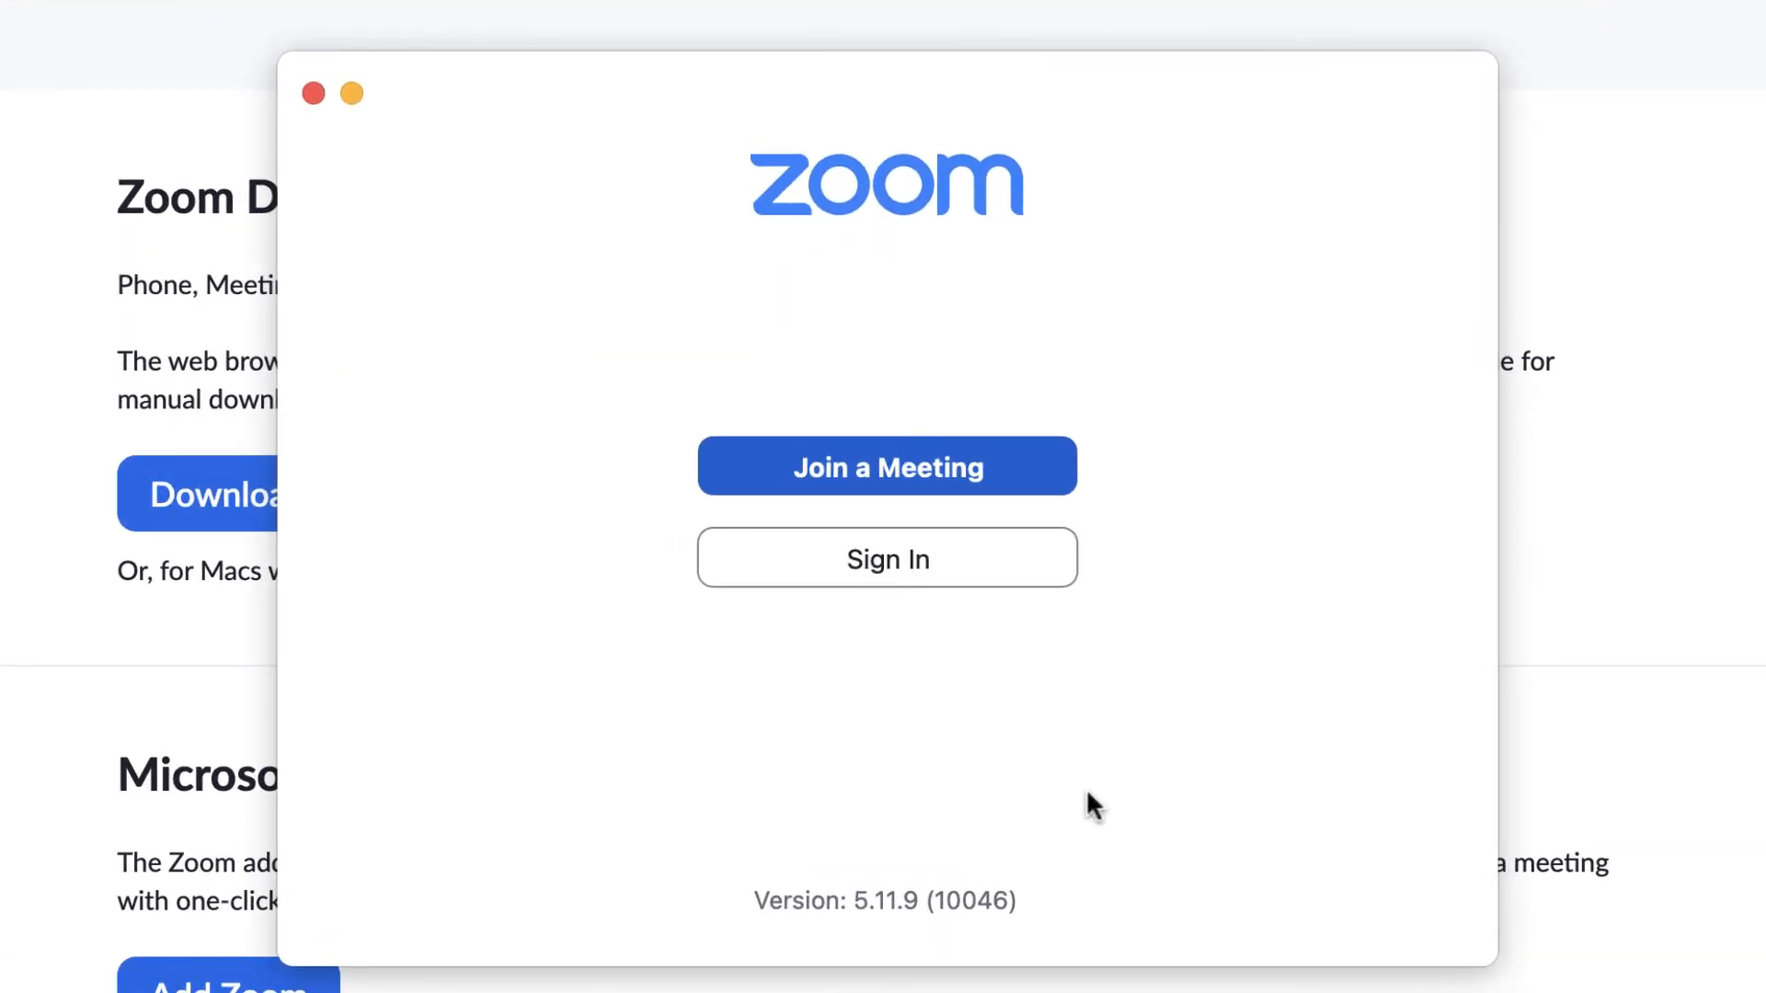
mouse_move(1098, 869)
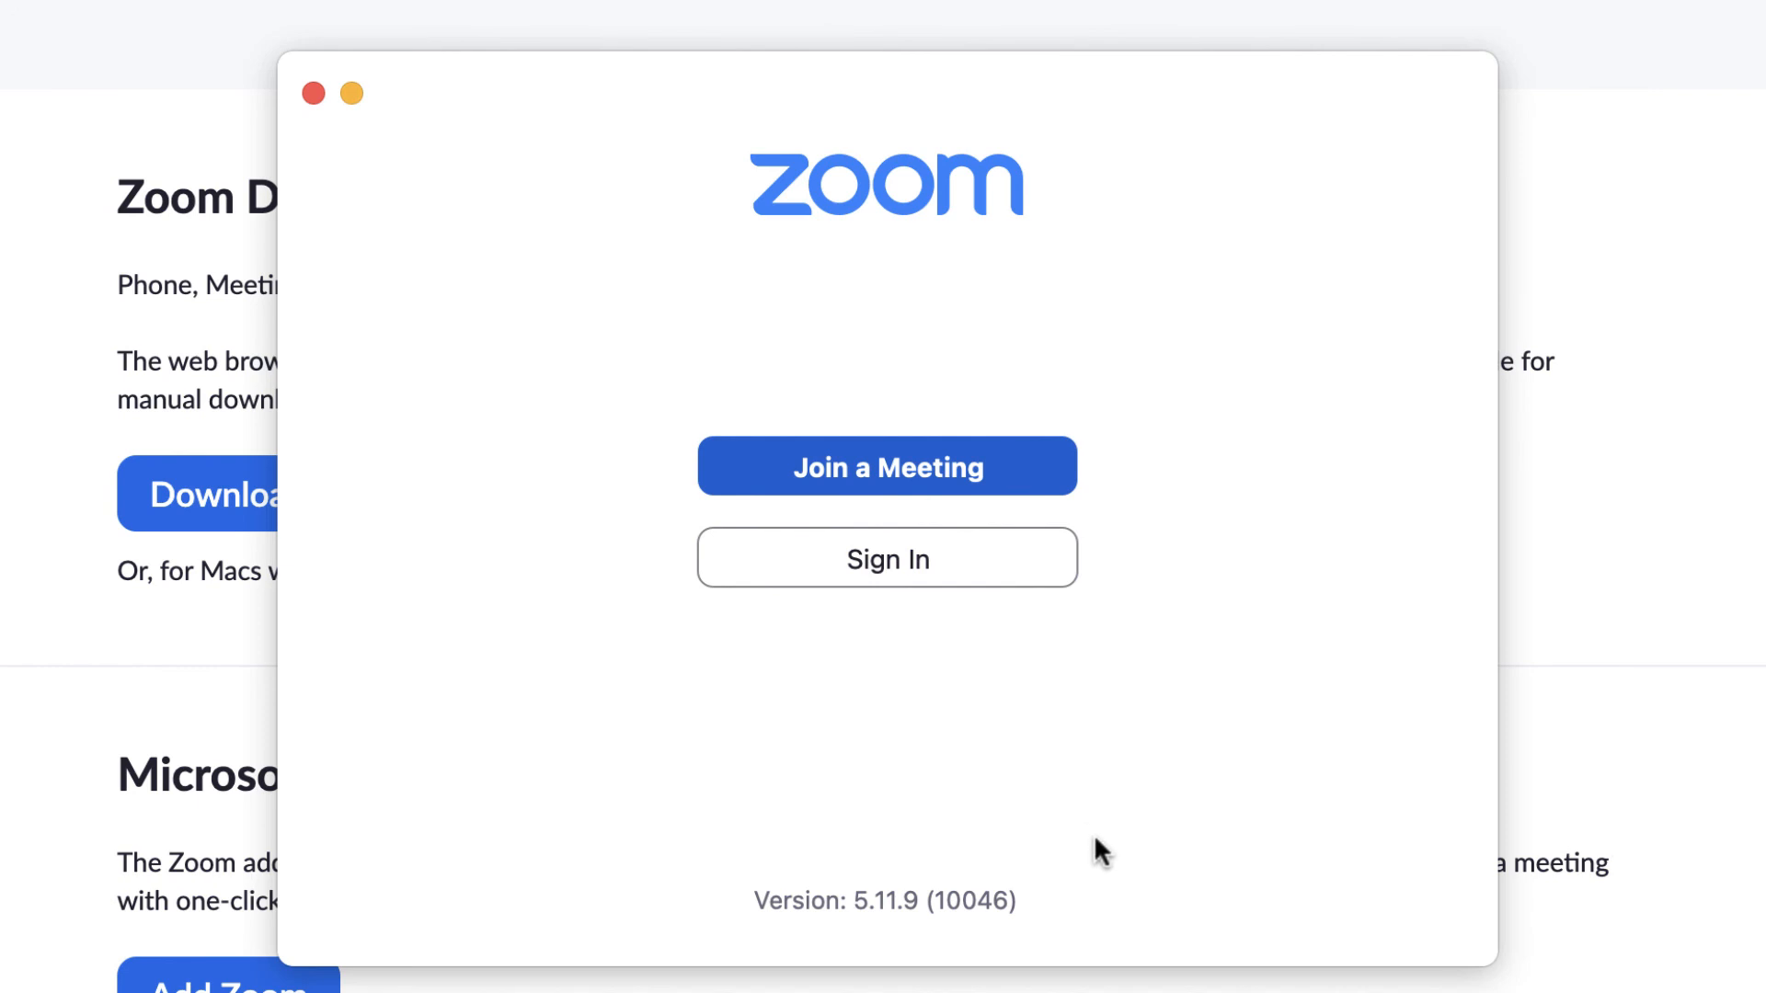
mouse_move(1092, 871)
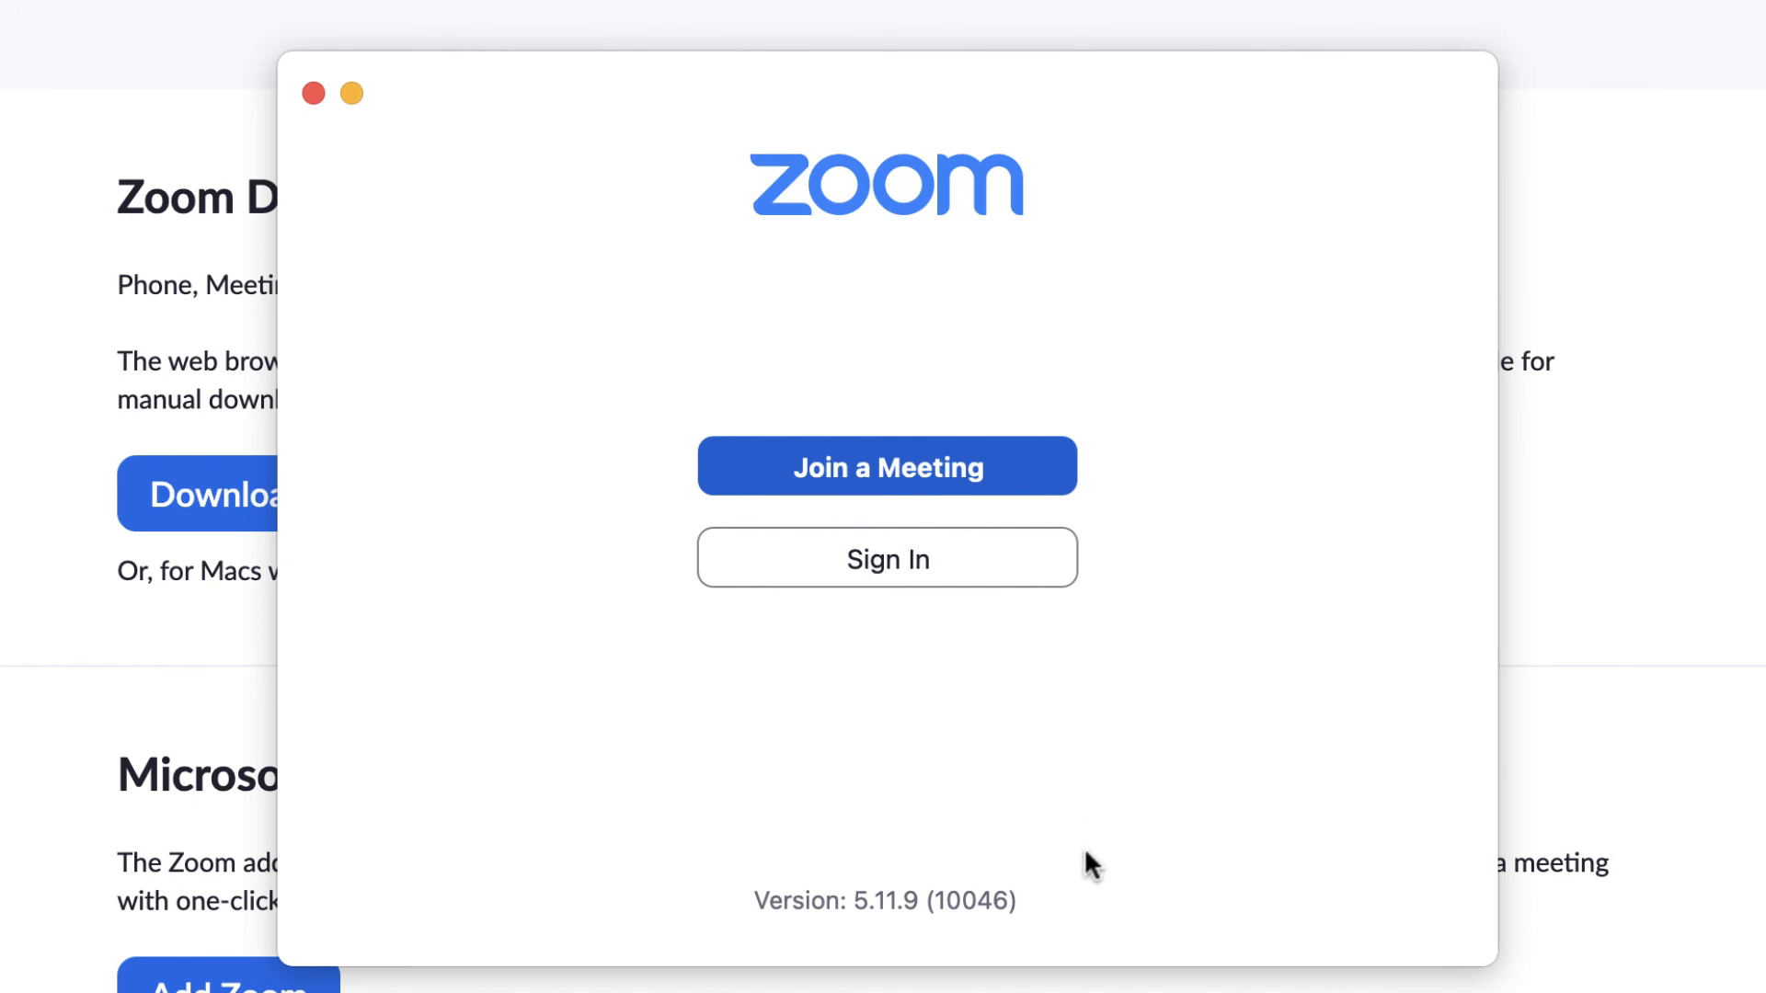
mouse_move(1243, 894)
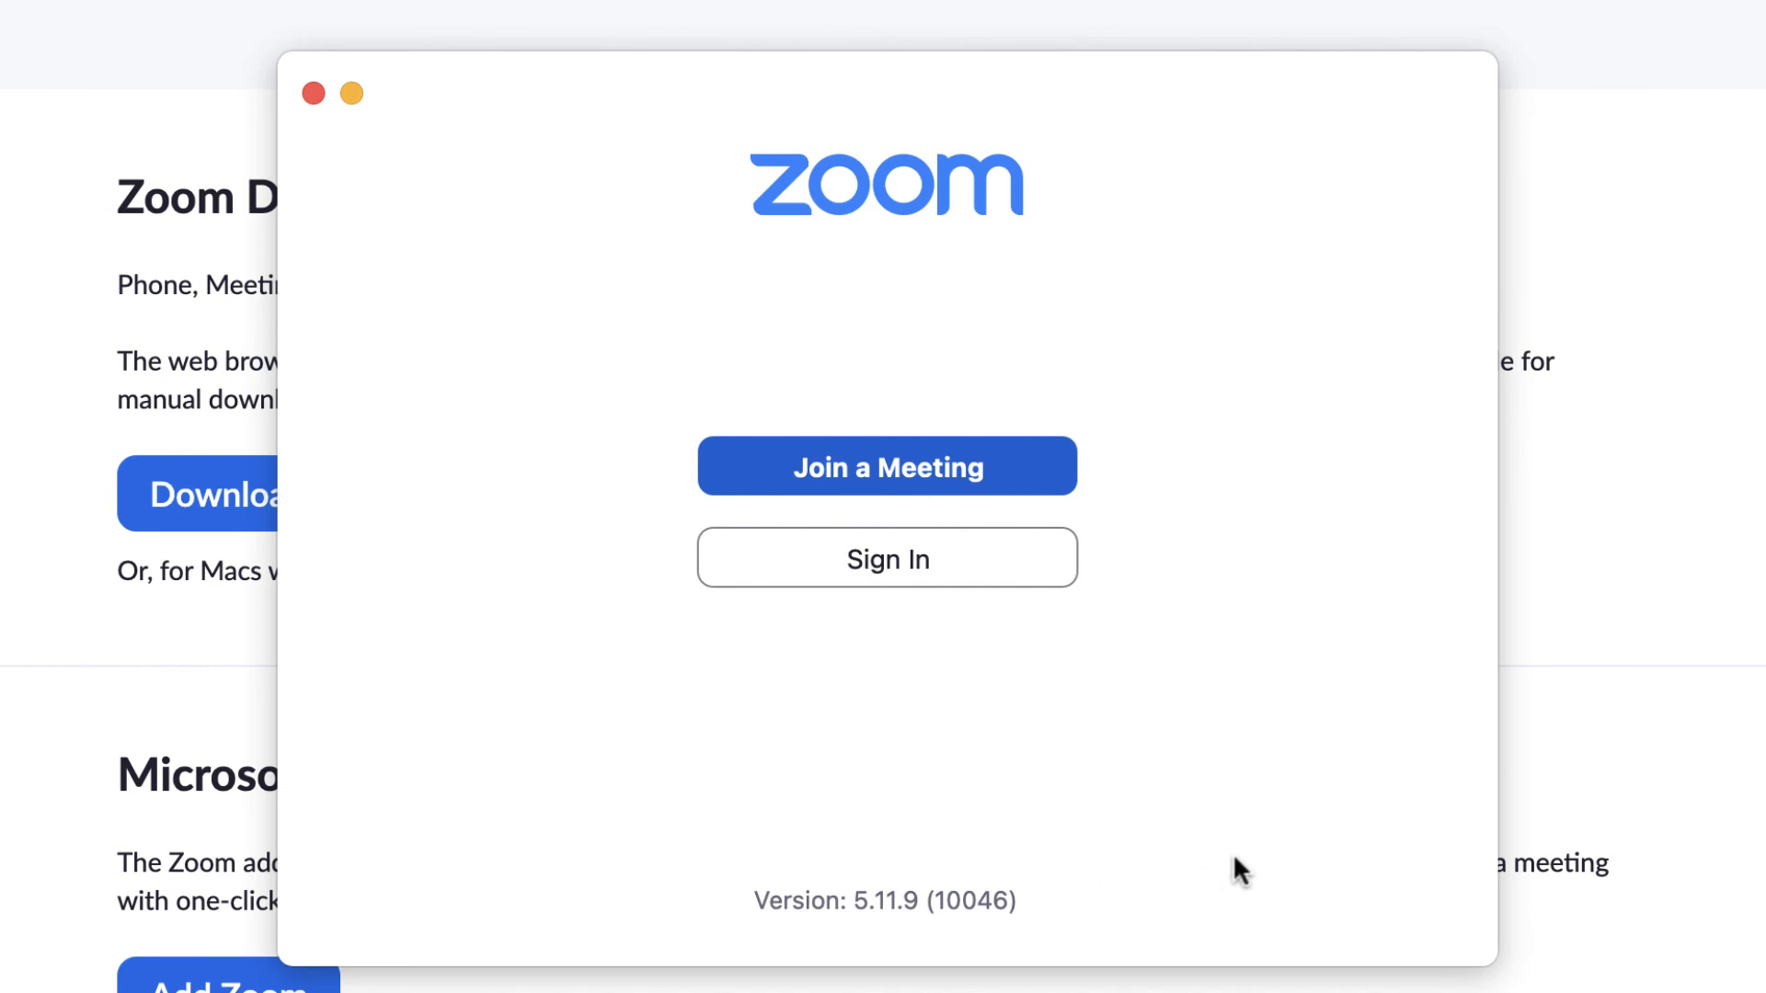
mouse_move(849, 634)
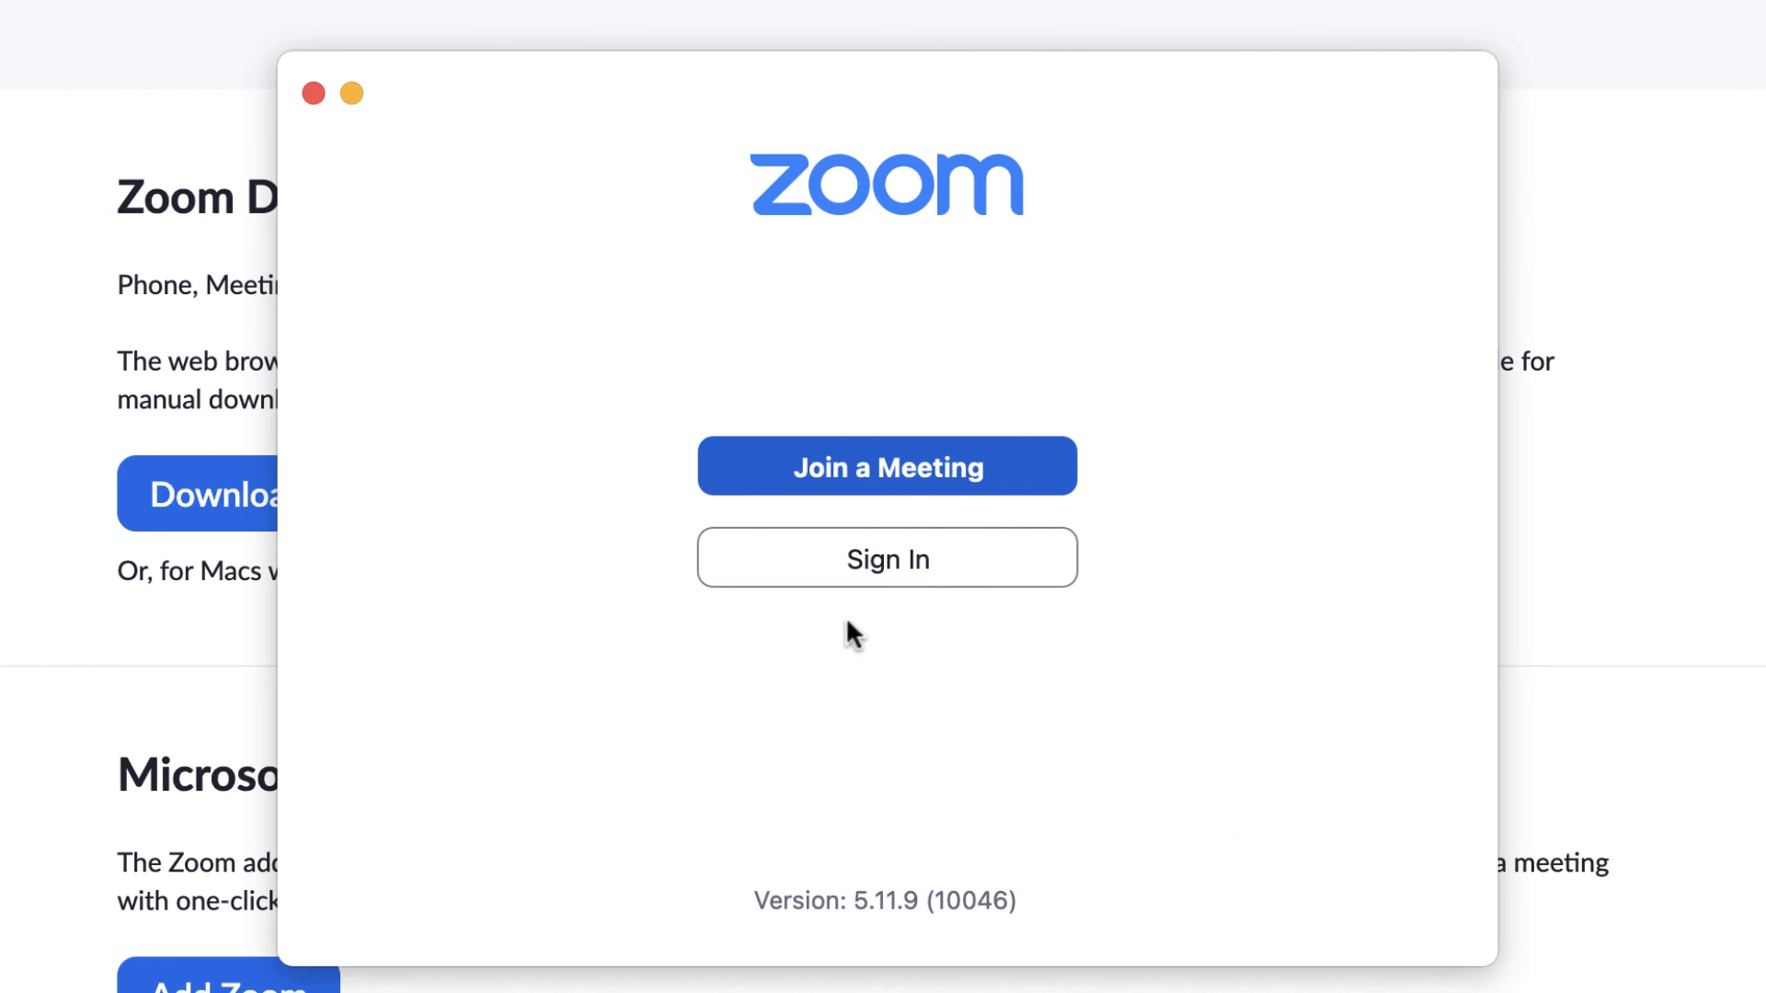
mouse_move(1288, 788)
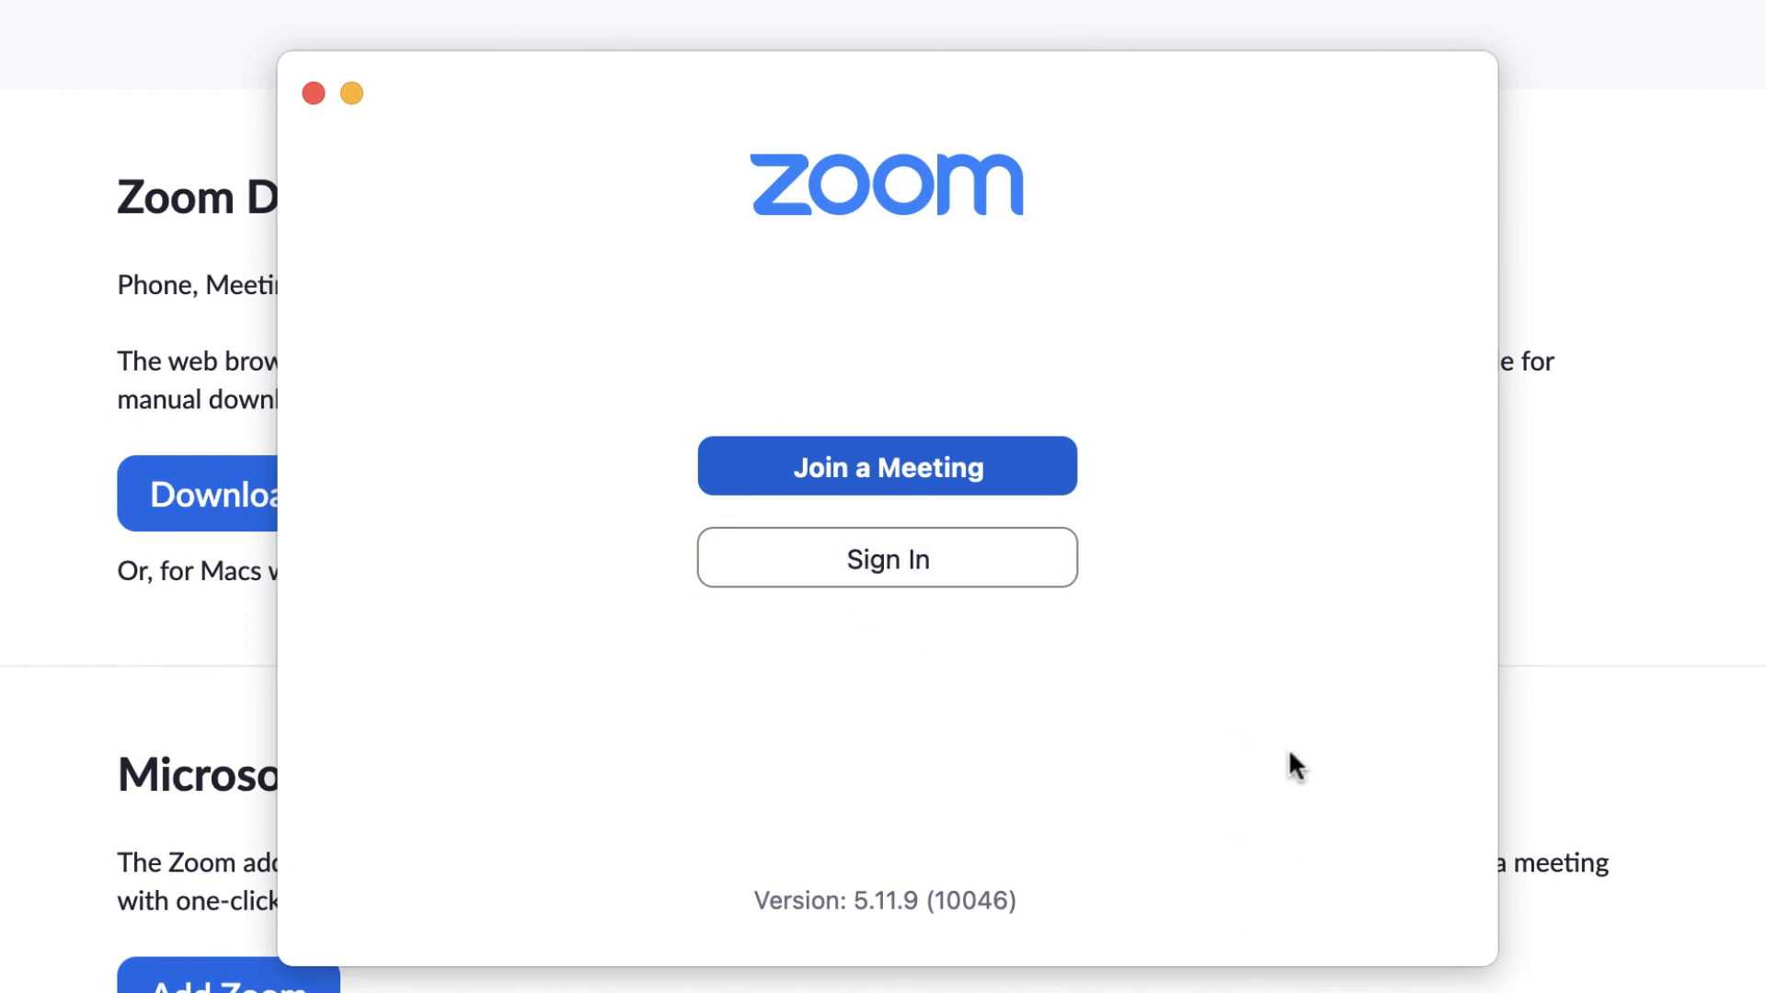